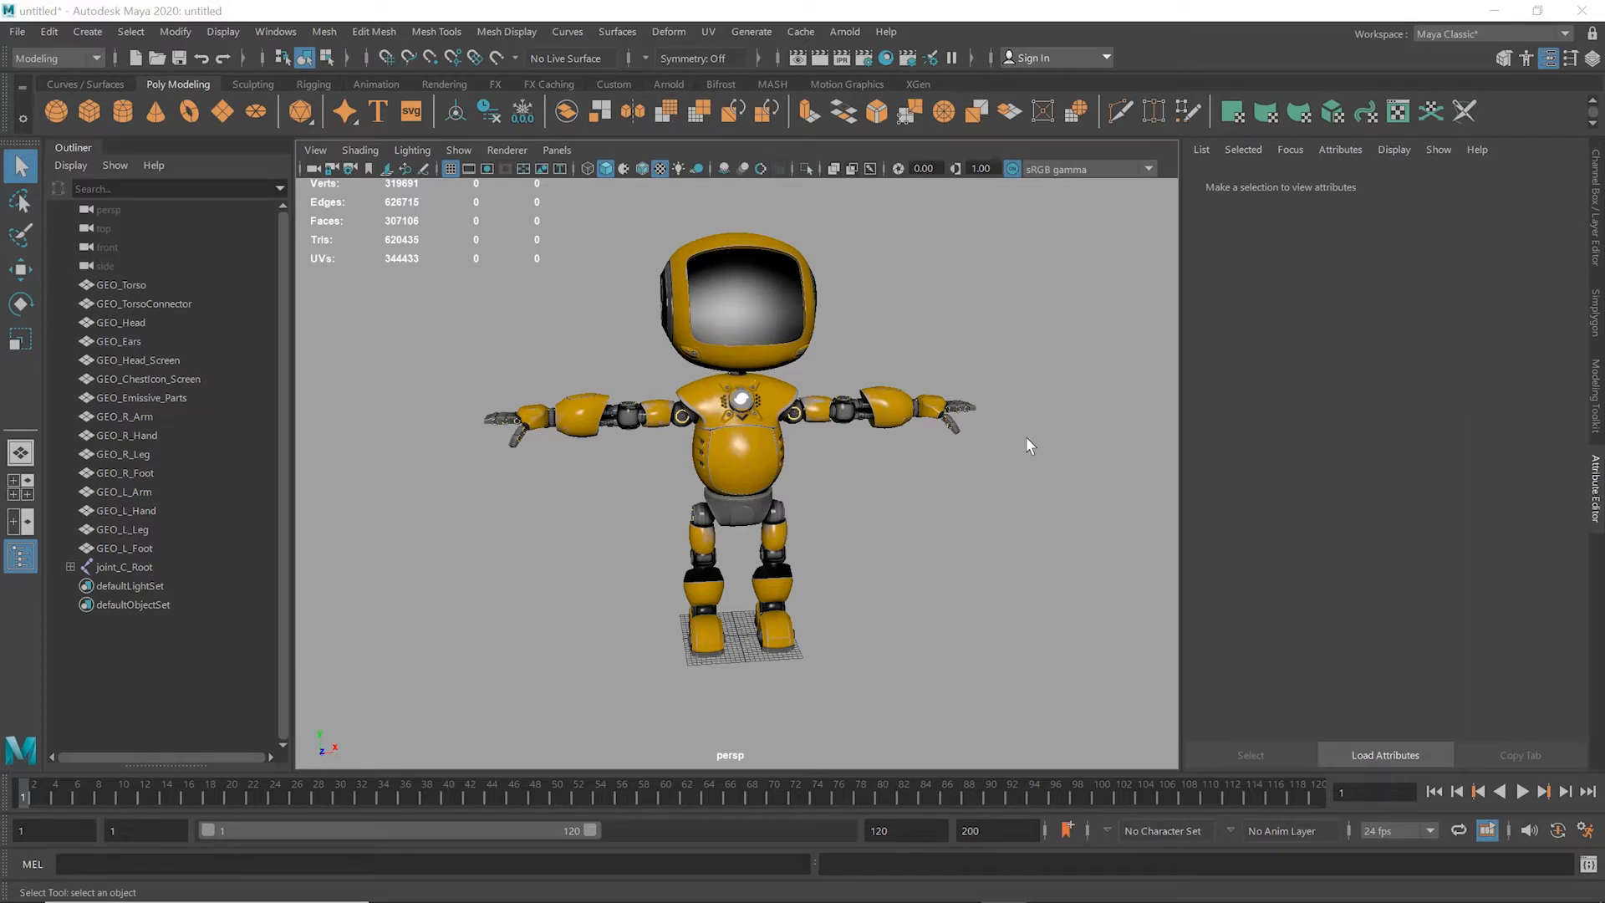
Step: Orbit the robot, then select every original mesh from GEO_Torso through GEO_L_Foot
drag(1029, 446, 947, 511)
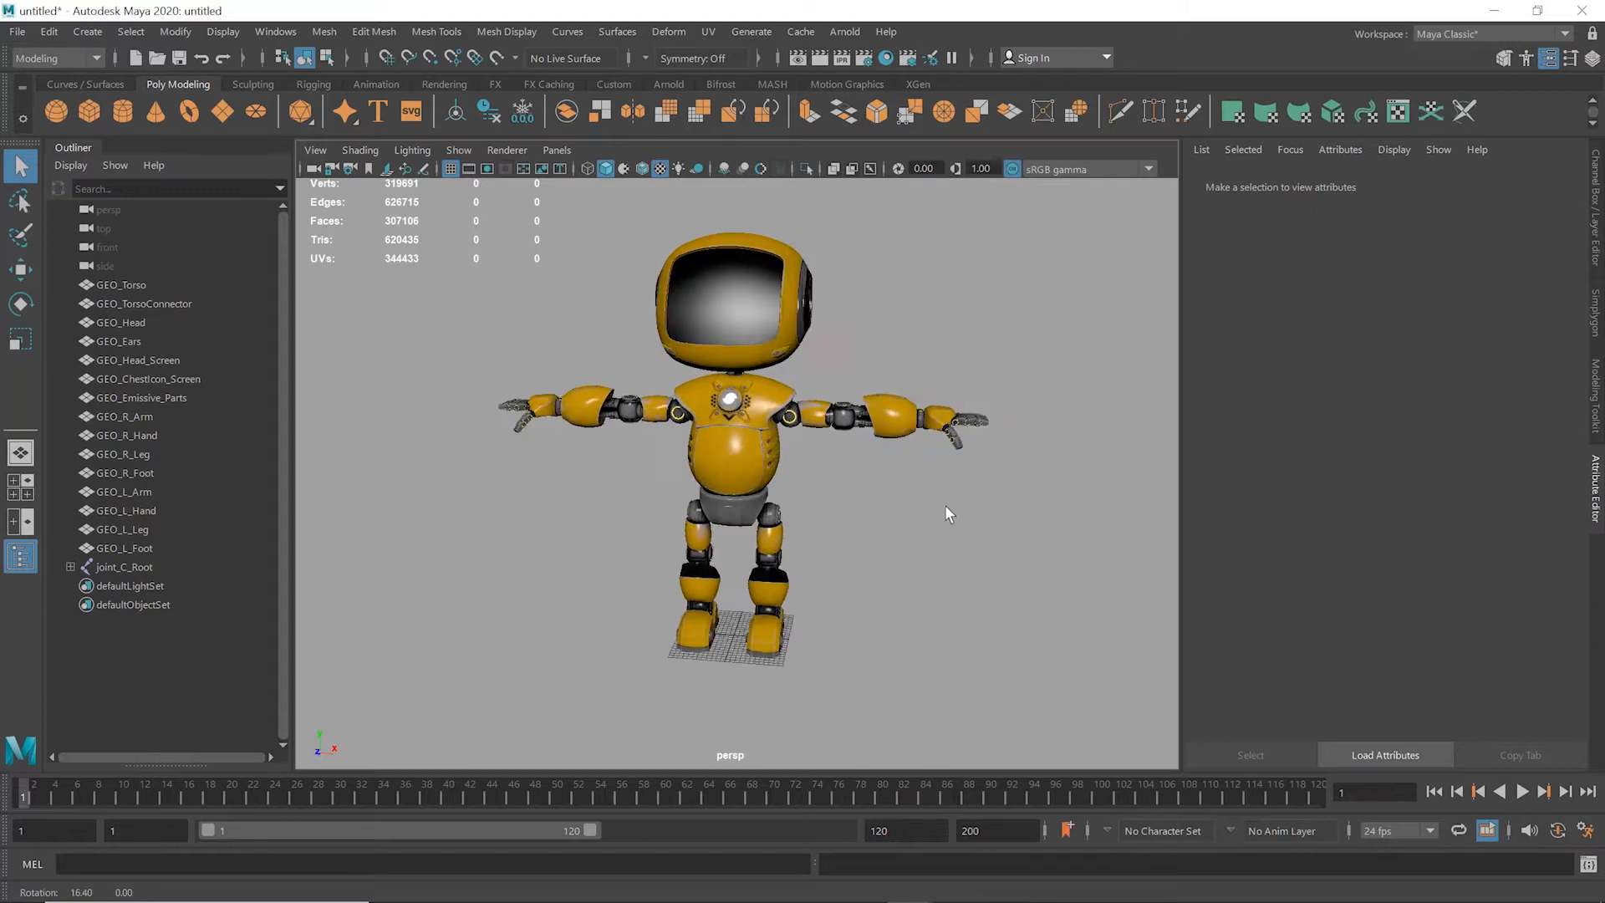
drag(947, 514, 958, 501)
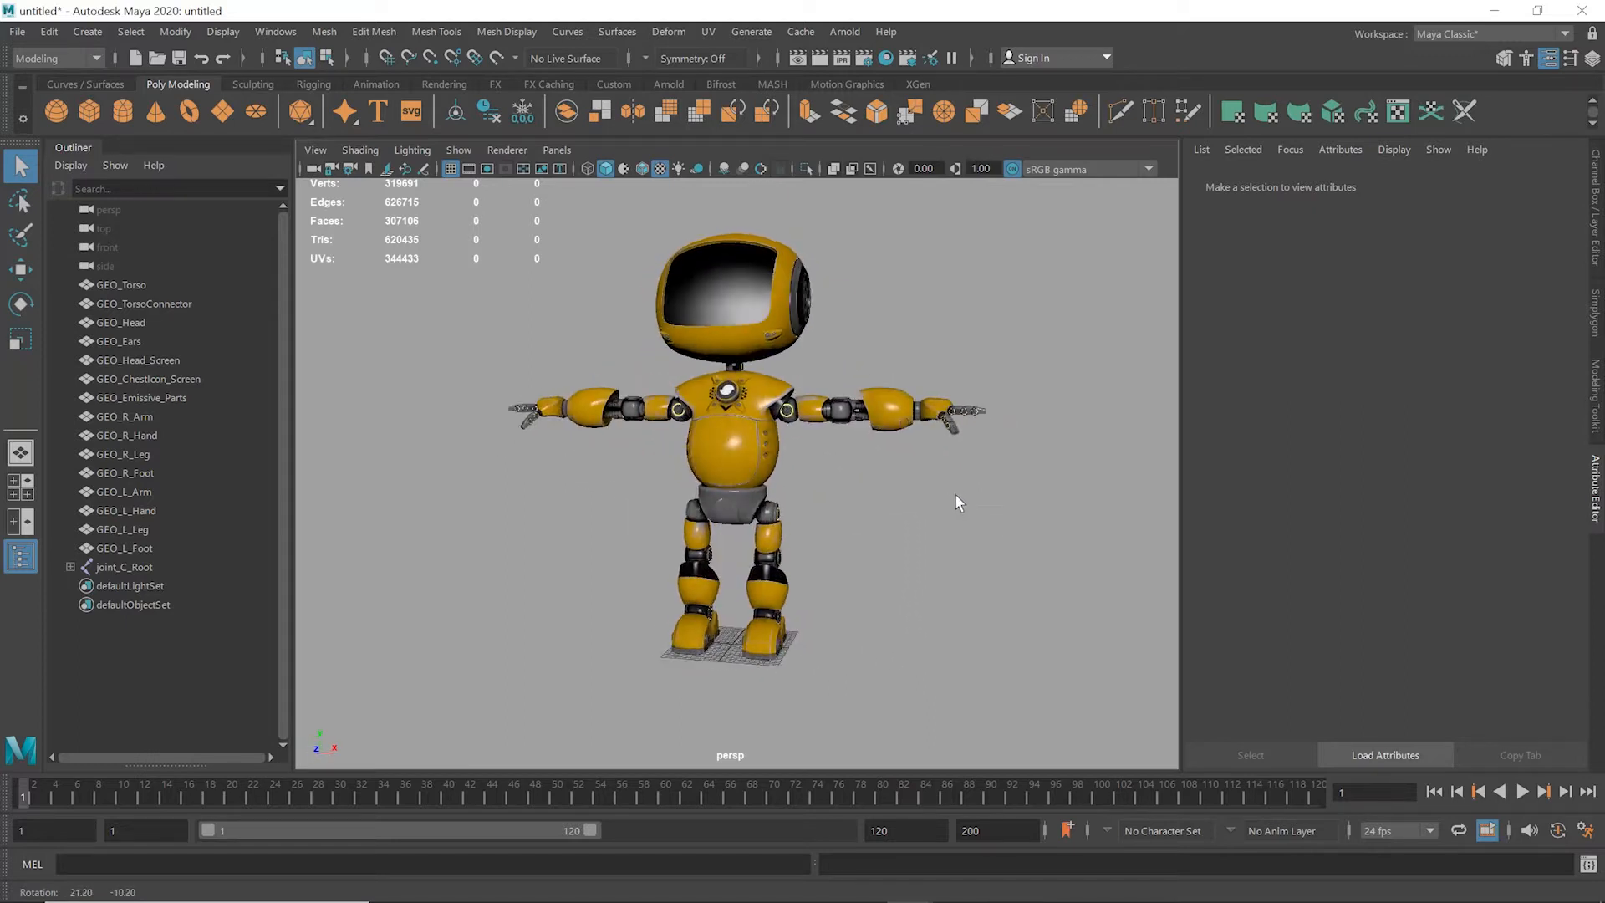
click(120, 284)
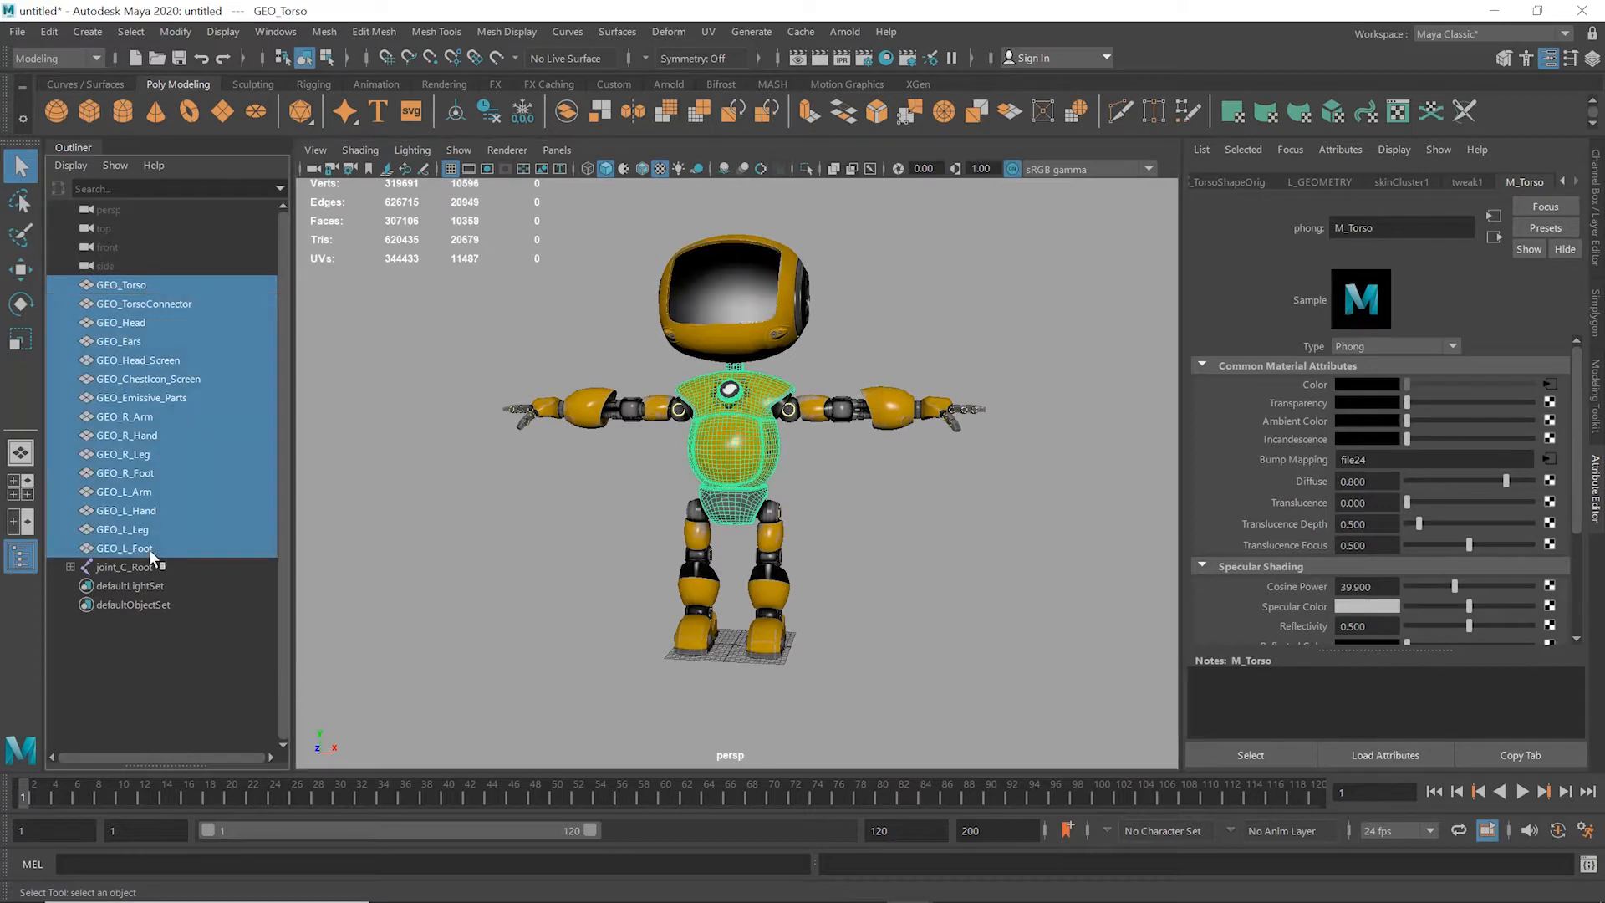
click(124, 547)
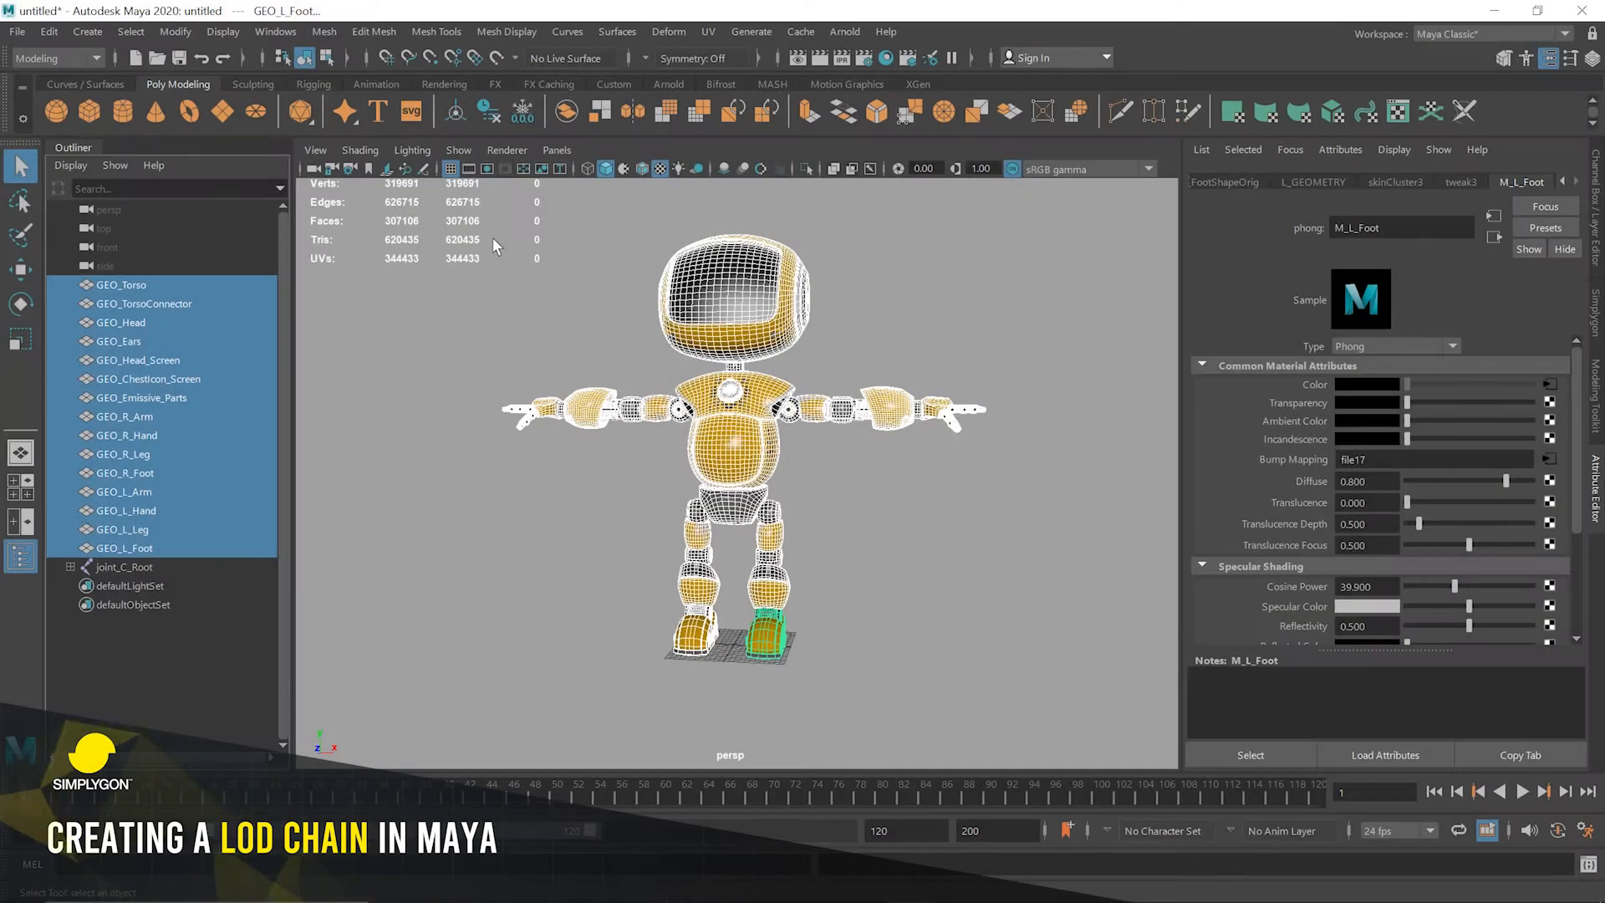
mouse_move(501, 255)
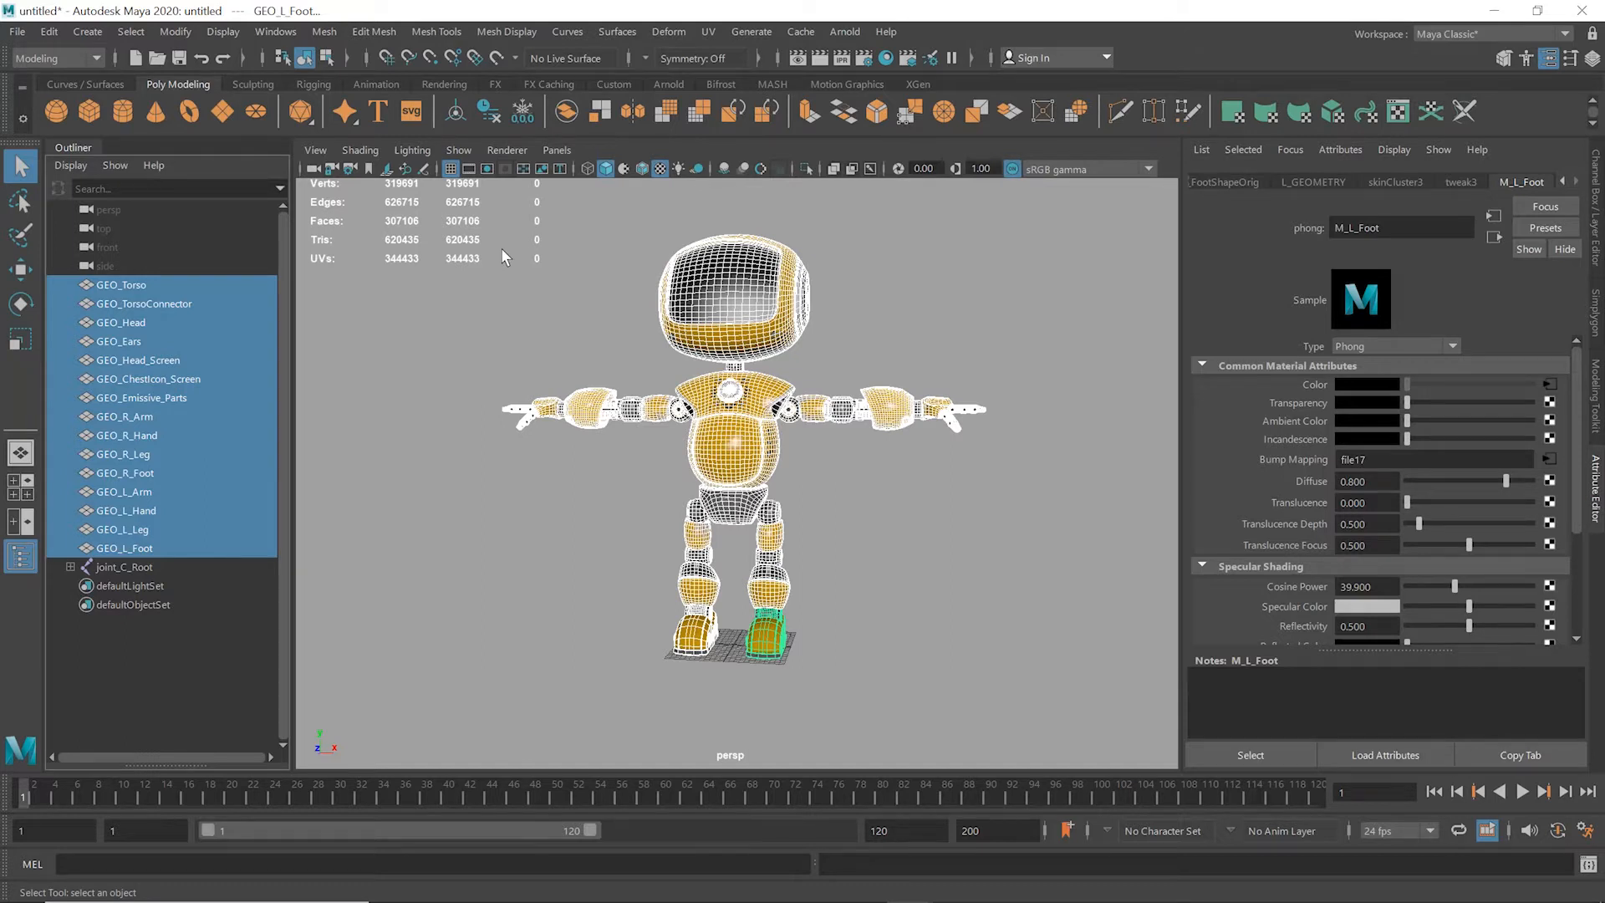
mouse_move(547, 196)
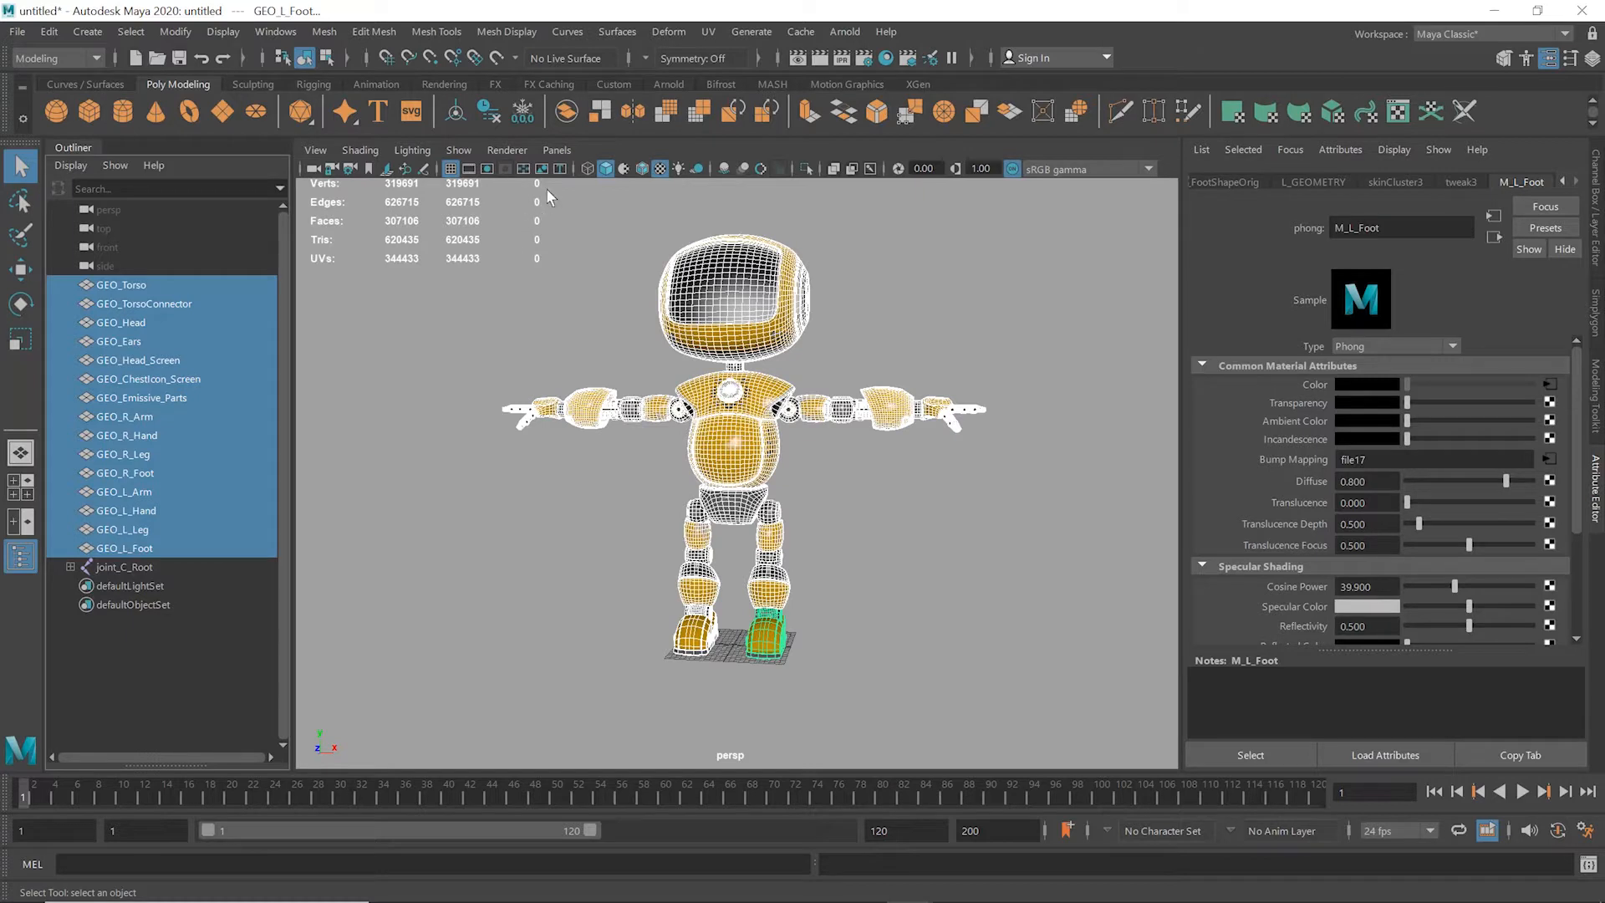
mouse_move(1593, 325)
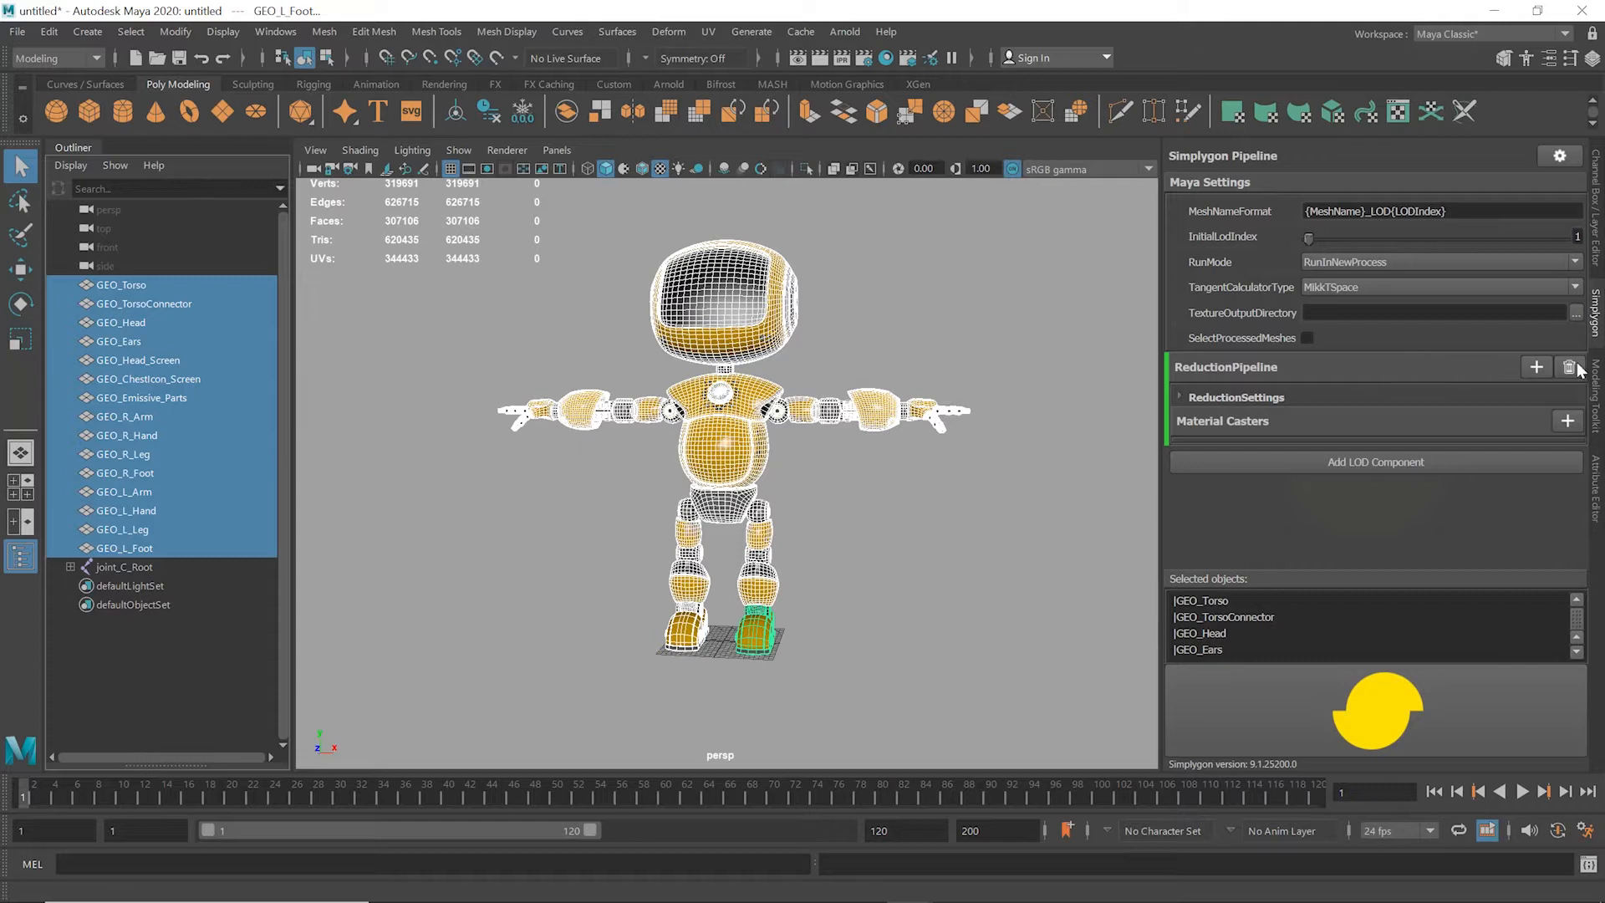
Step: Replace the old pipeline with an advanced Reduction LOD with ReductionTargetOnScreenSize 800
click(1569, 366)
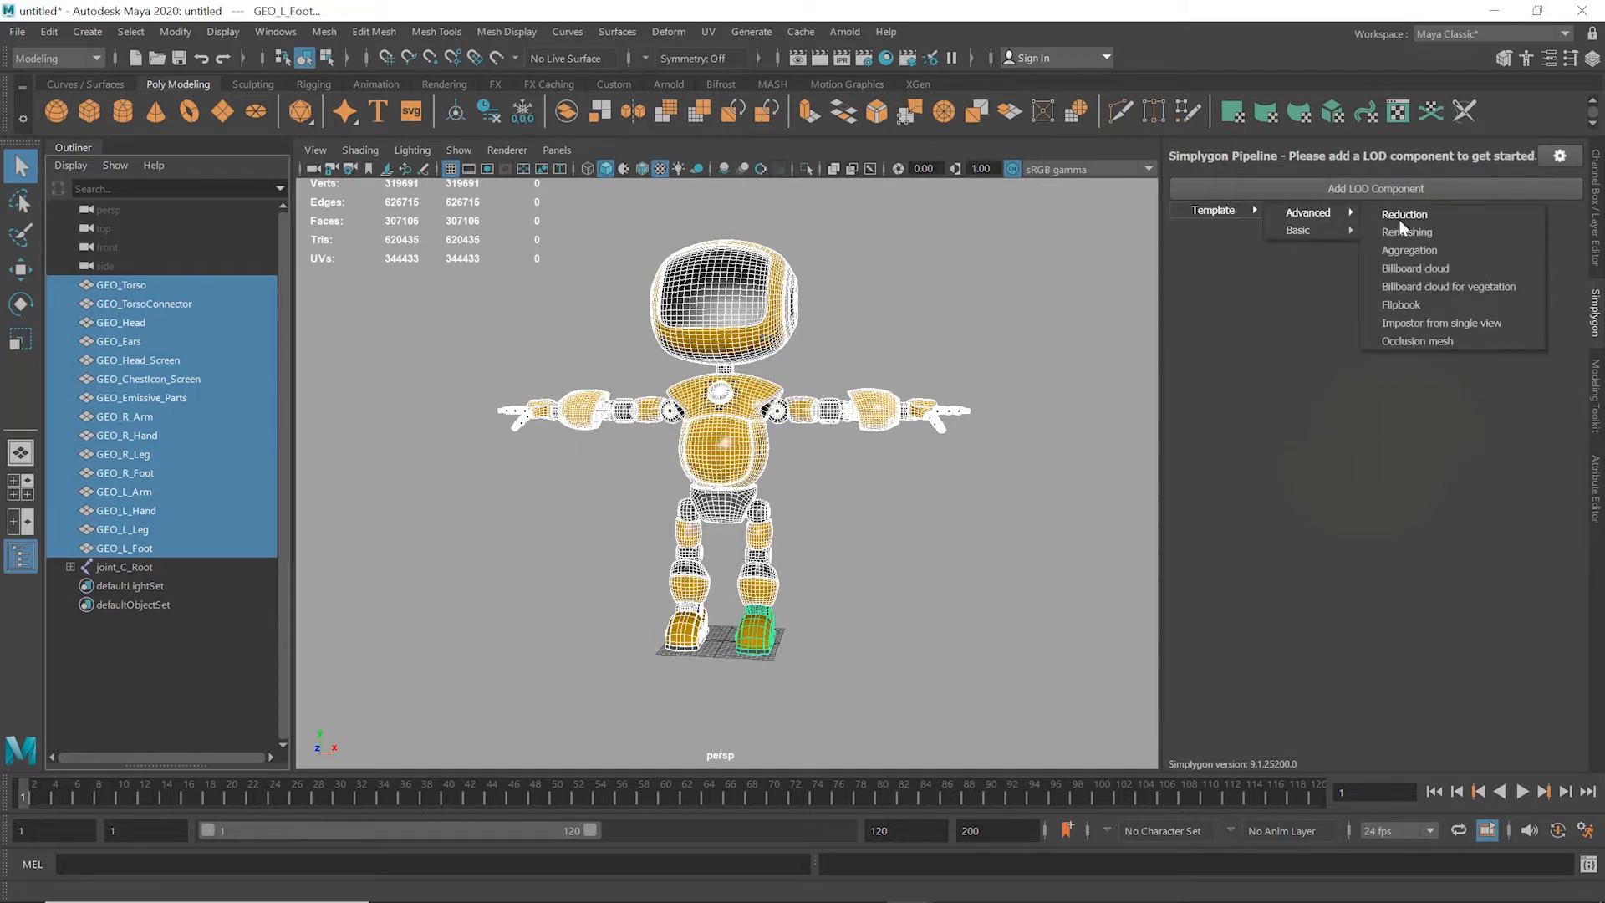
click(1403, 214)
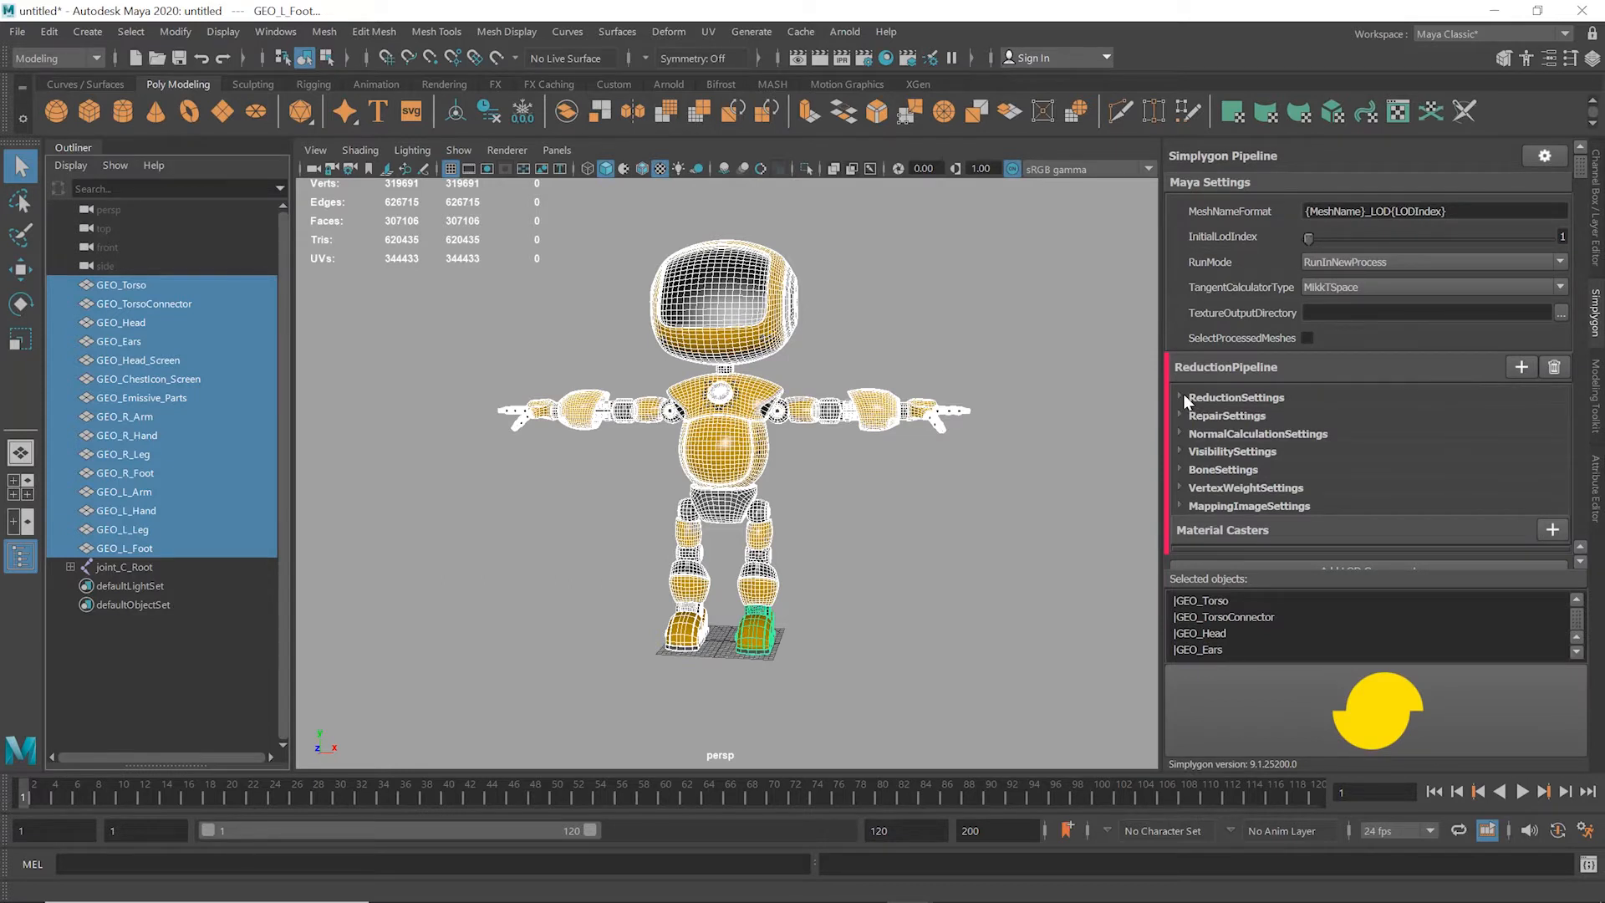
click(1179, 397)
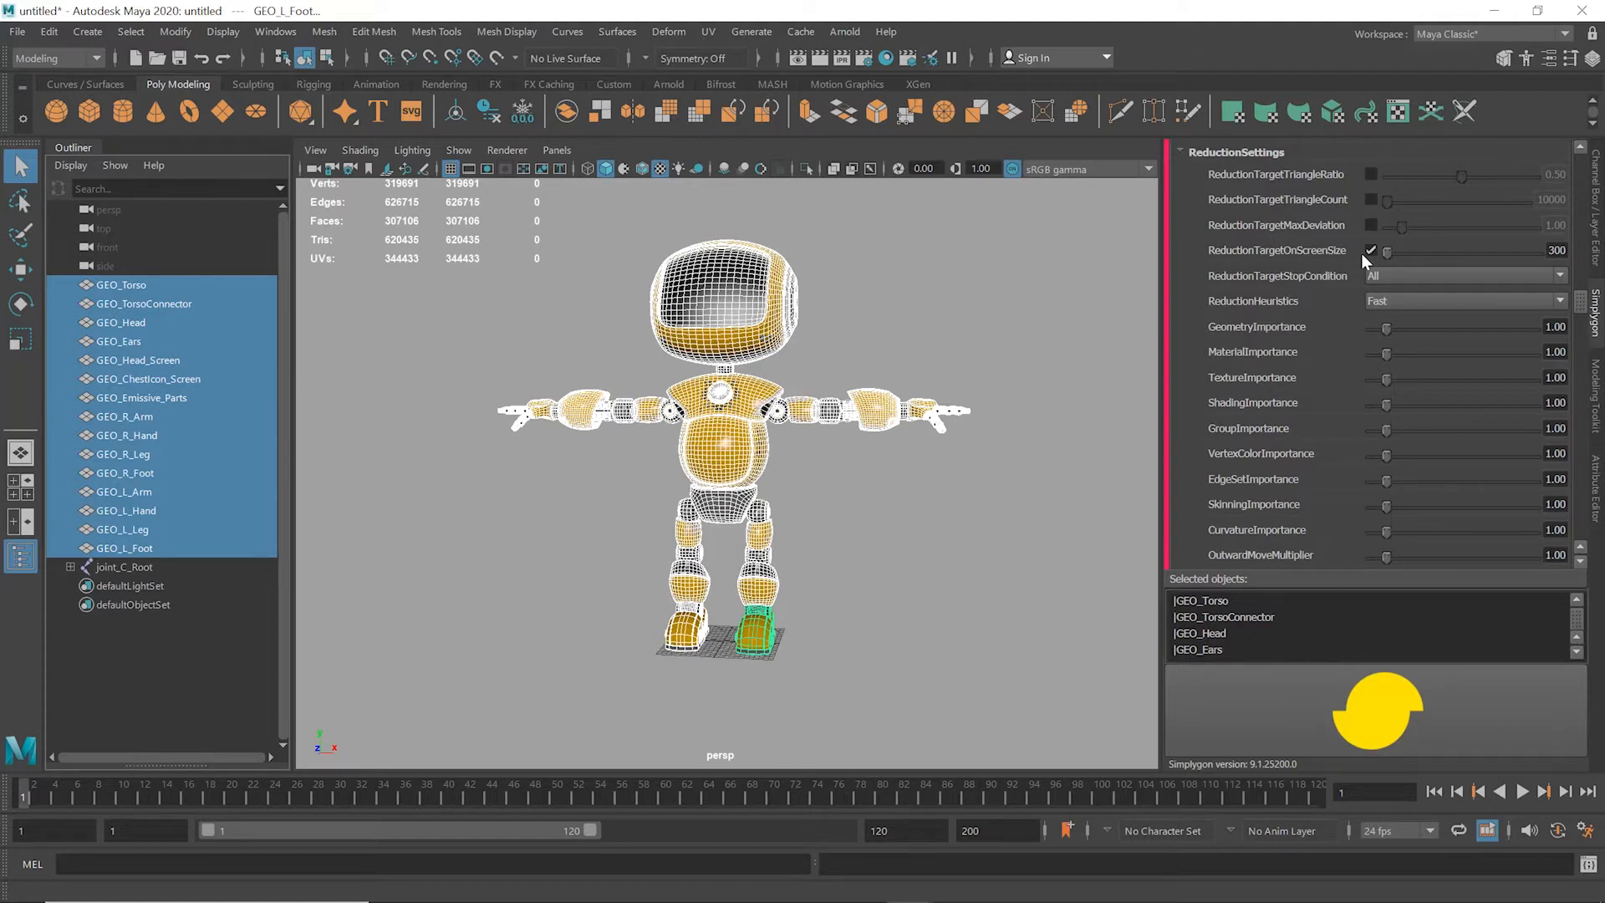
double_click(1555, 250)
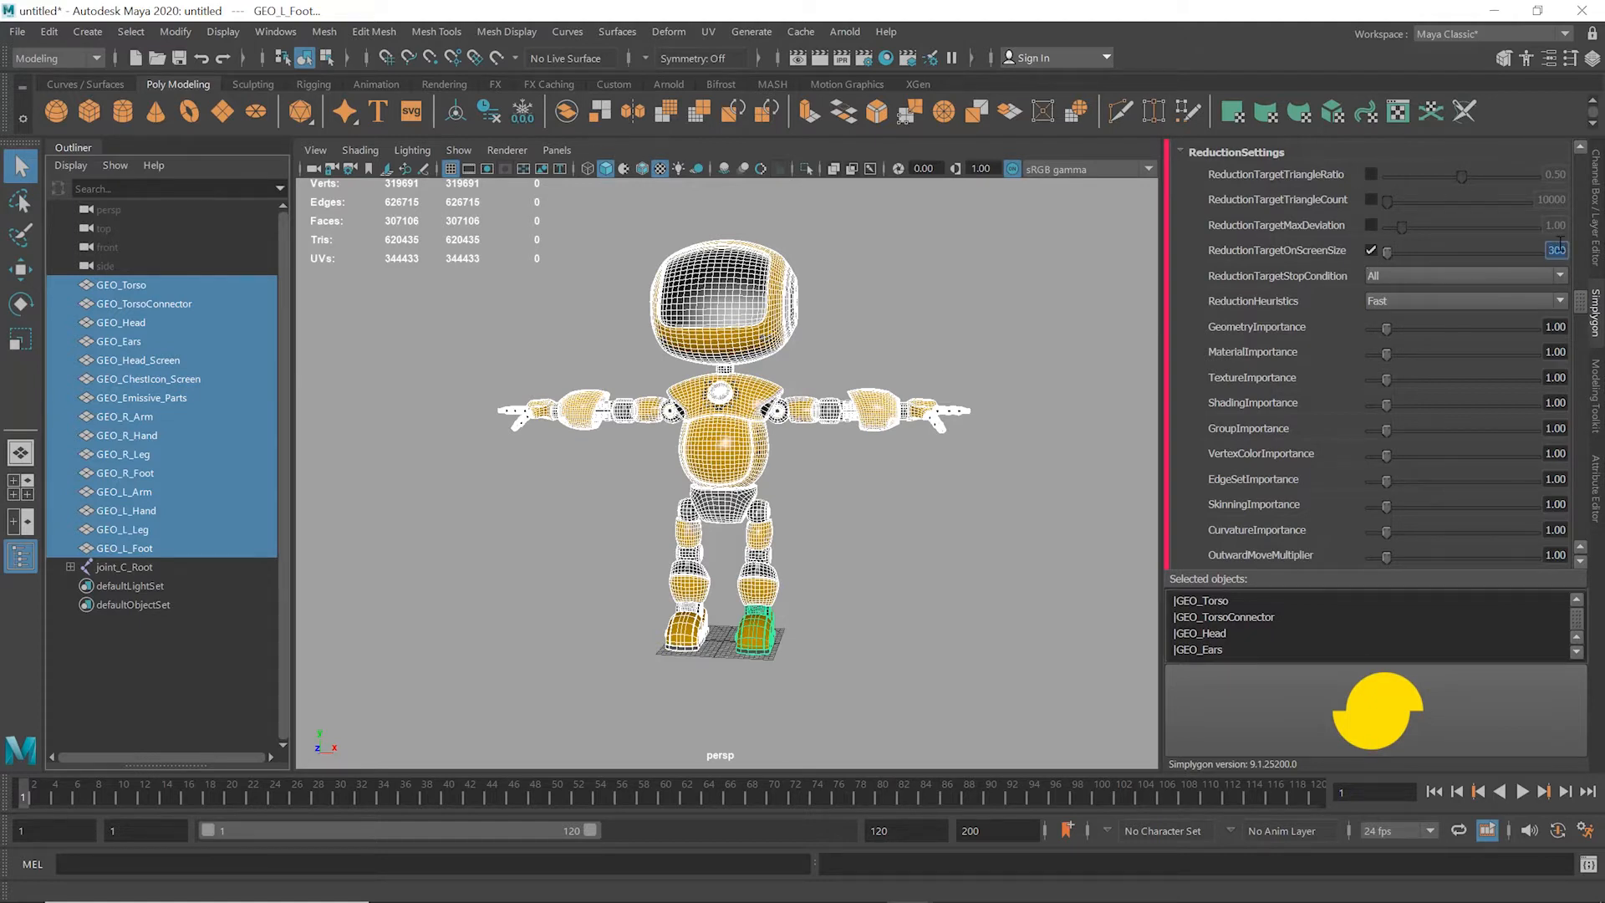
text(800)
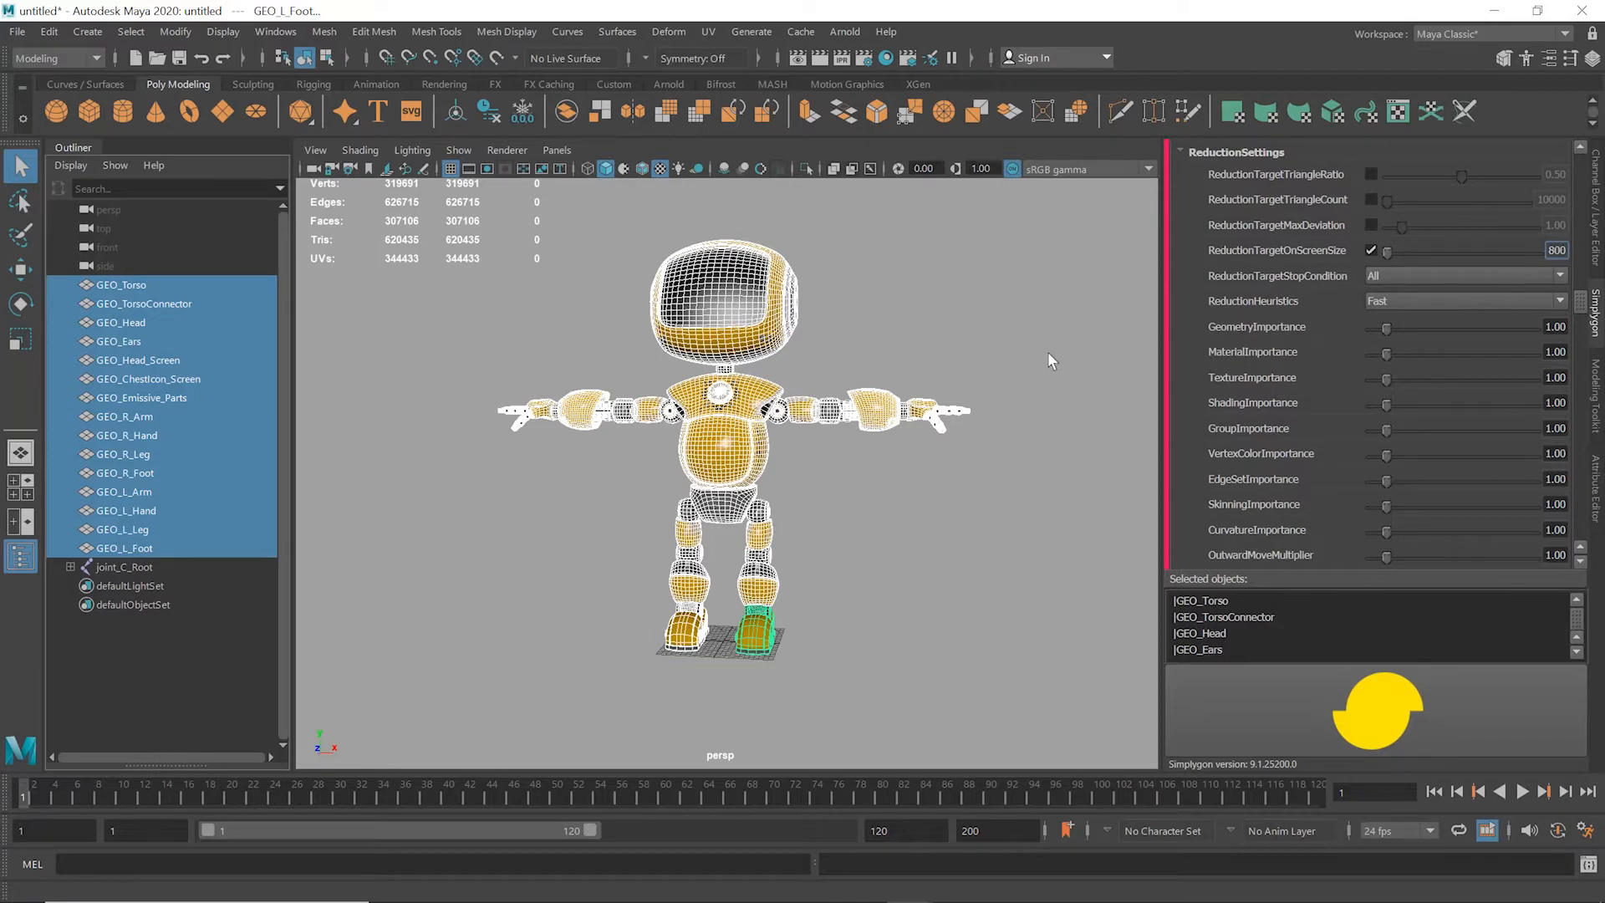
click(122, 284)
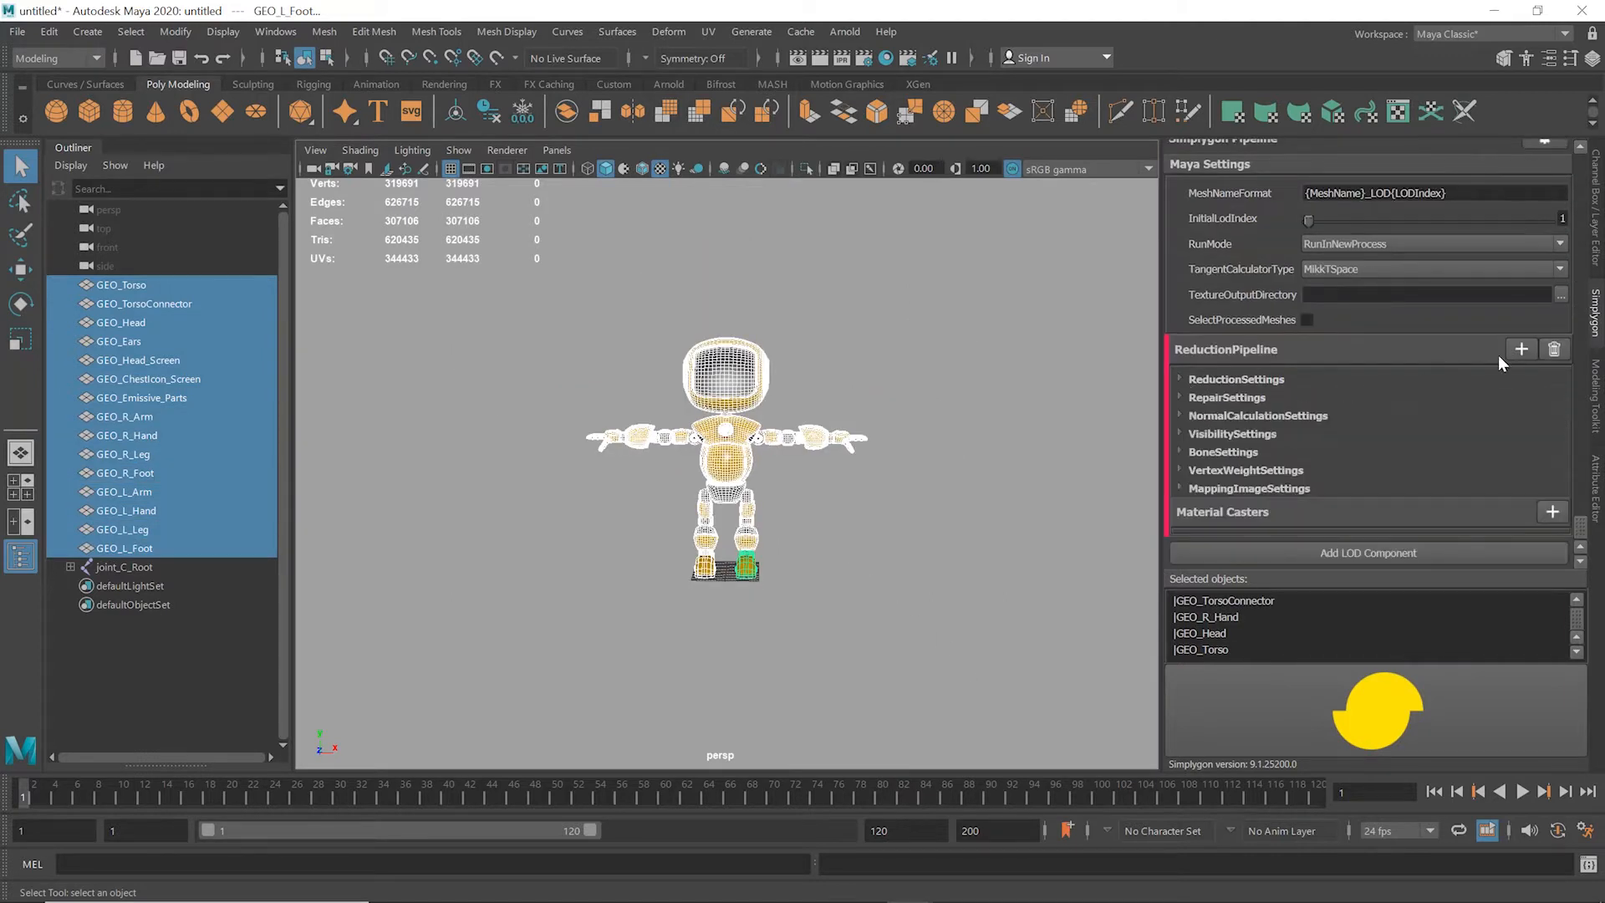
Step: Add a cascaded advanced Reduction LOD and enable its ReductionTargetOnScreenSize
click(1522, 349)
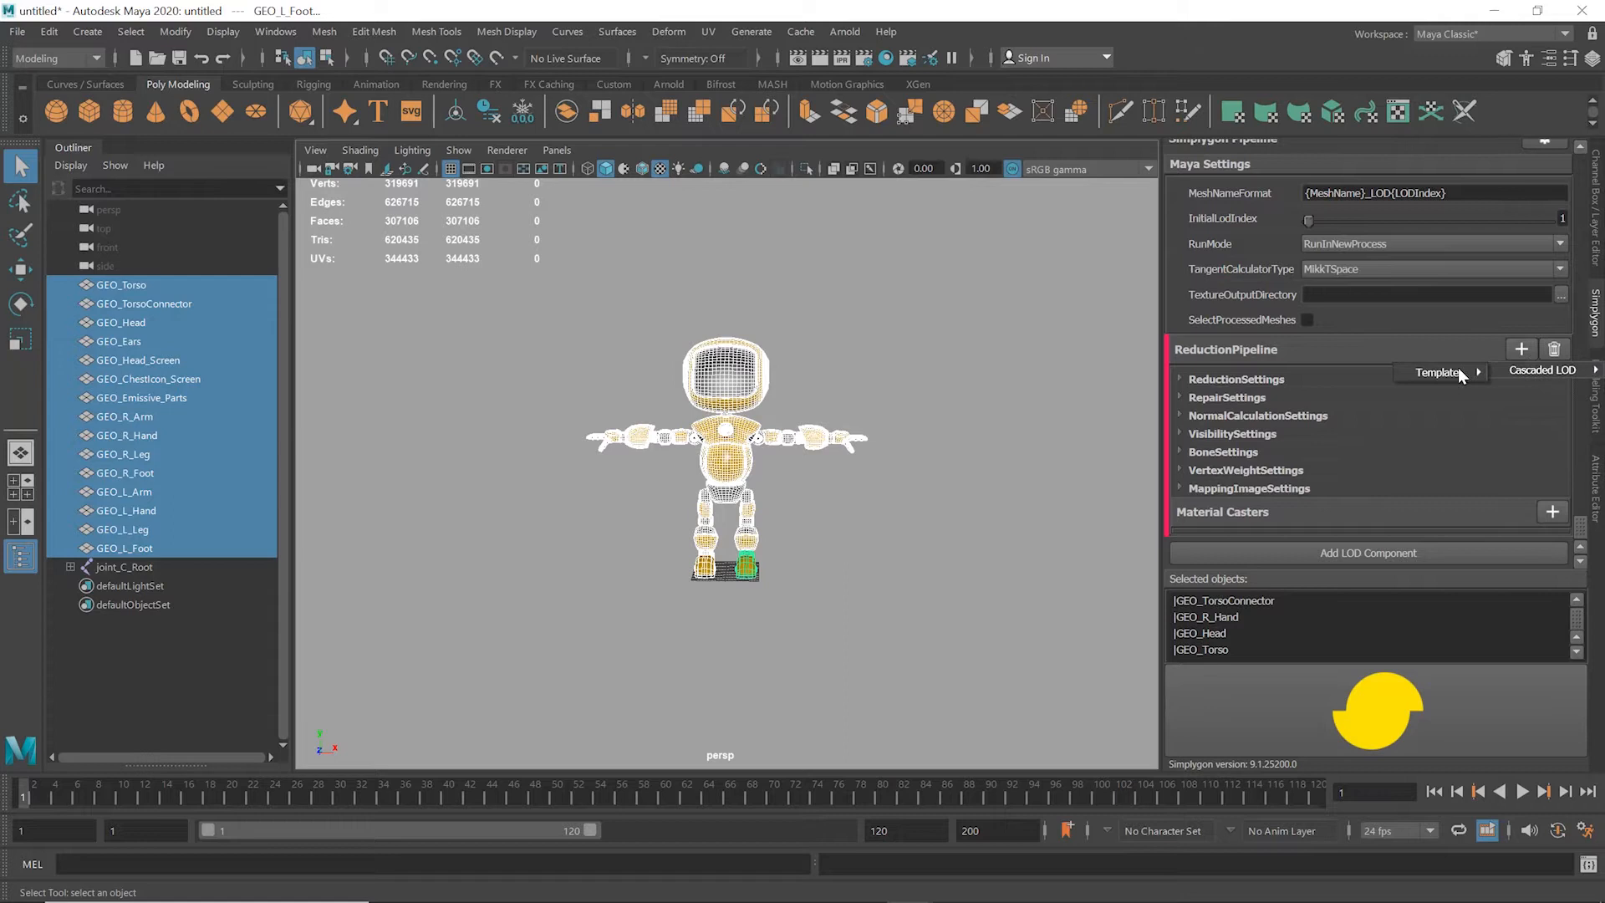
click(1522, 349)
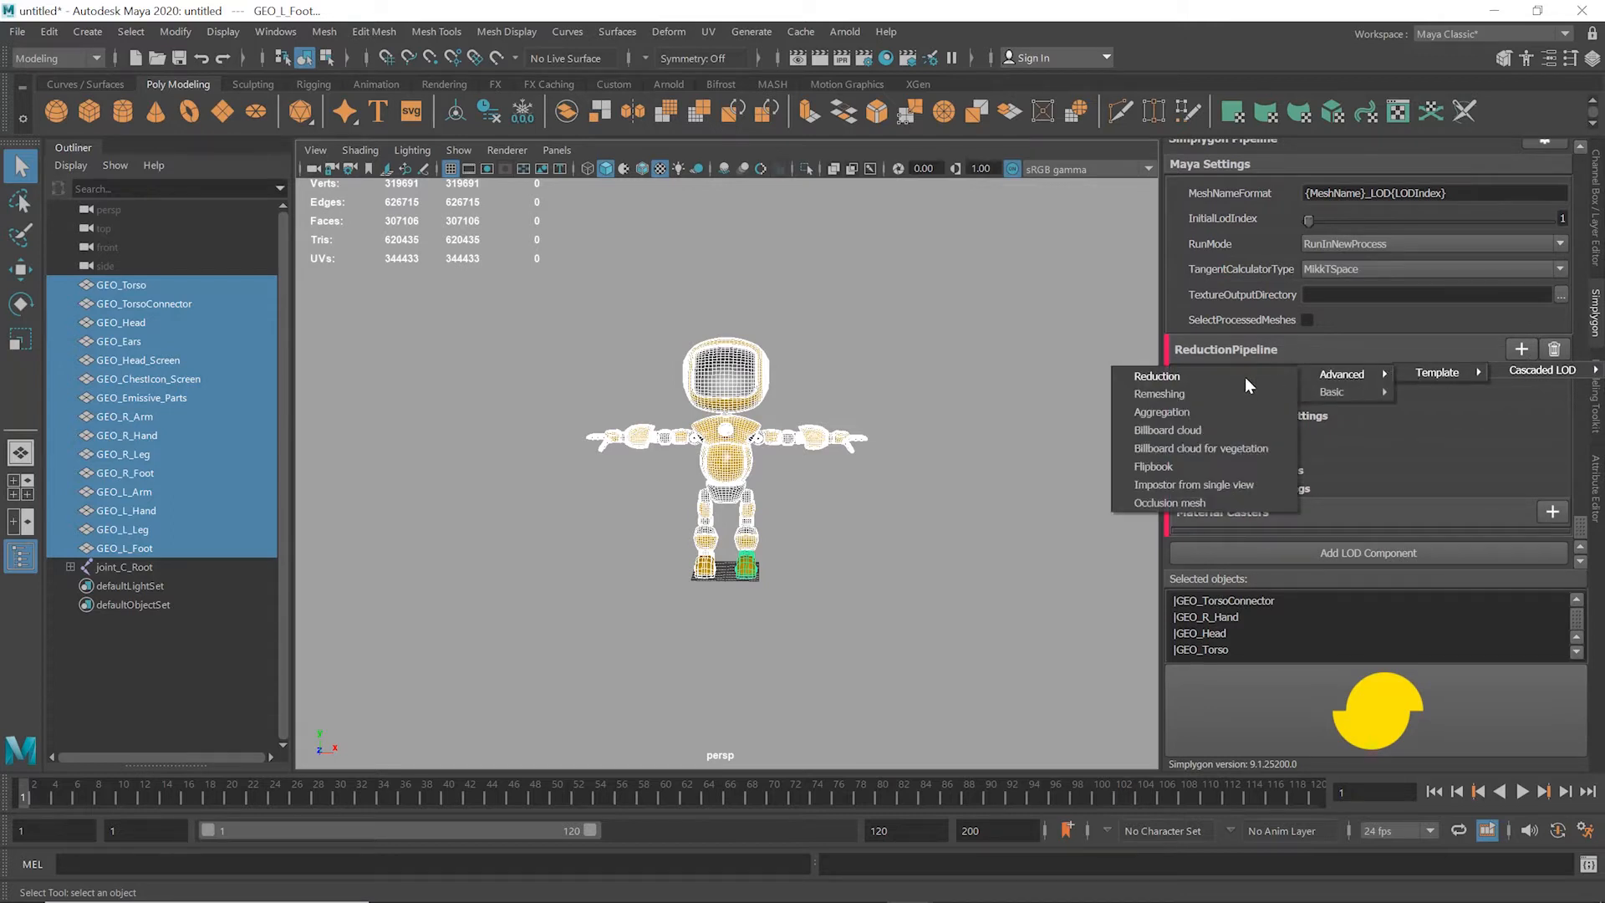
click(1155, 375)
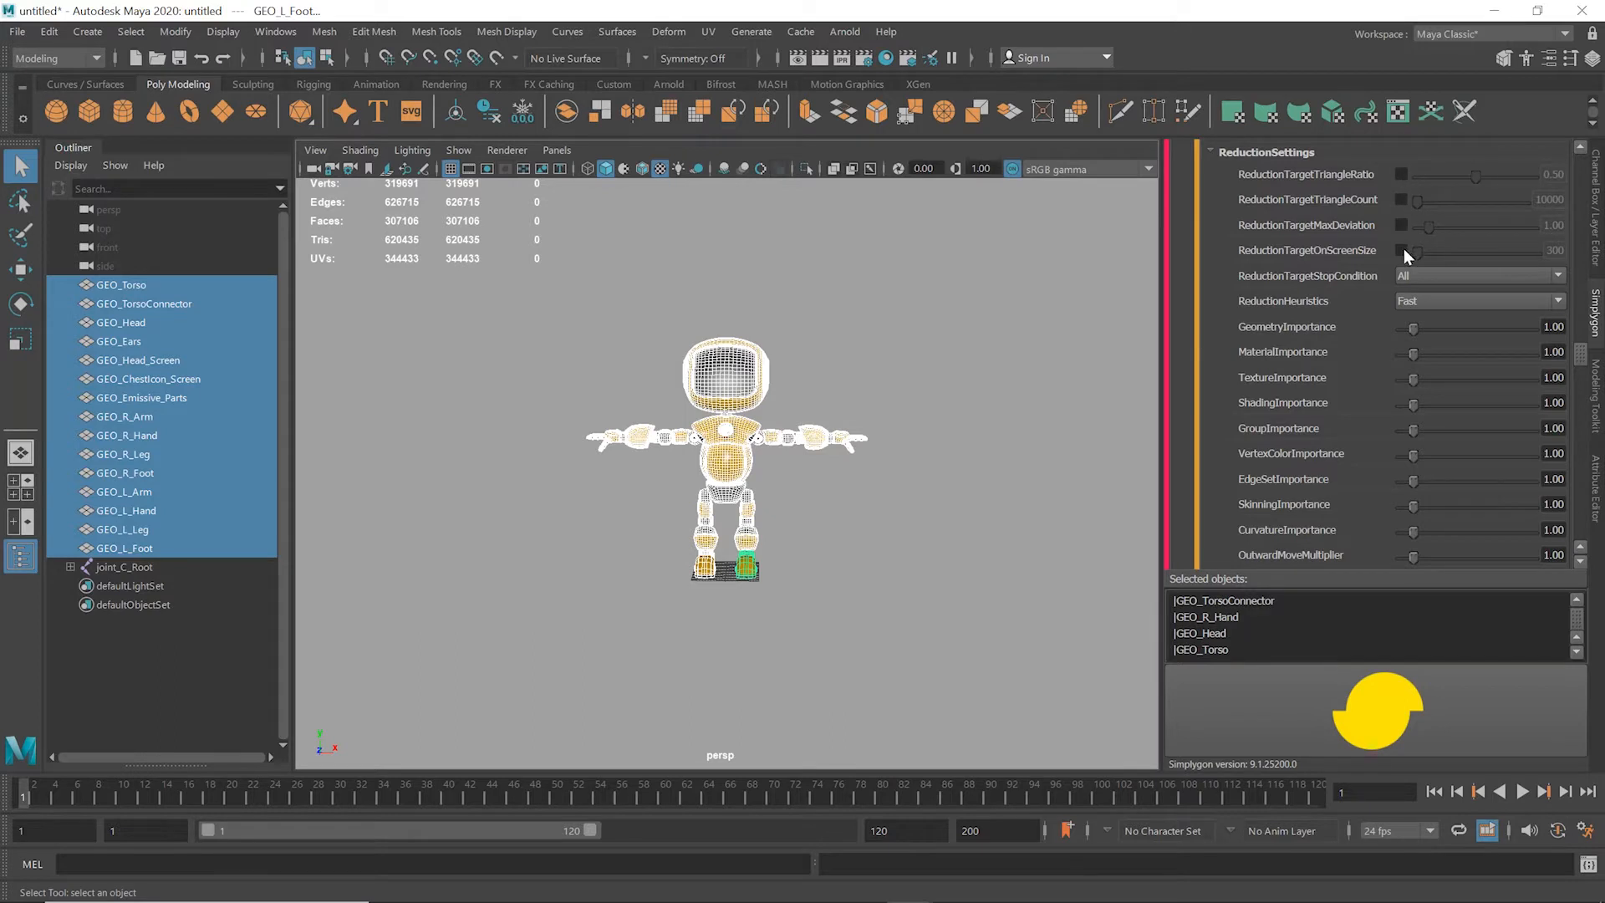
click(1400, 250)
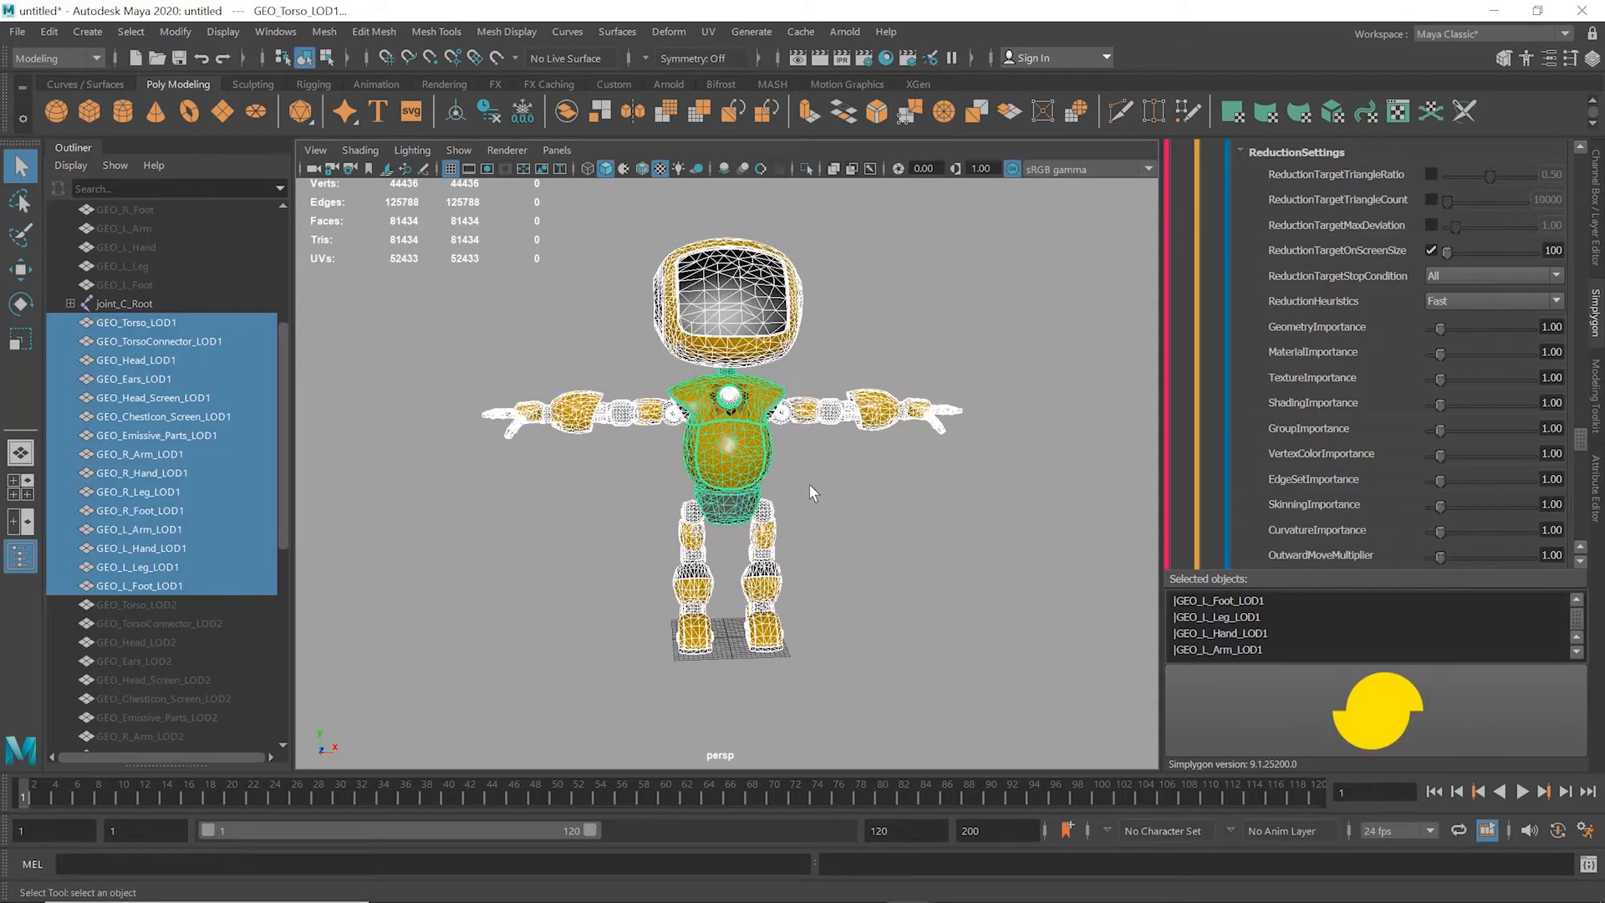
Step: Orbit and zoom to inspect the generated LOD1 meshes and the low-poly LOD3 robot
drag(812, 491, 593, 501)
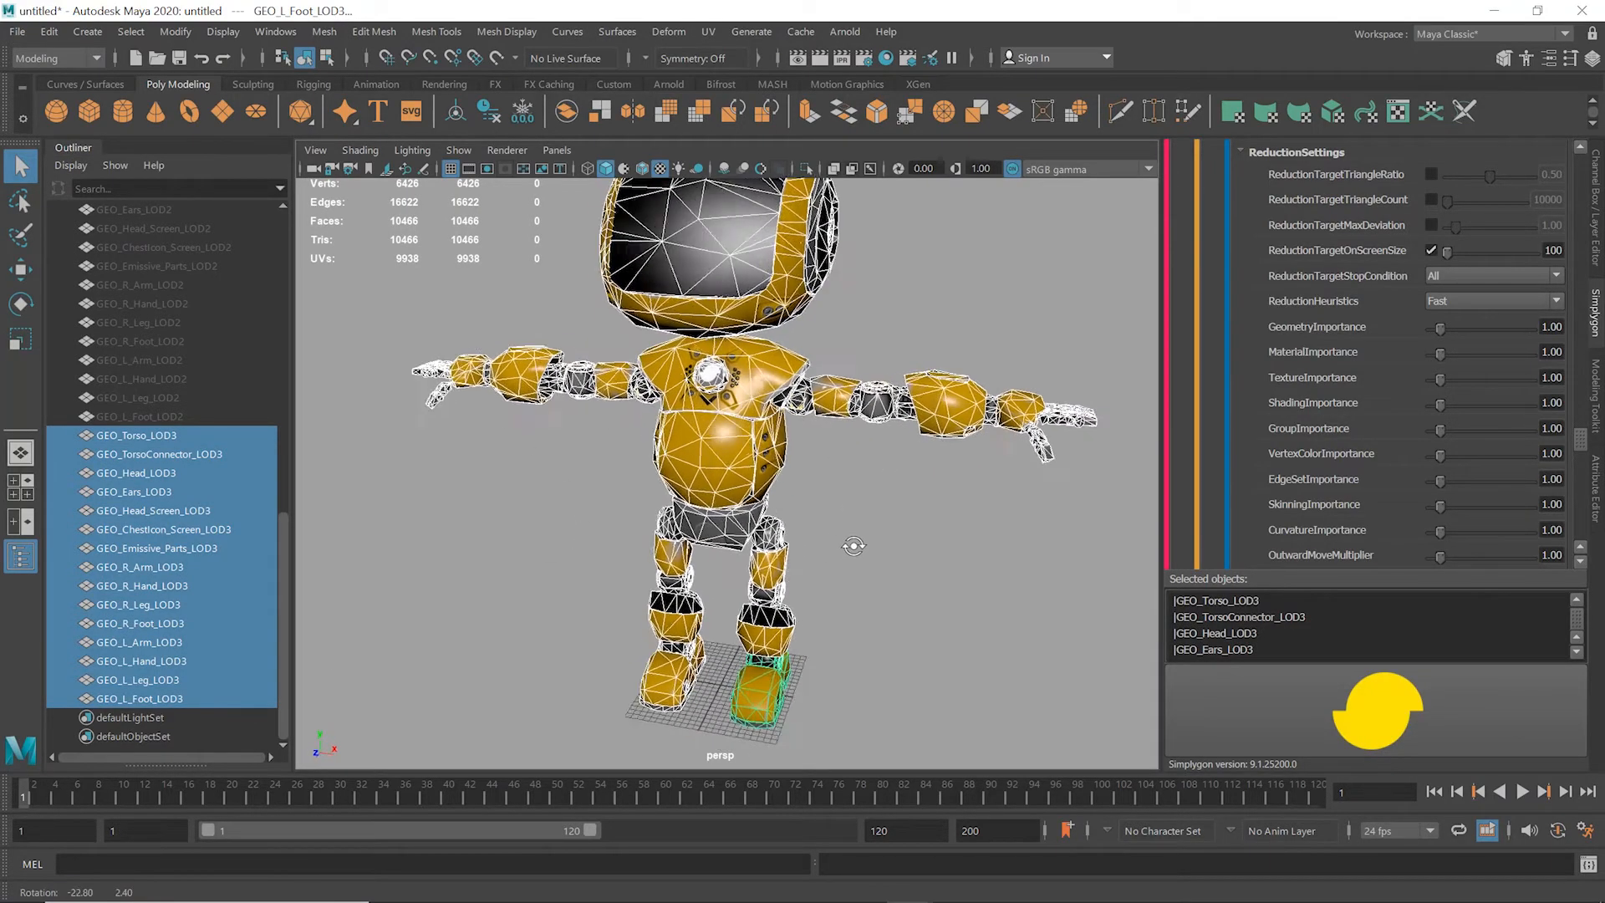
drag(853, 546, 990, 557)
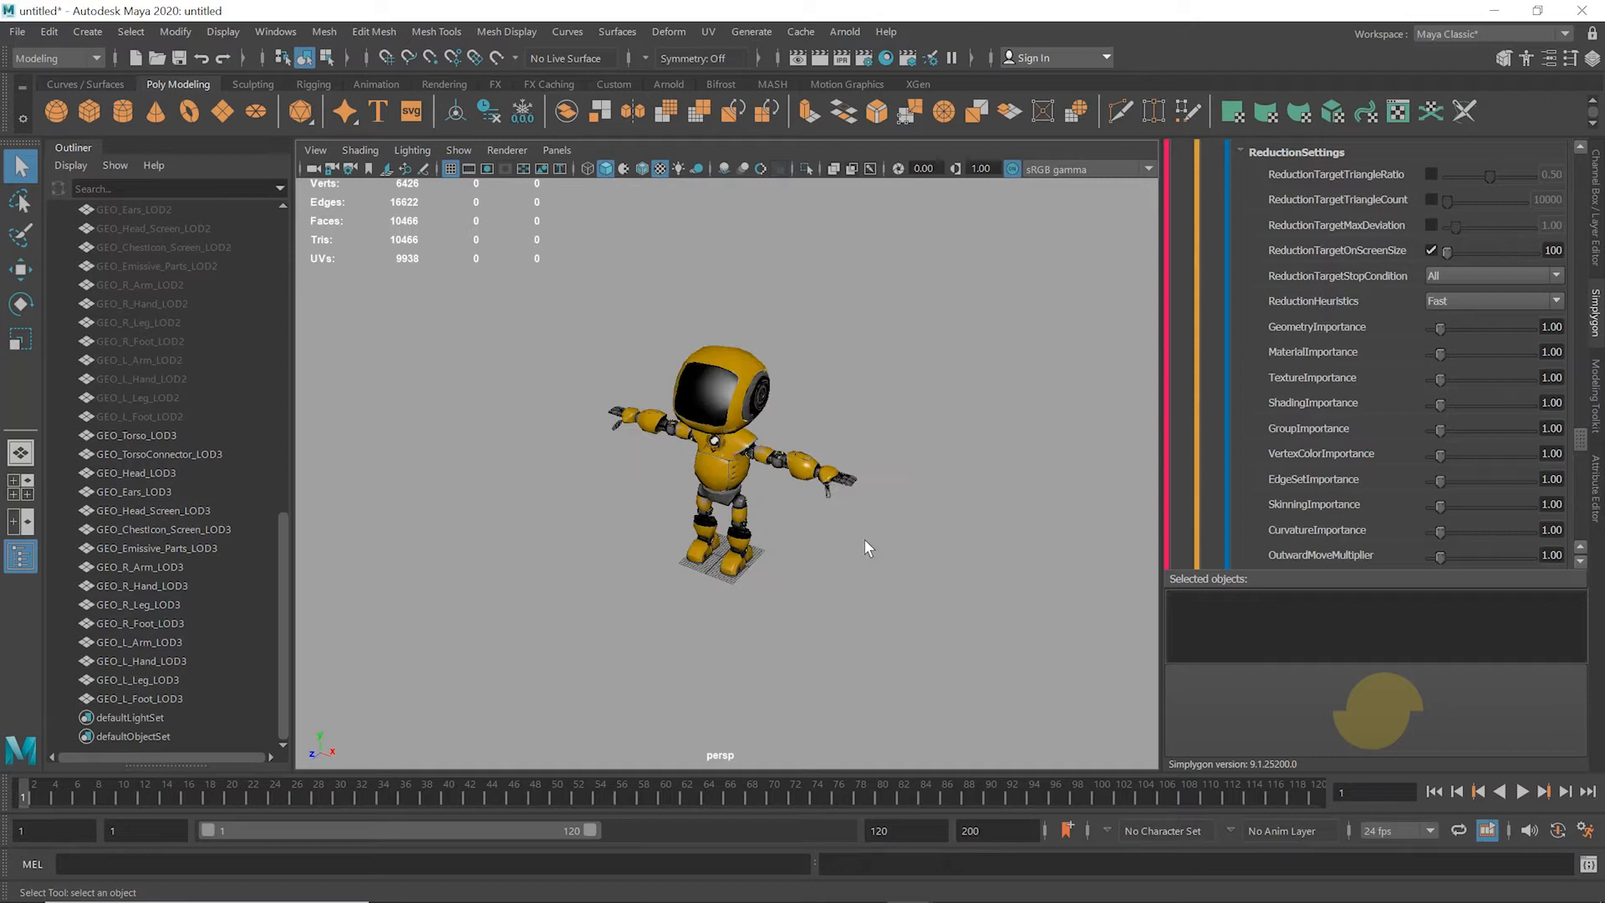
scroll(down, 3)
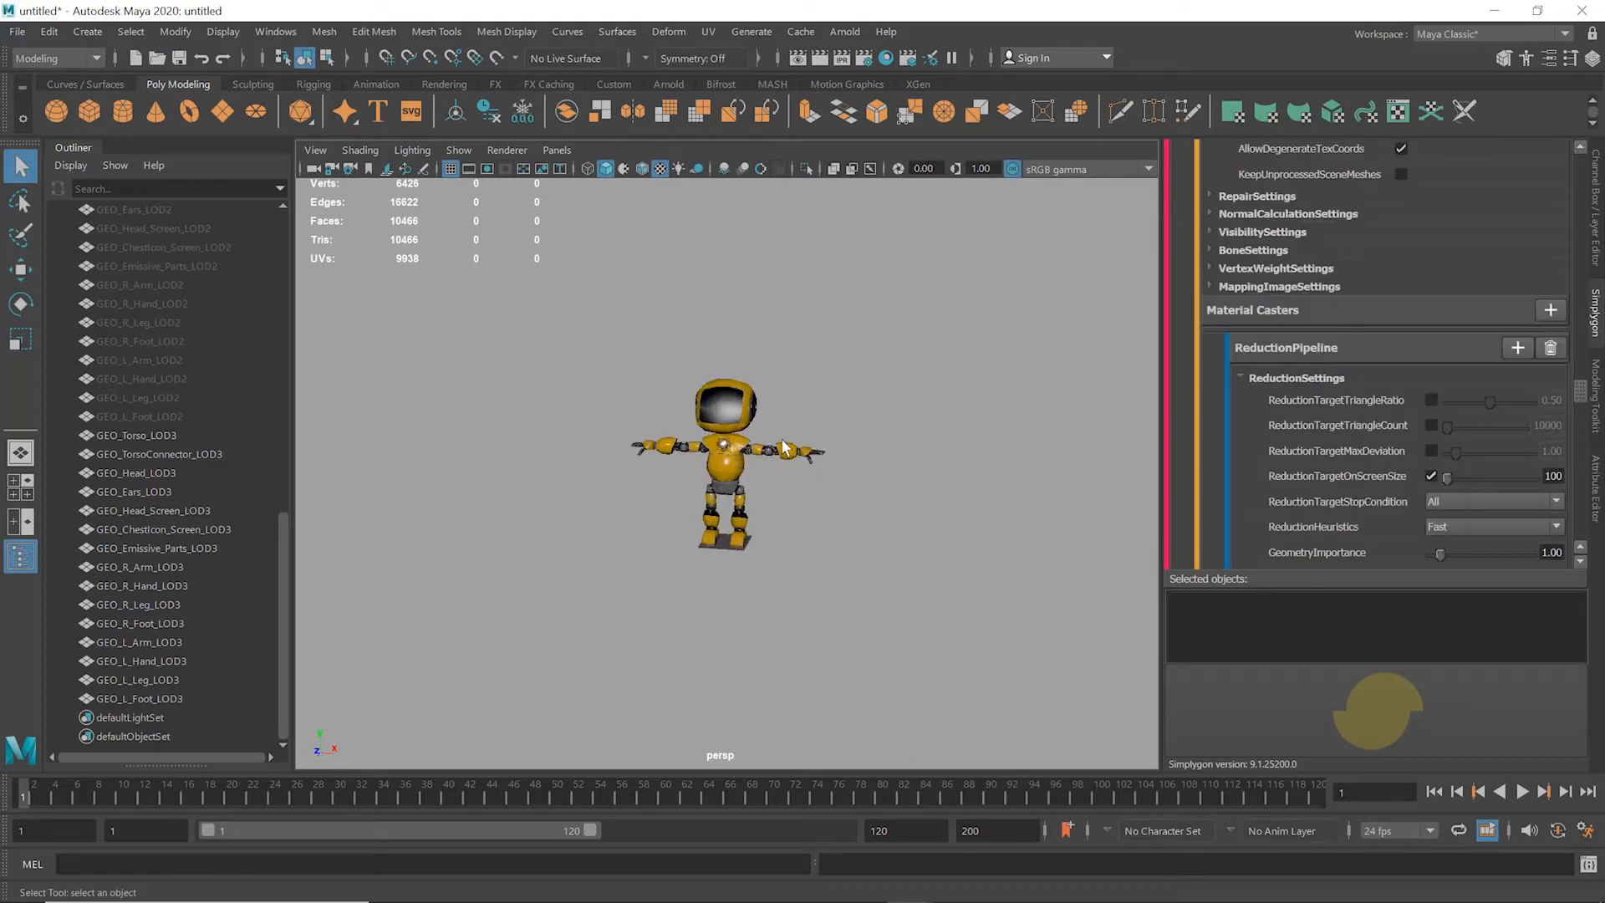
Step: Select GEO_Ears_LOD3, add a Remeshing LOD component and delete its ColorCaster - ambientColor
click(138, 641)
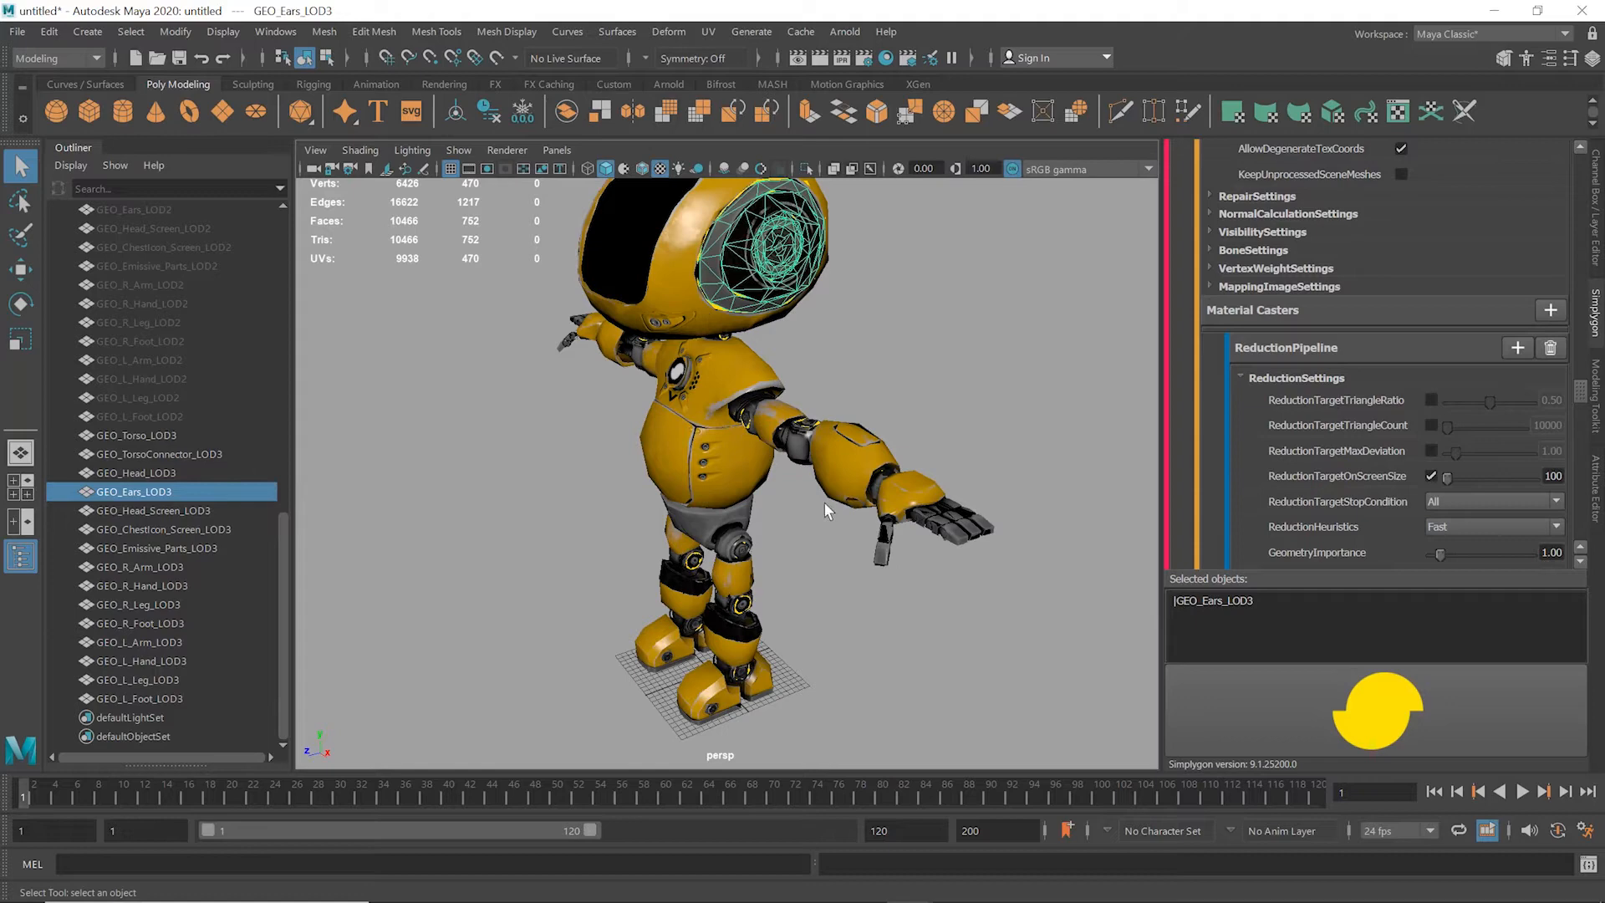
drag(824, 510, 1059, 489)
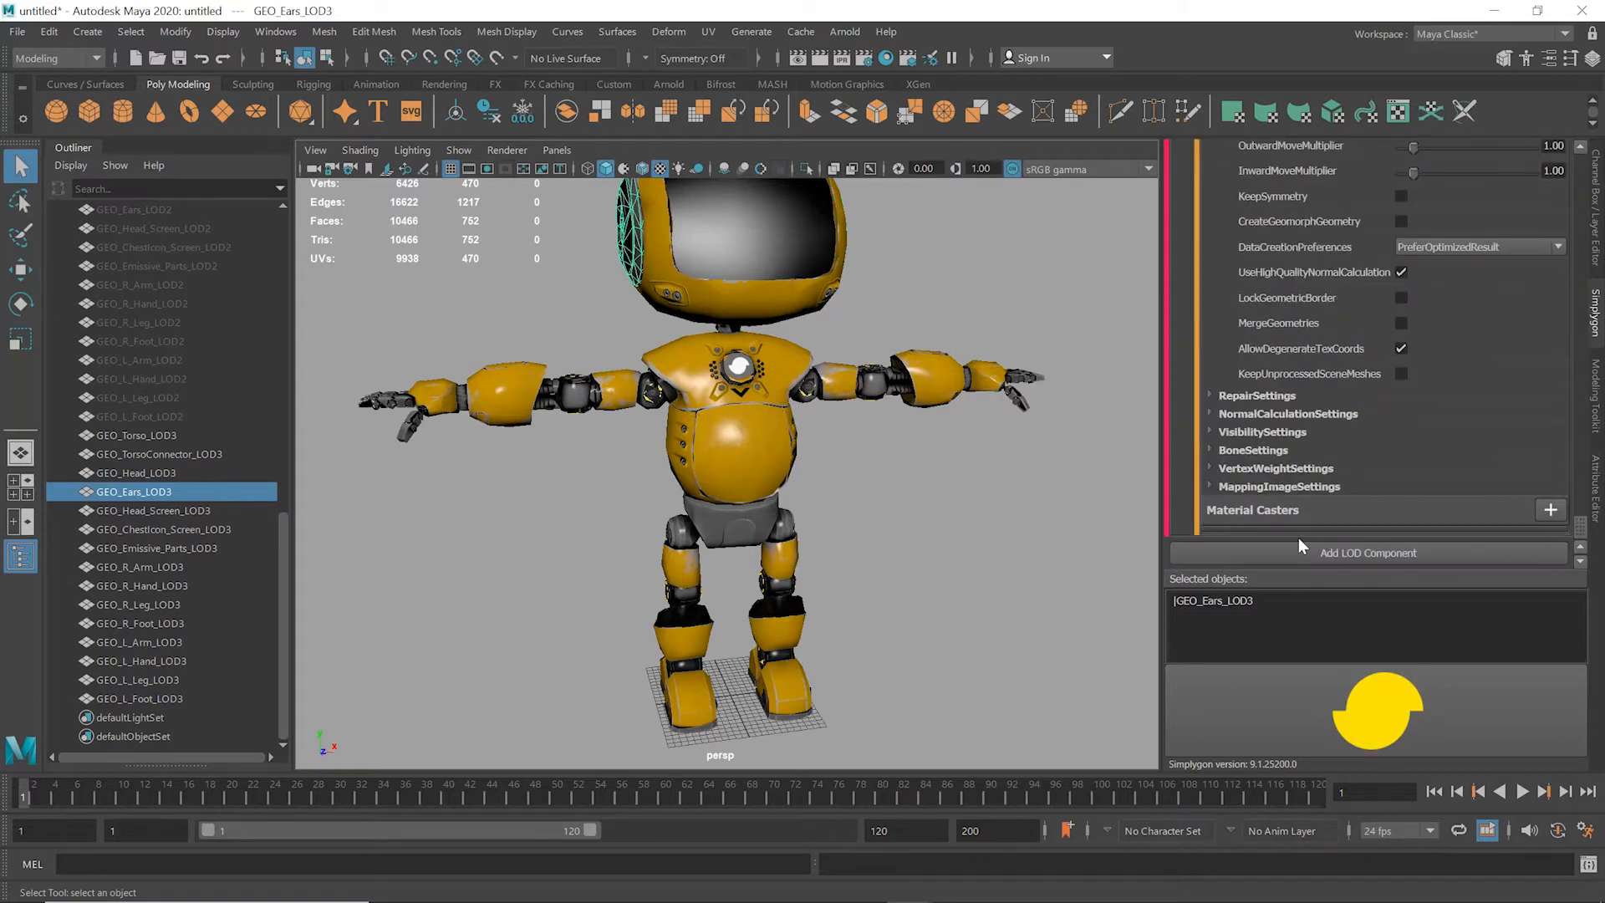
click(1367, 552)
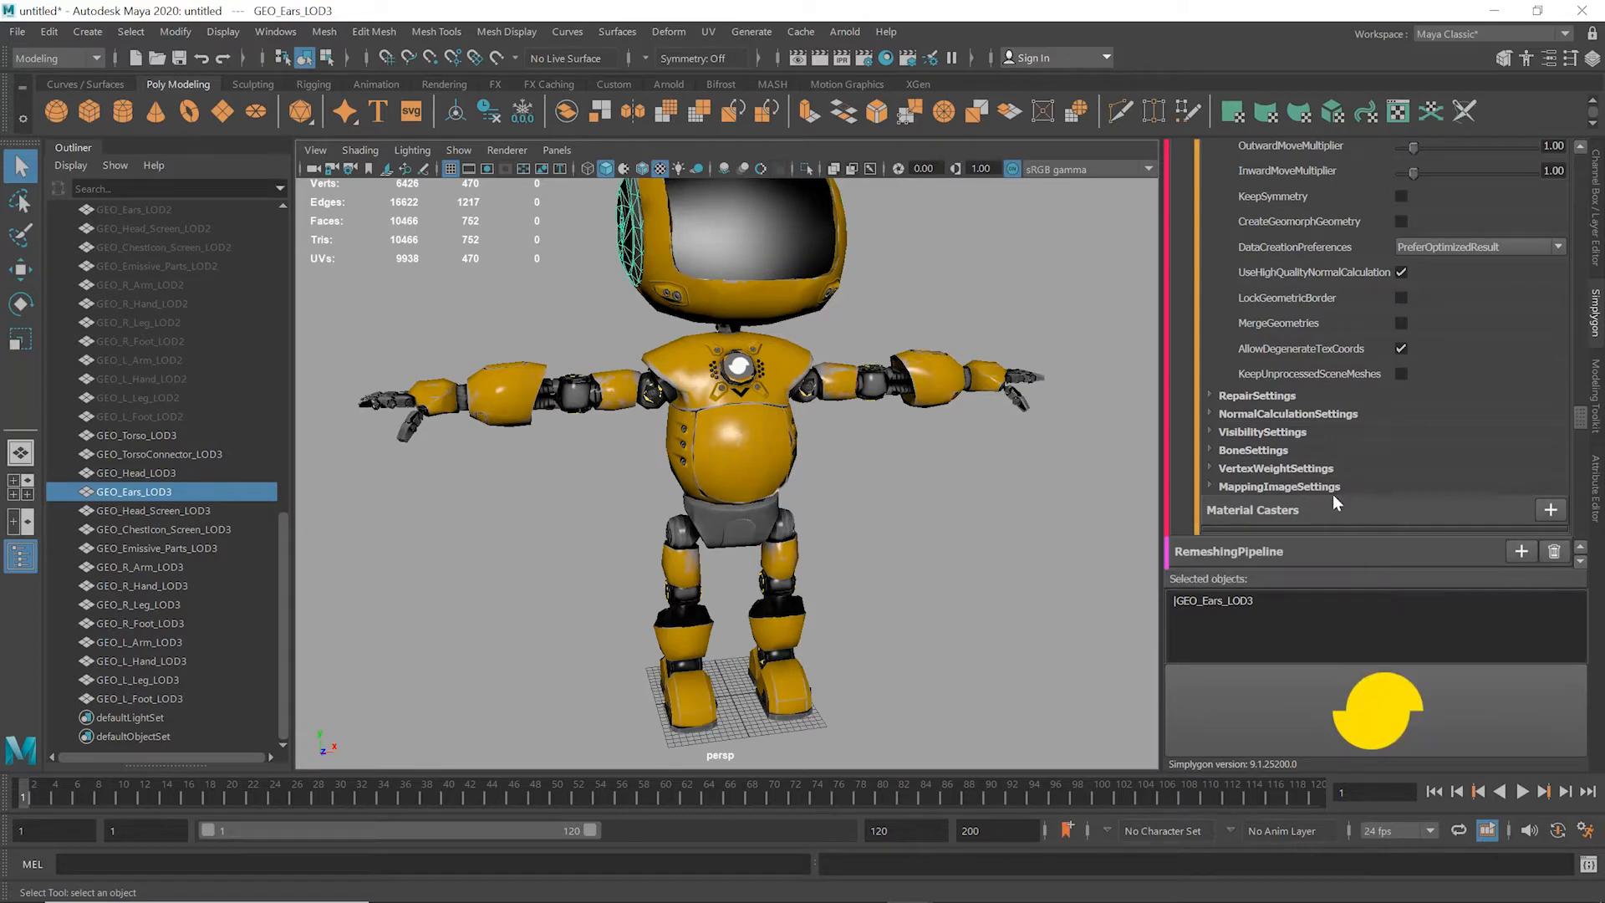
scroll(down, 3)
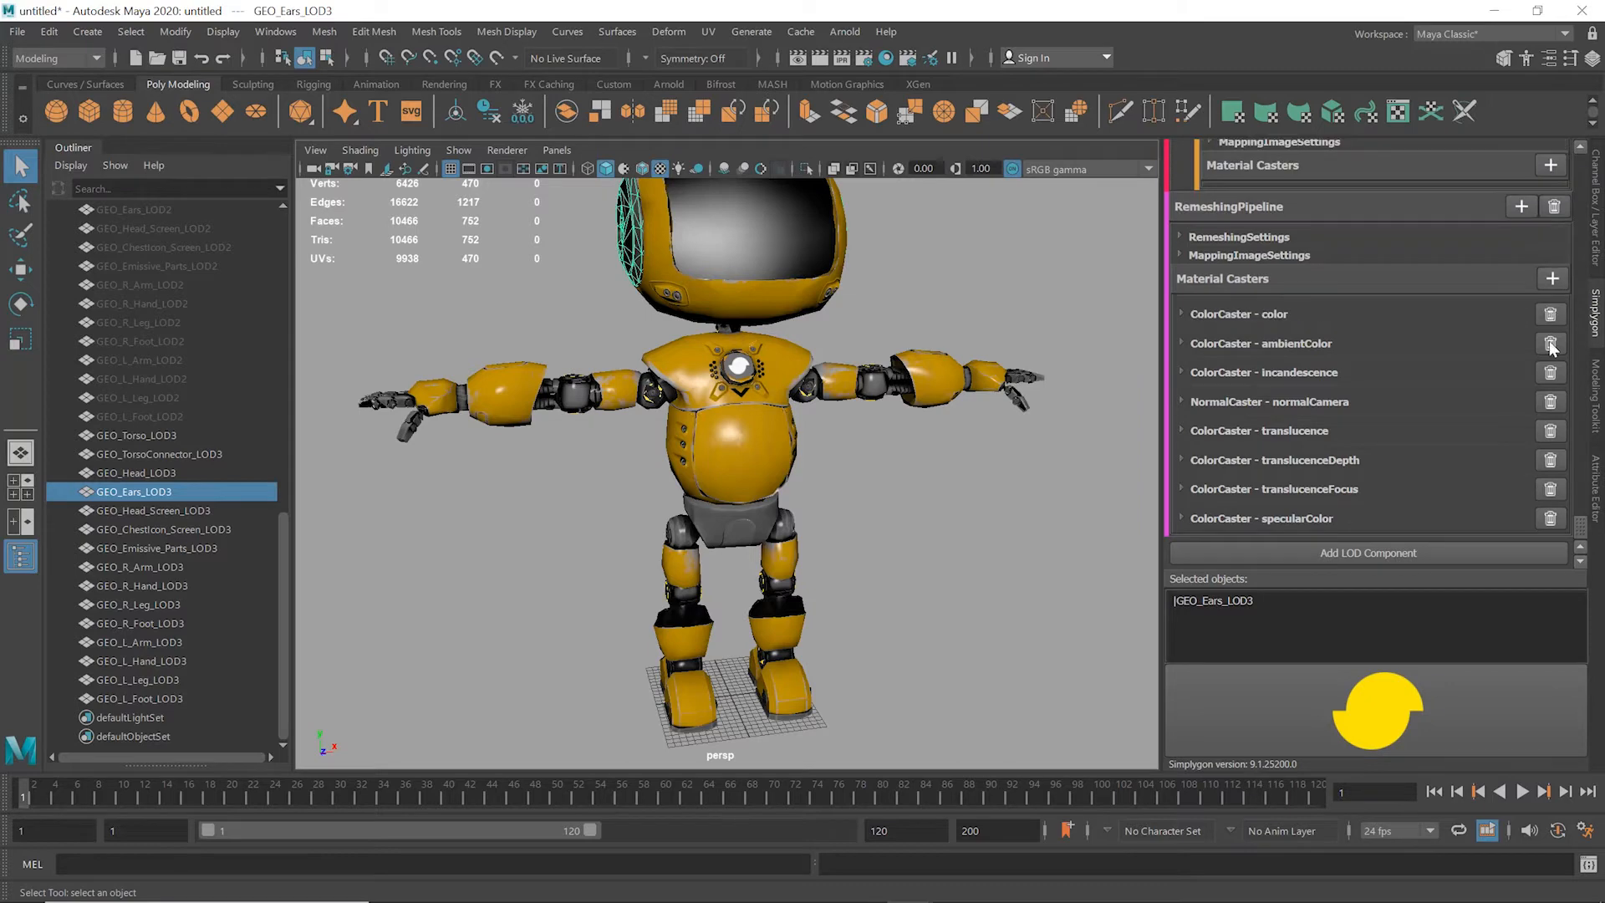
click(1550, 342)
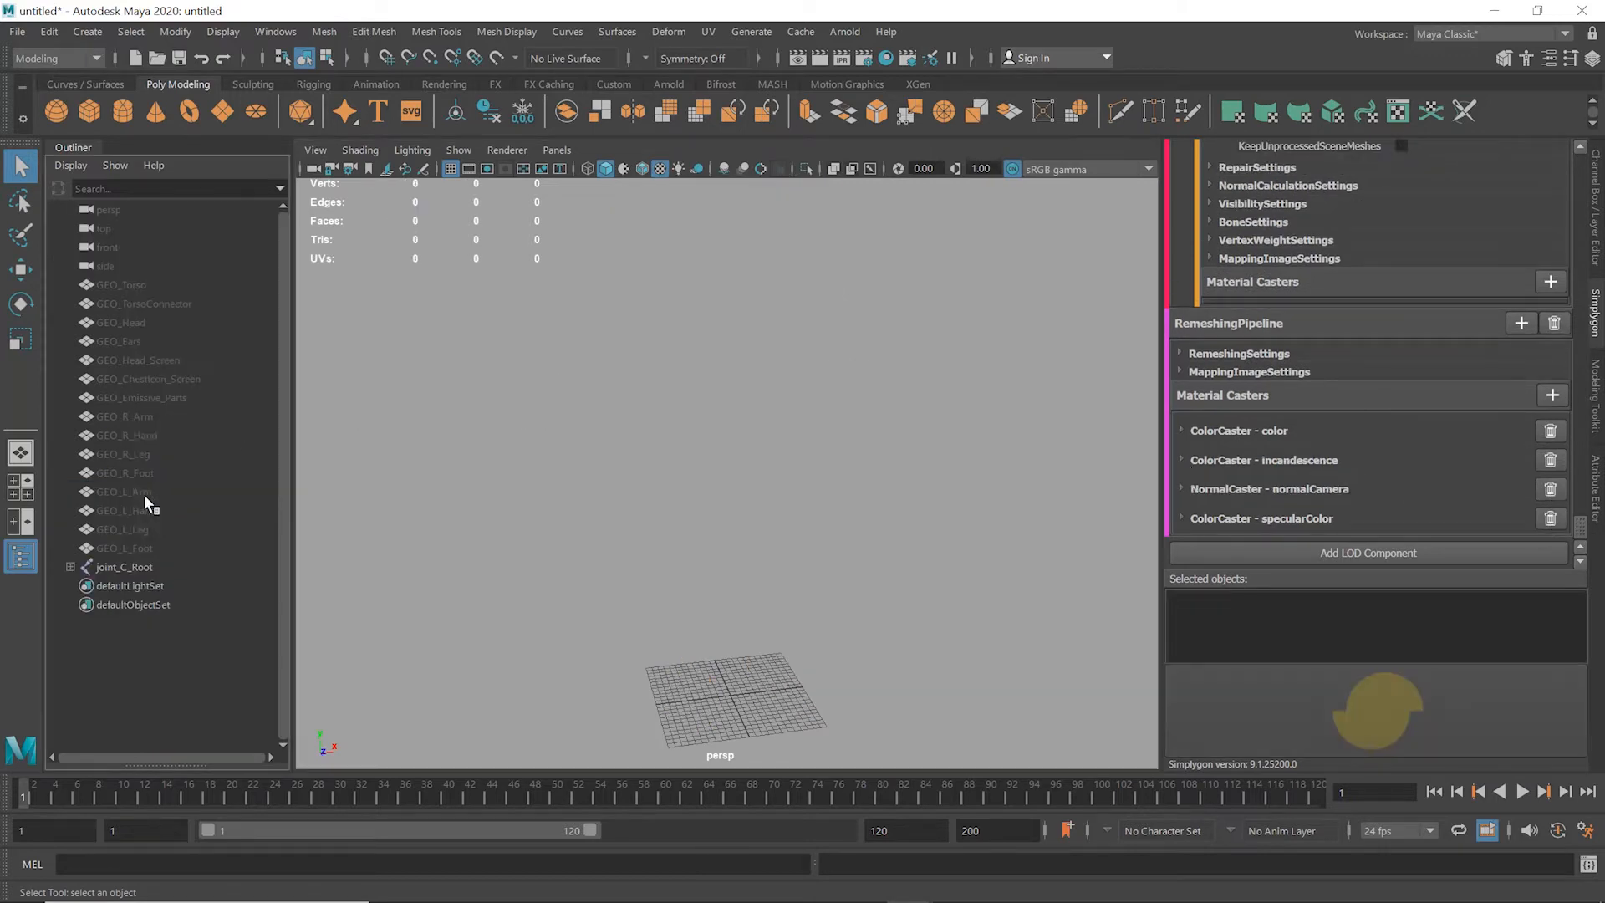
Step: Select joint_L_Knee and rotate it to bend the left leg and test skinning
click(120, 548)
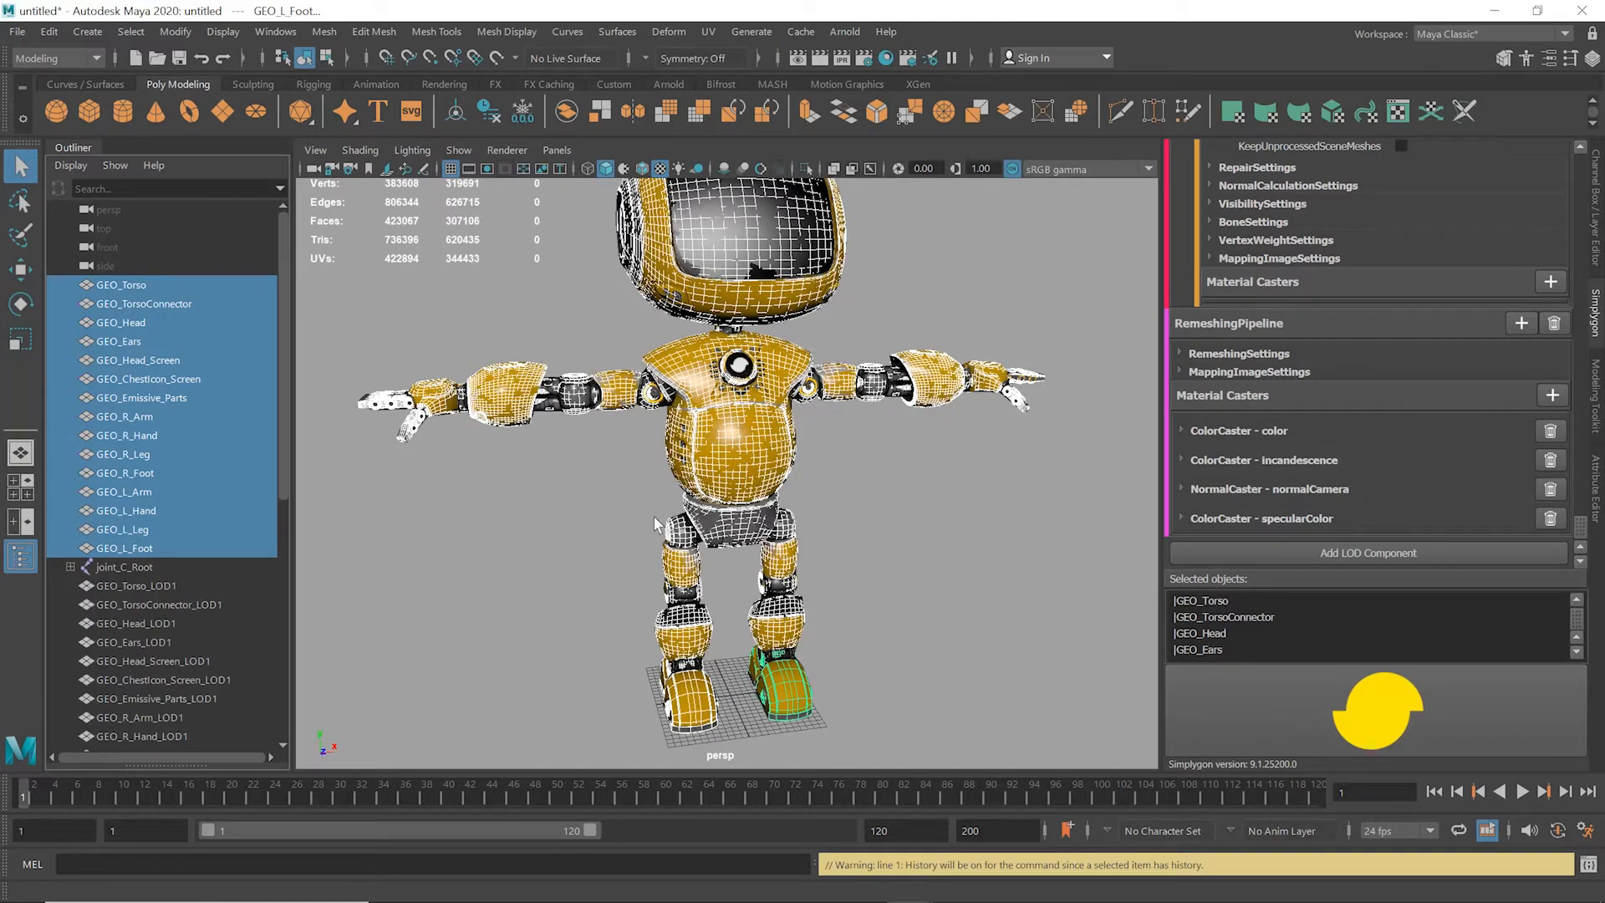
click(122, 284)
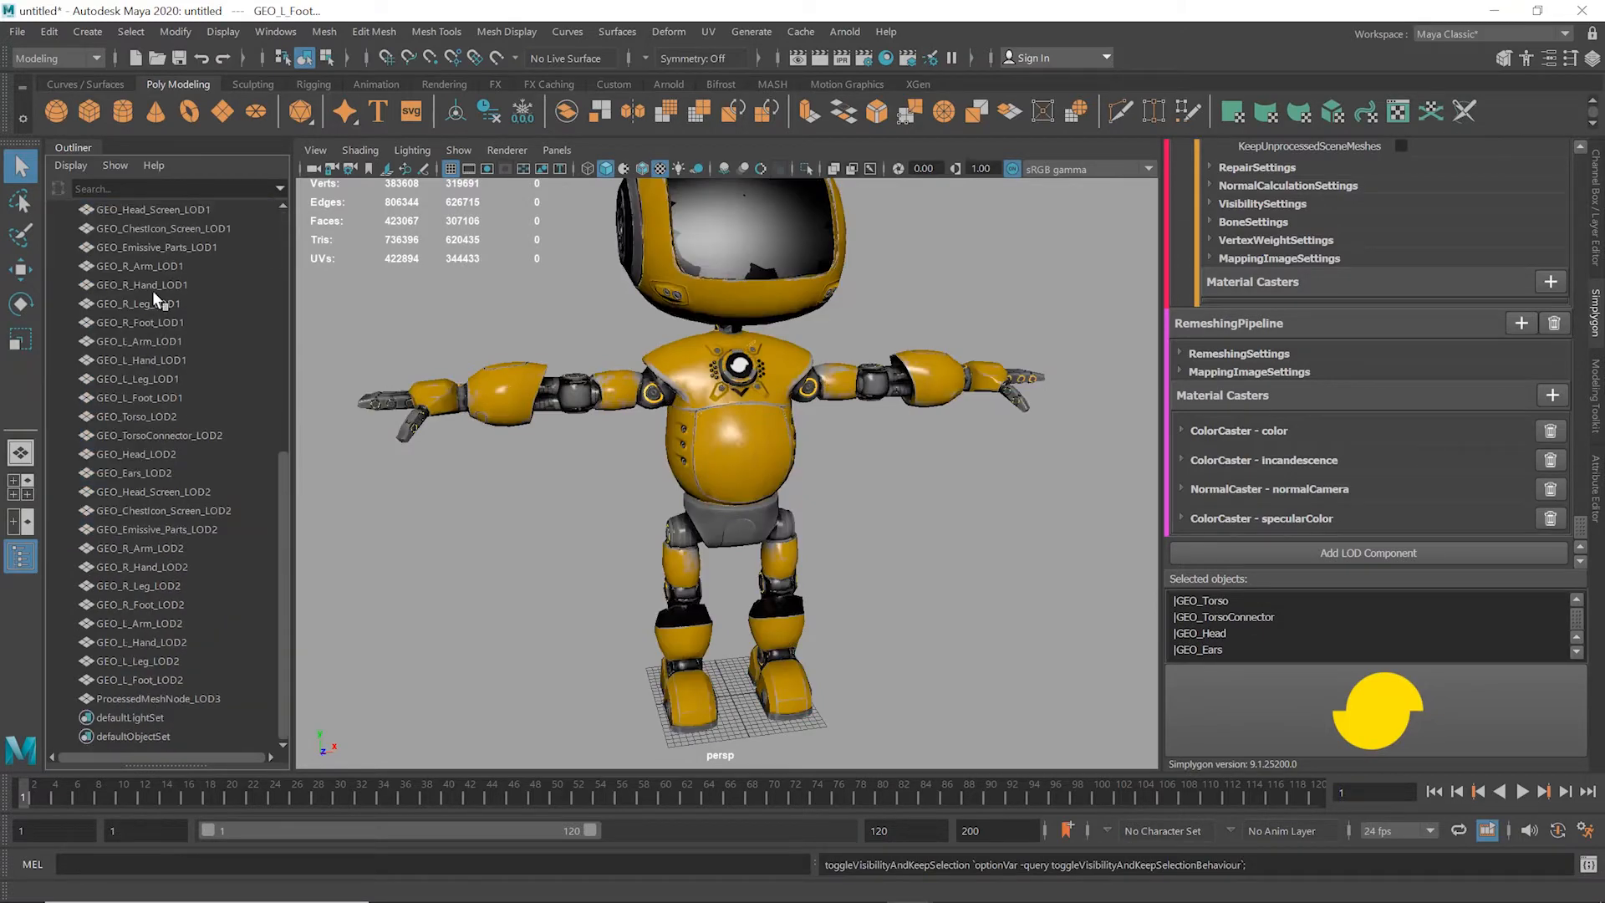
click(174, 378)
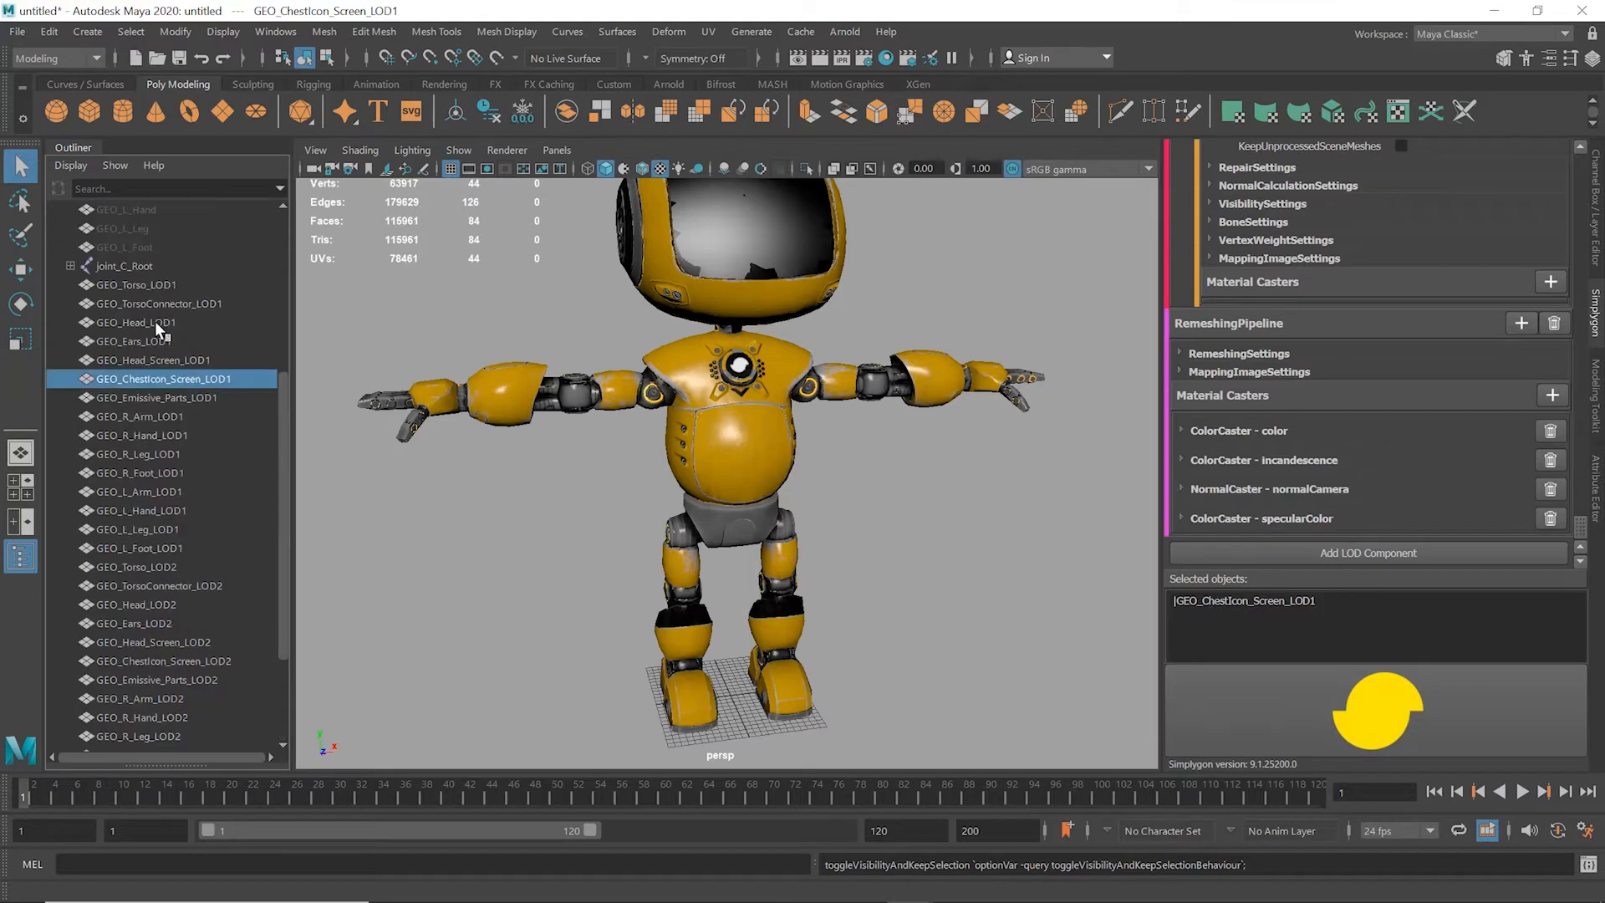
scroll(down, 3)
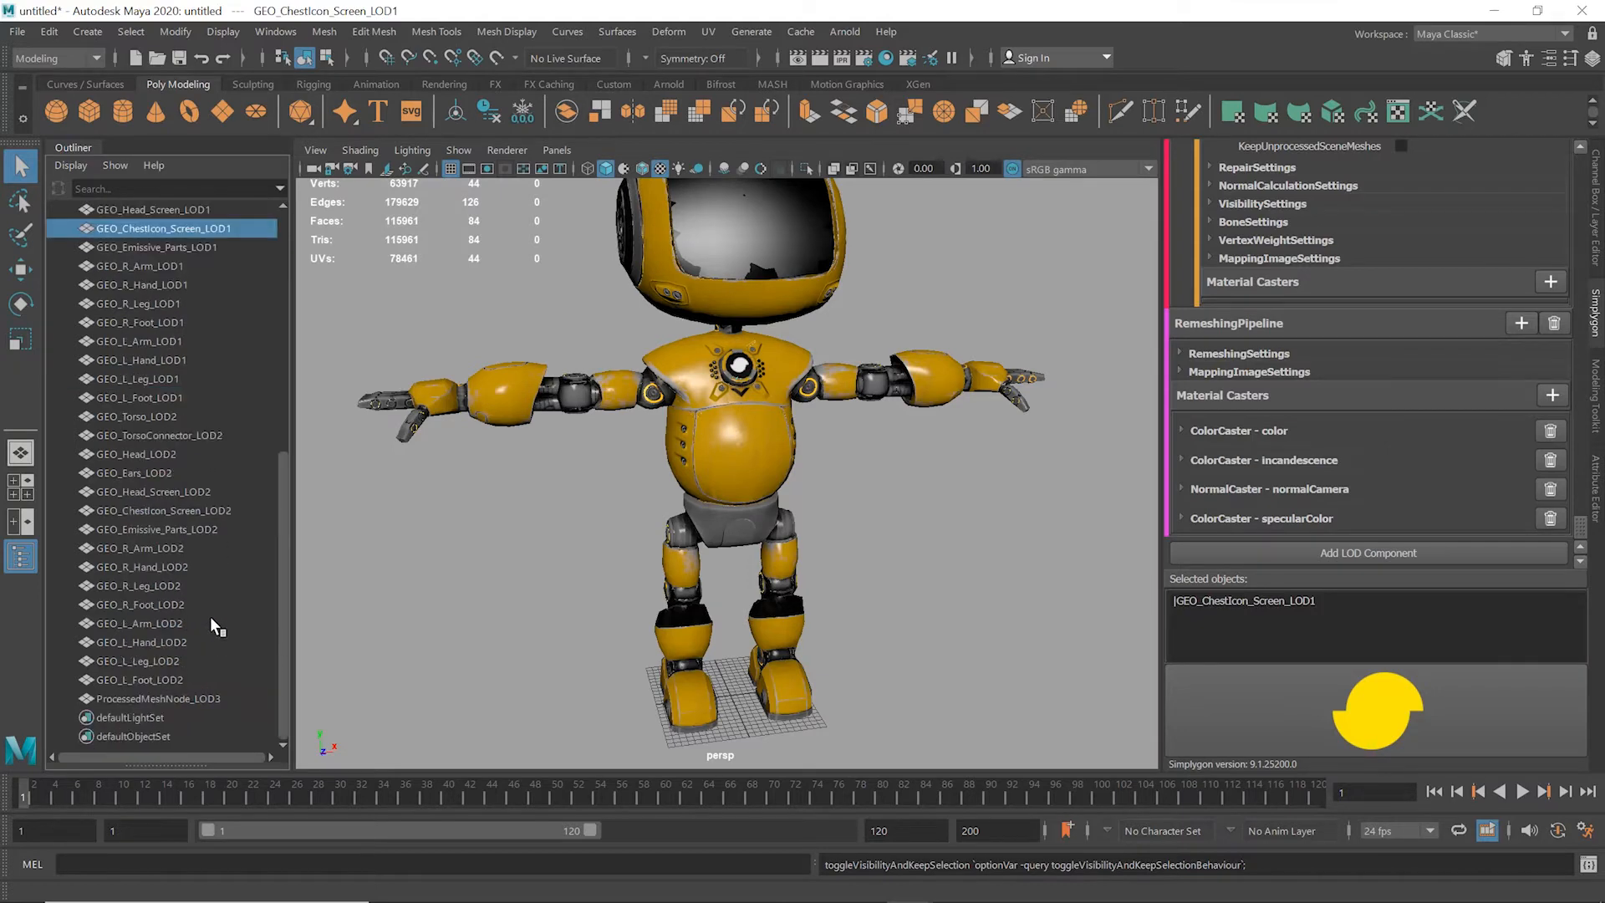
click(141, 679)
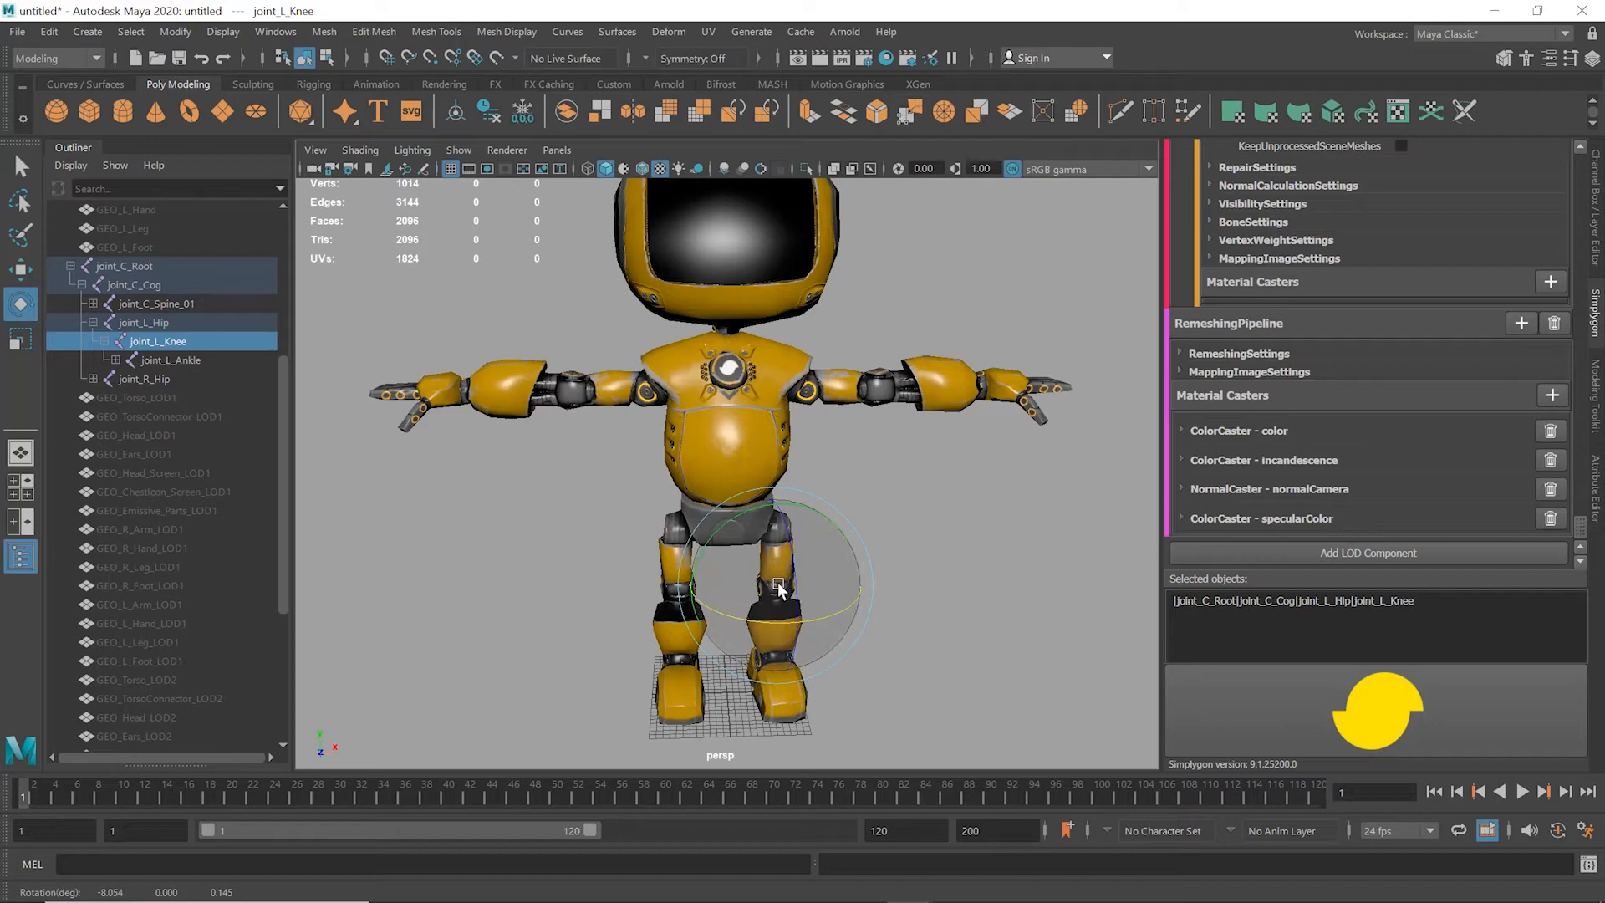
drag(778, 589, 680, 614)
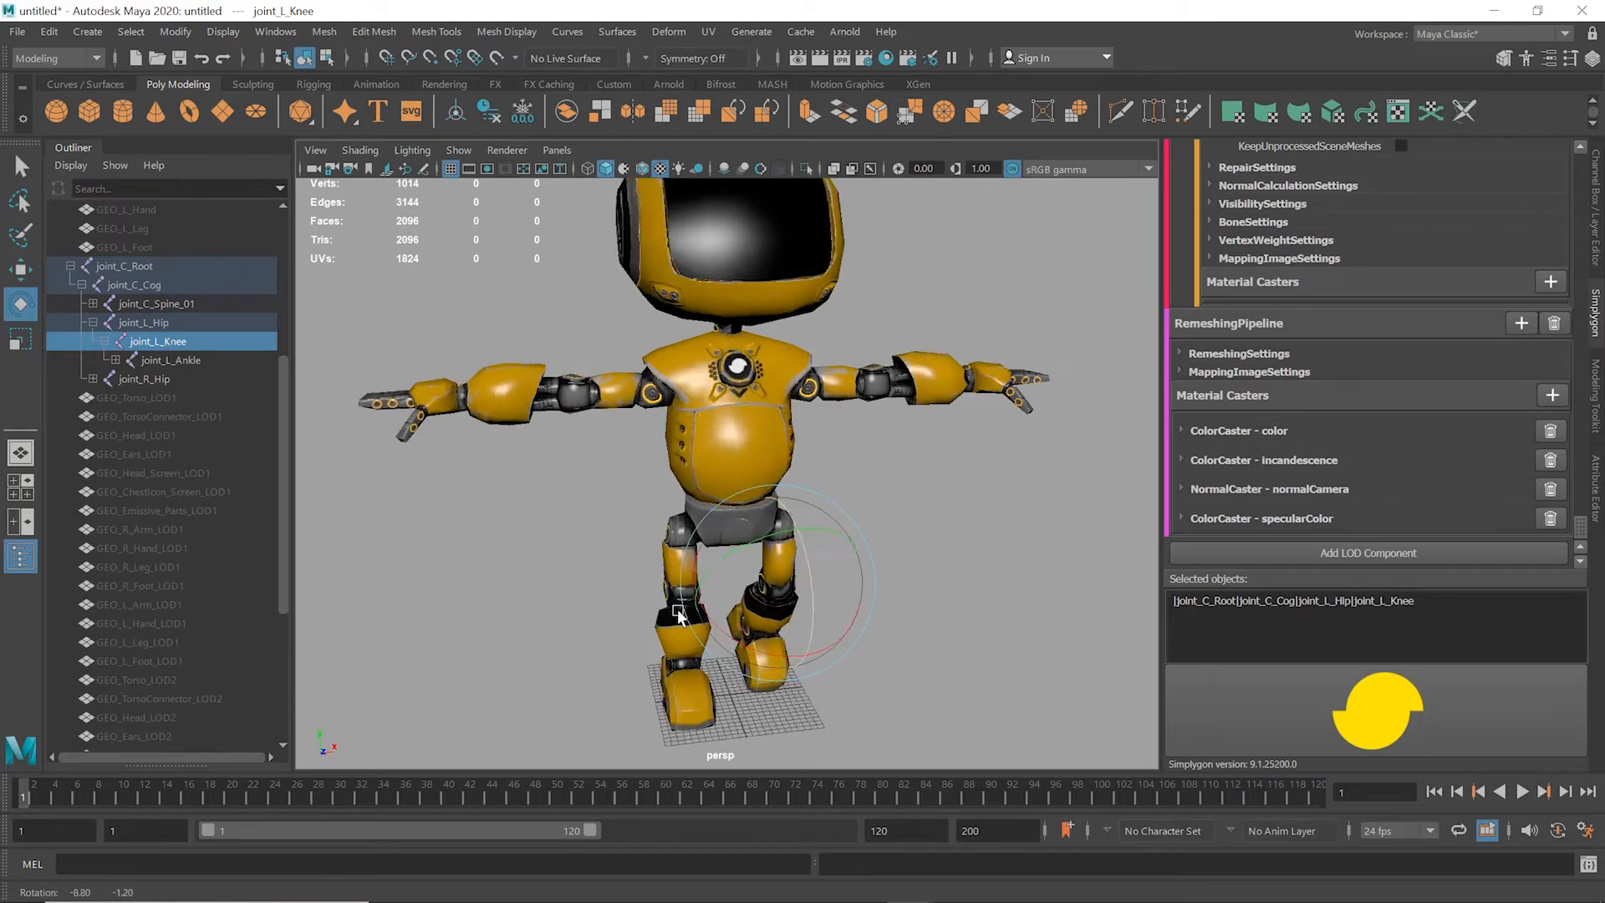
drag(680, 615, 660, 558)
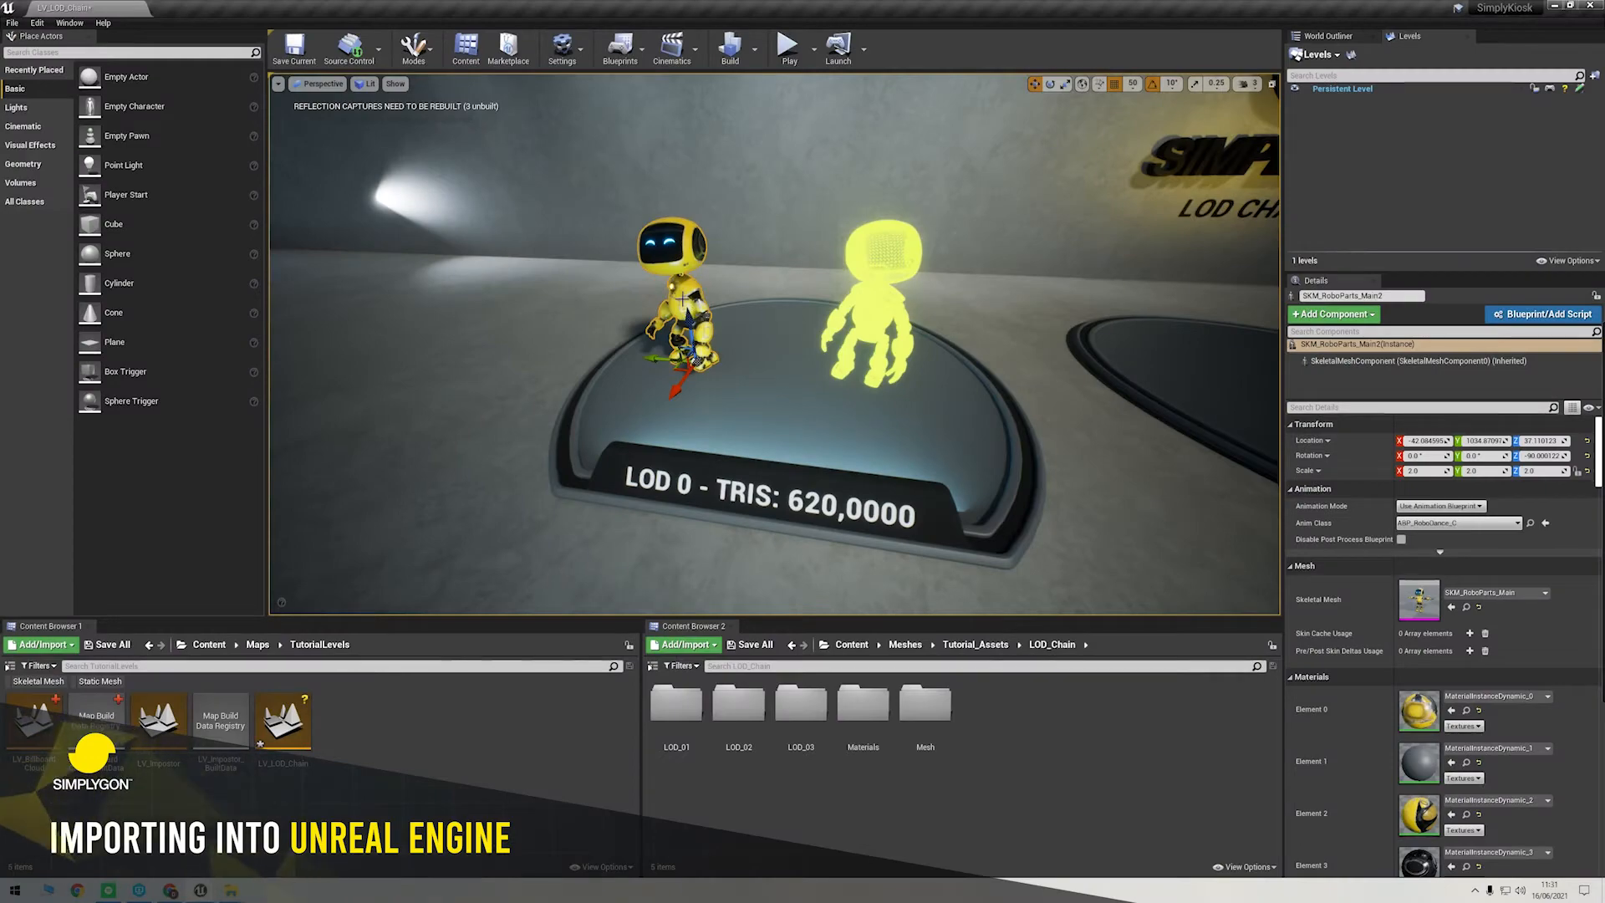
mouse_move(769, 382)
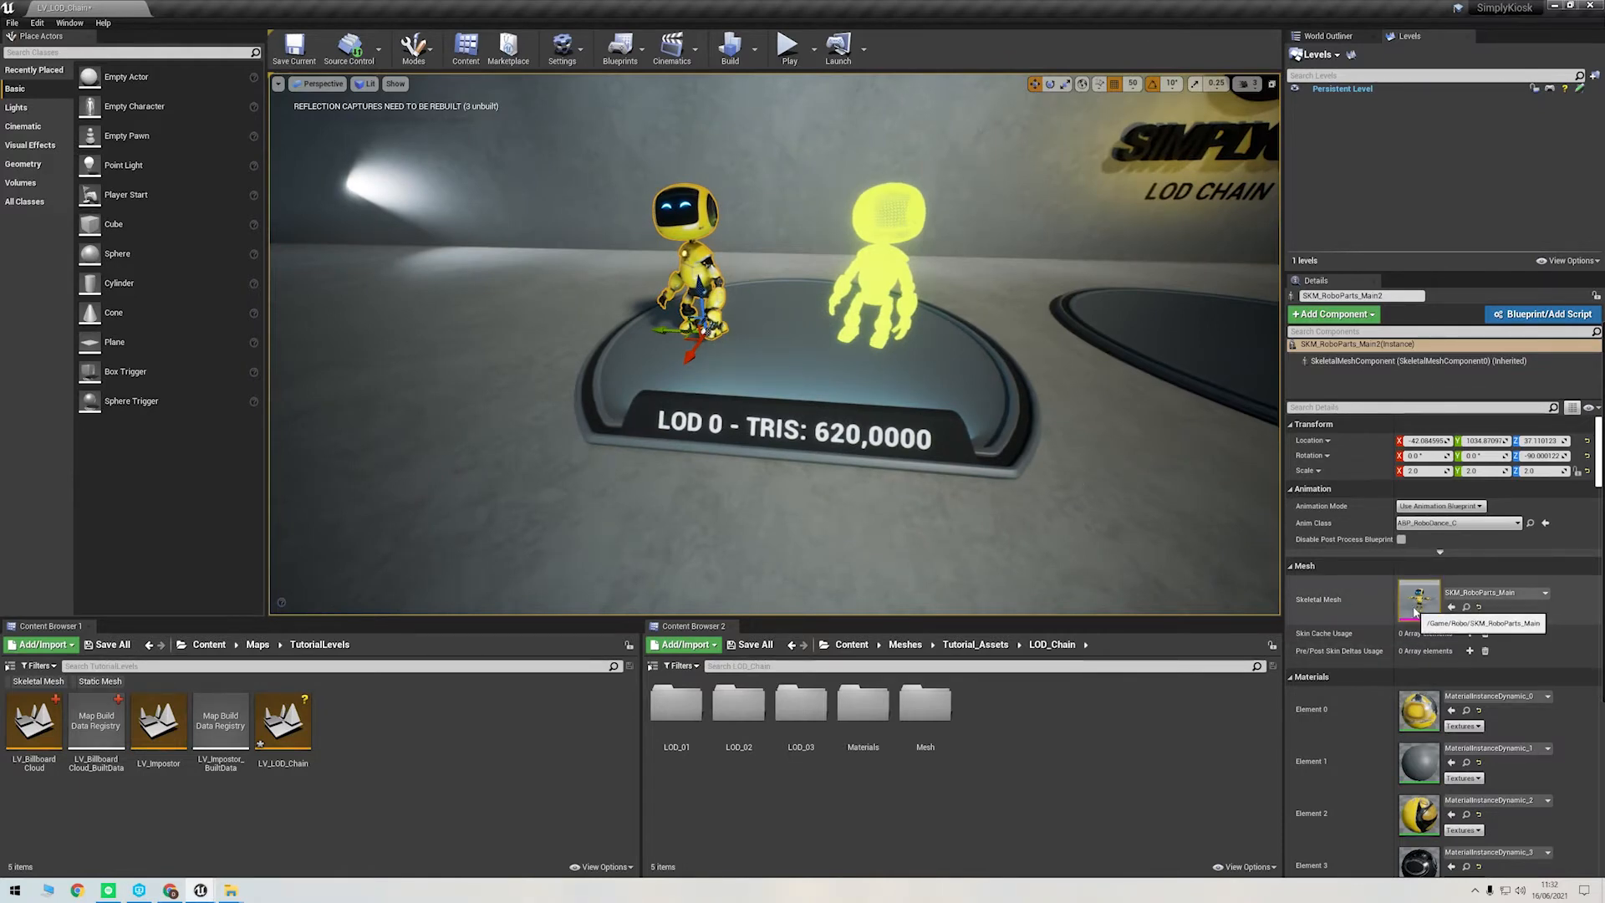
Step: Open SKM_RoboParts_Main from the Details panel's Skeletal Mesh thumbnail
double_click(1418, 598)
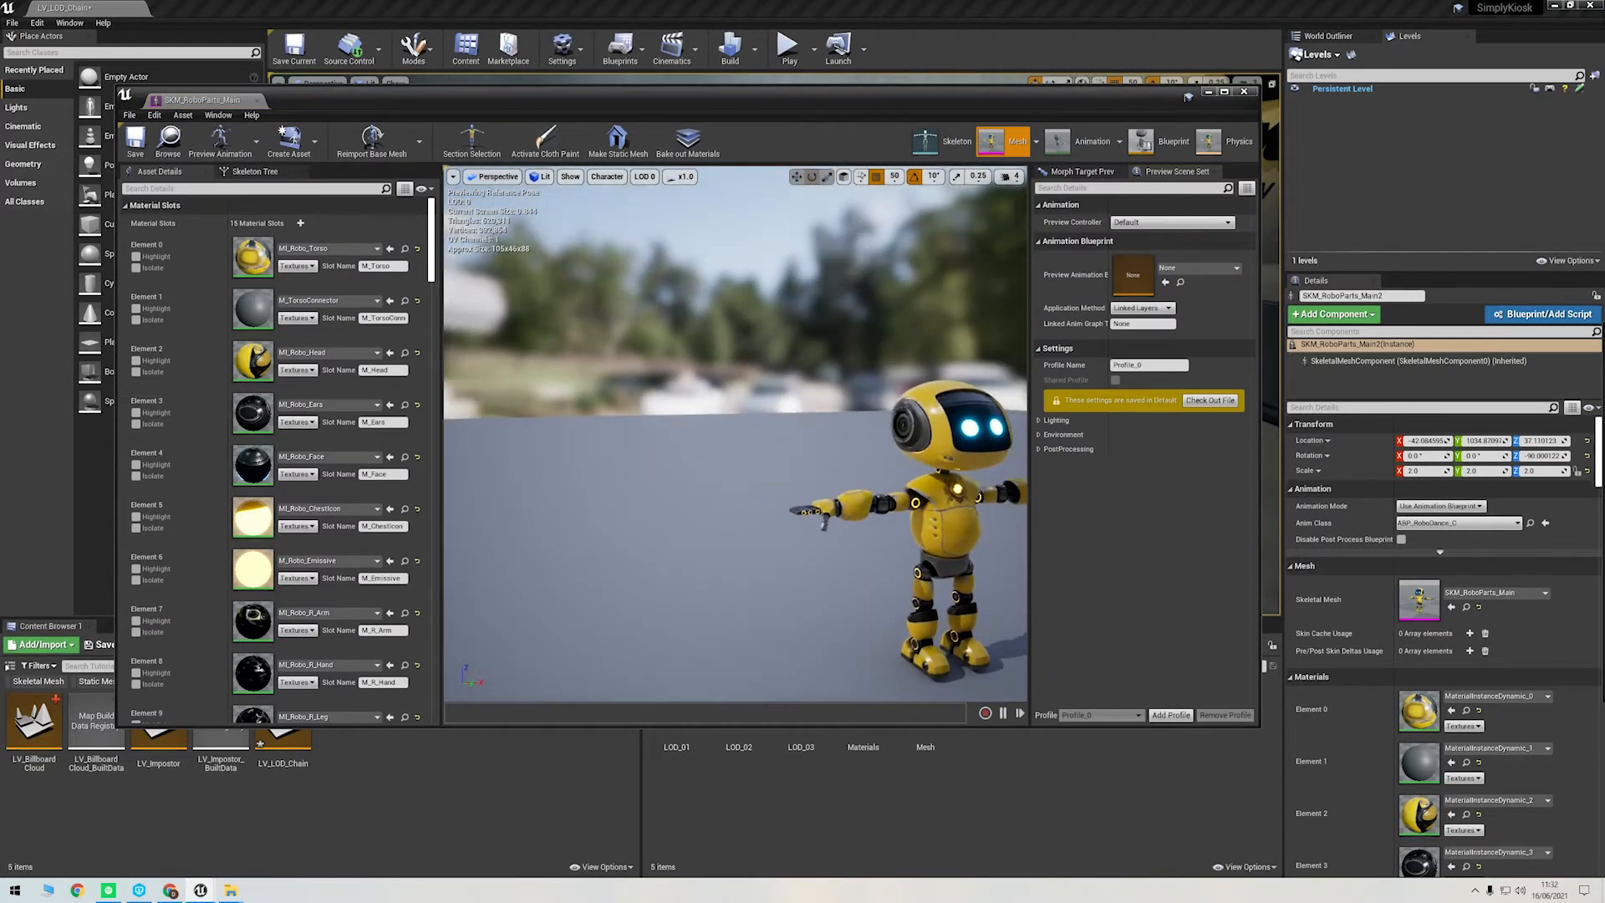
Step: Set the preview LOD to Auto and import robo_lod1.fbx as LOD Level 1
click(644, 176)
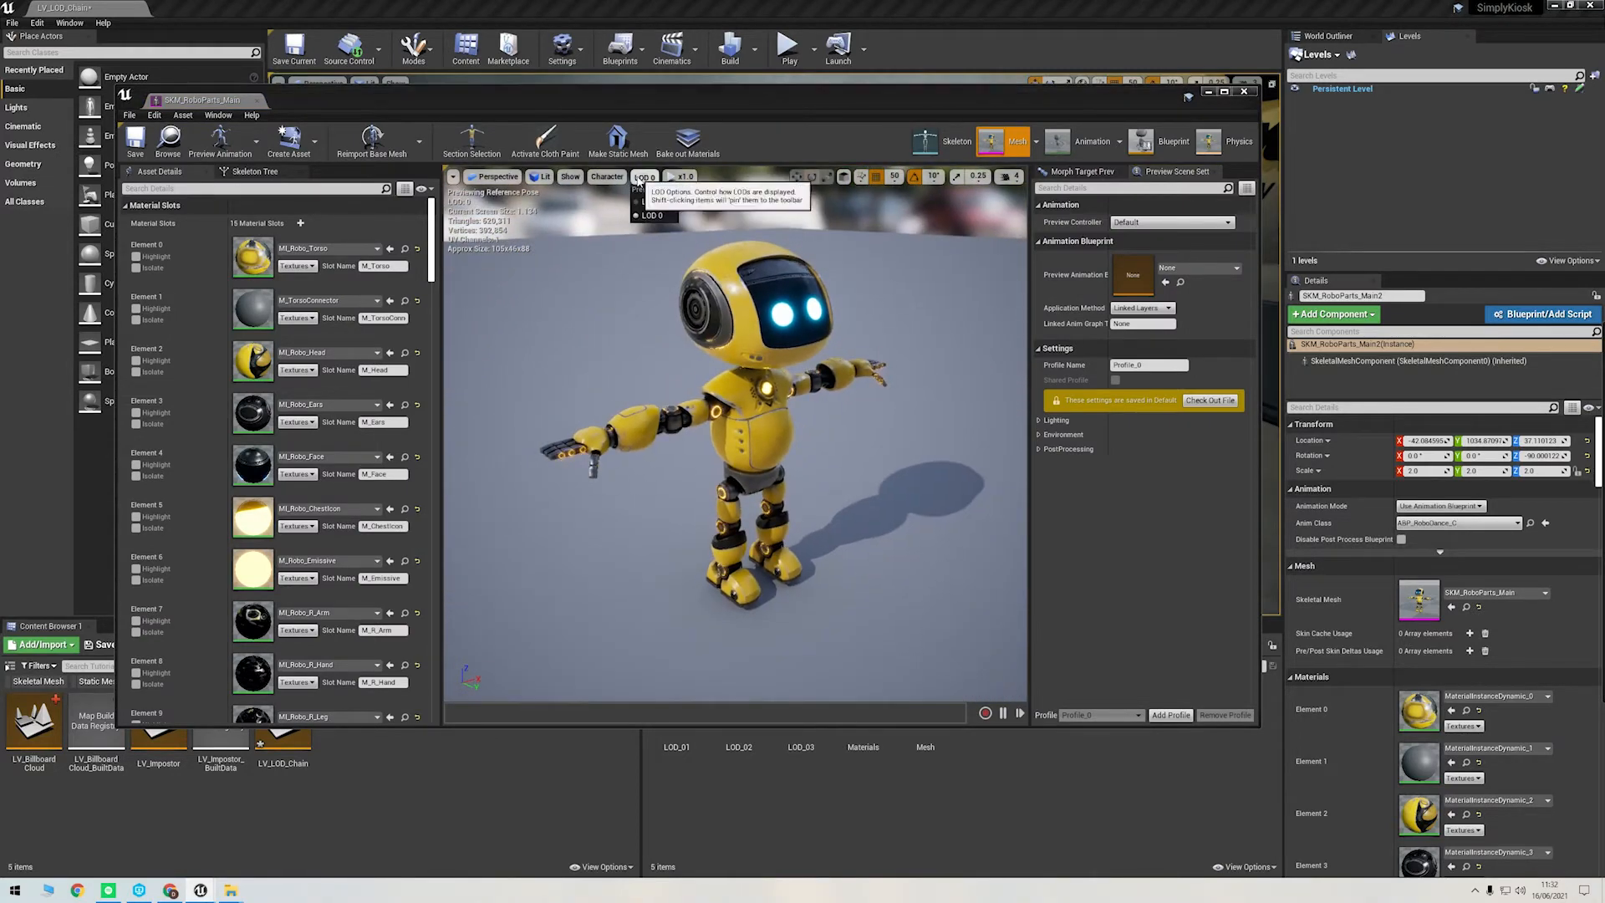
click(644, 177)
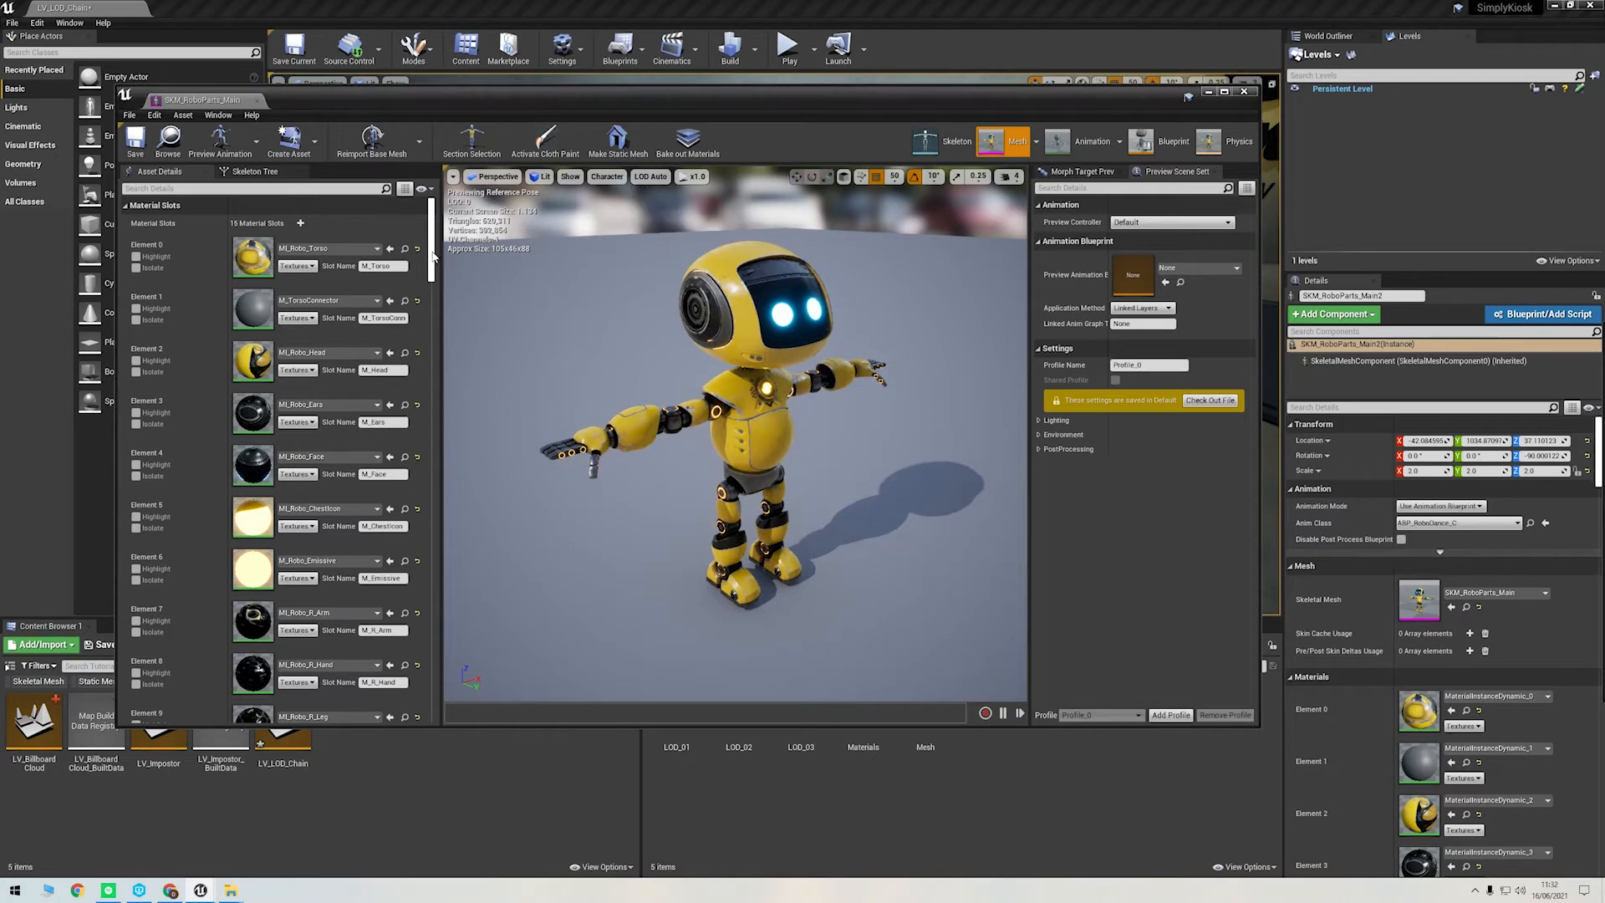
scroll(down, 3)
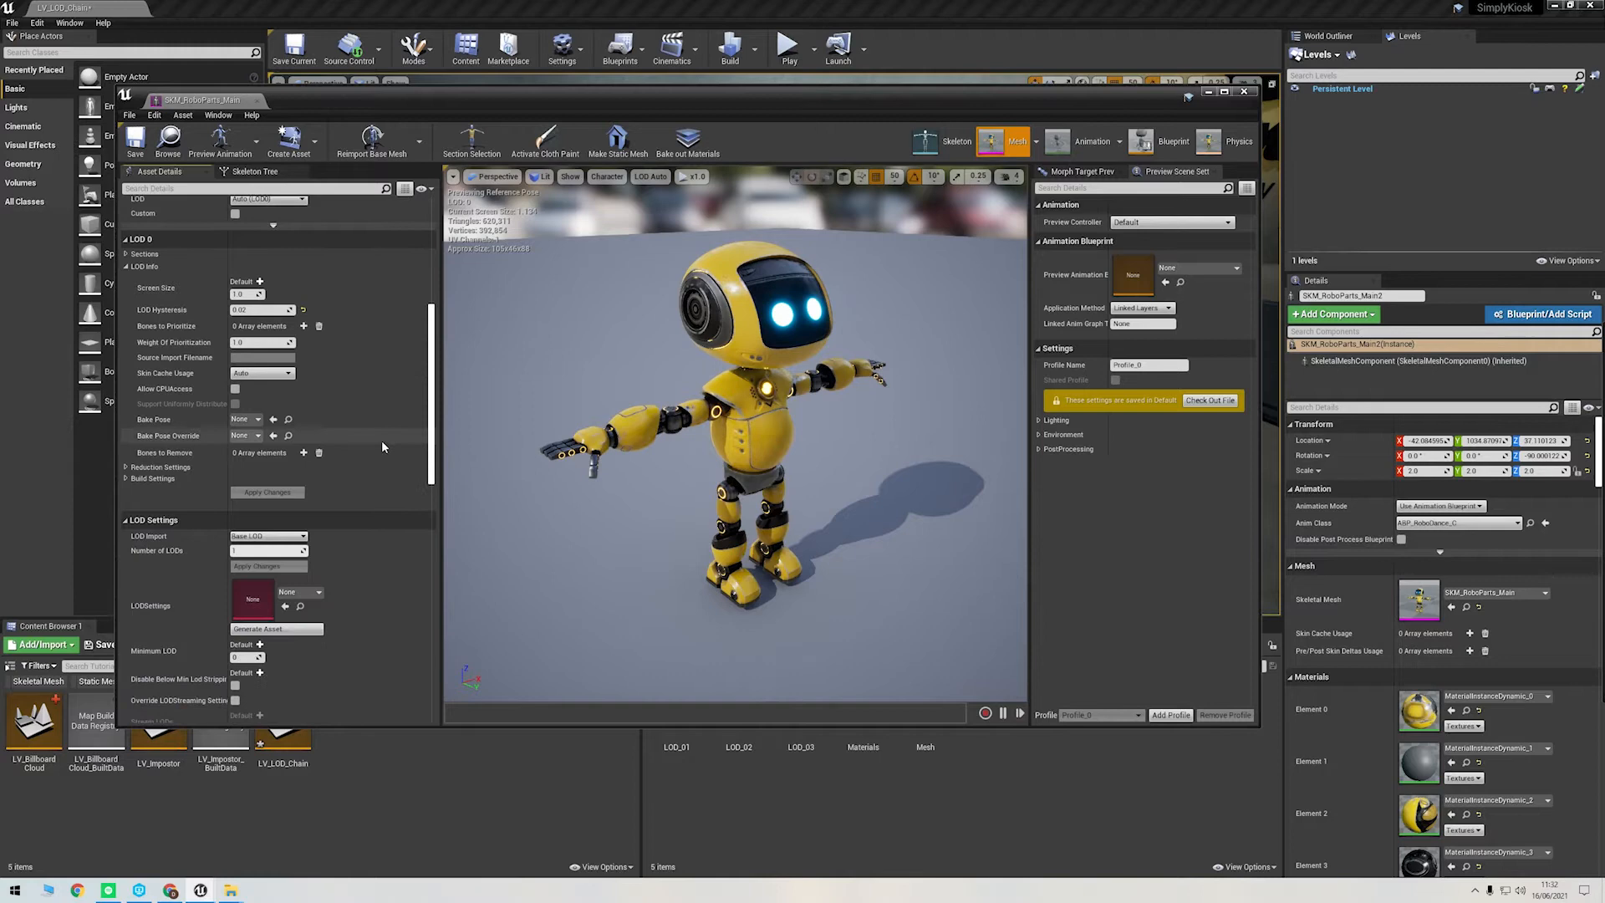
scroll(down, 3)
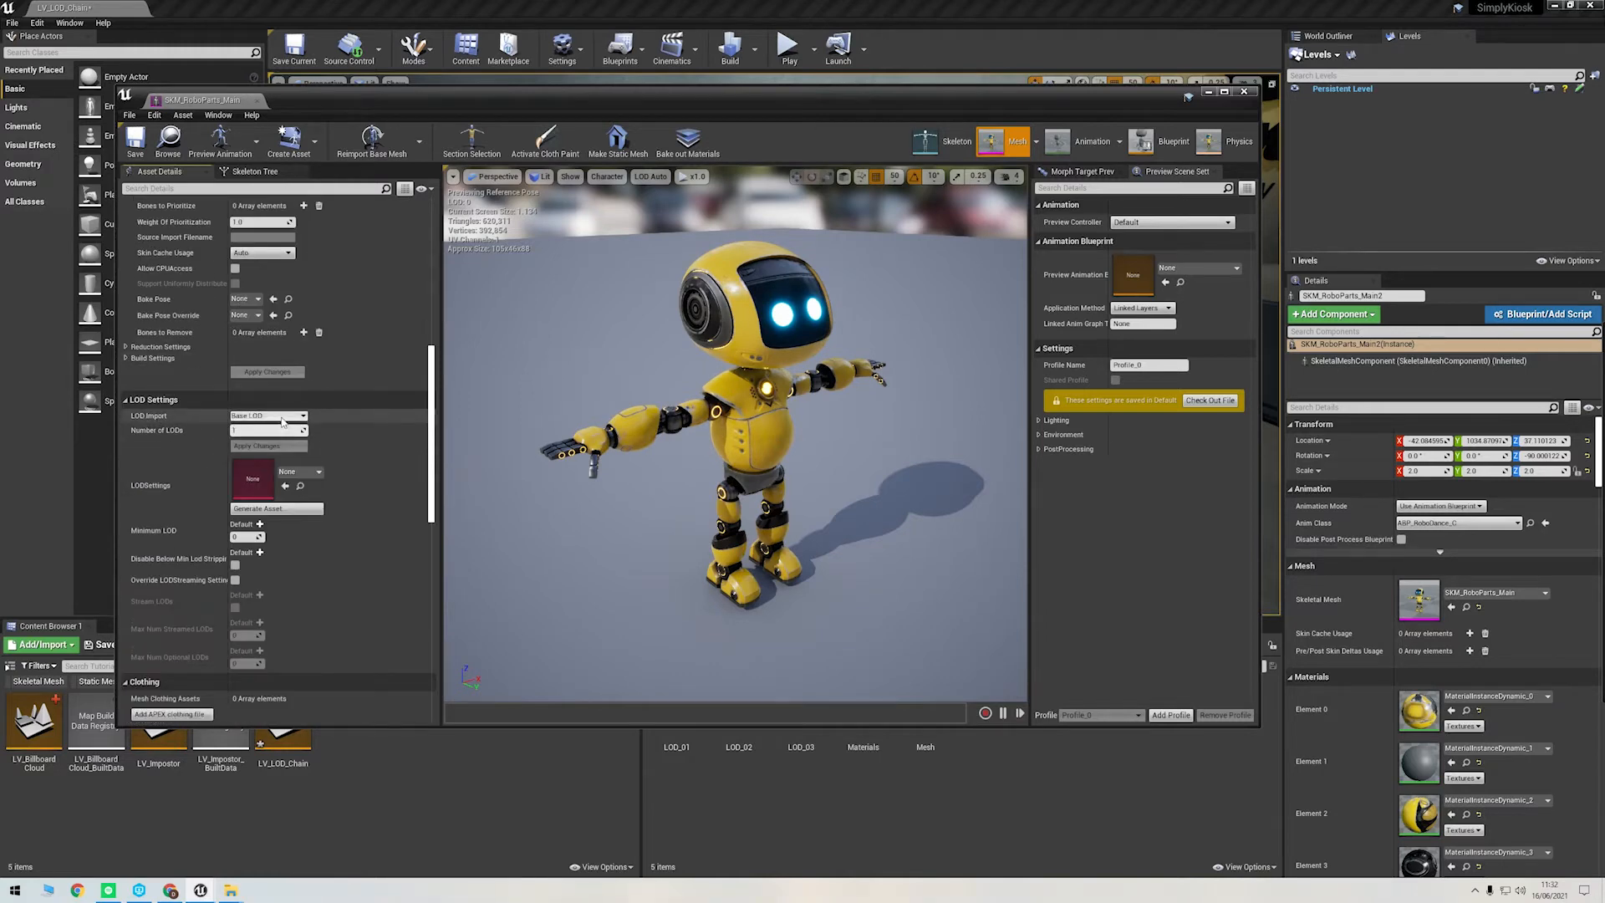
click(266, 415)
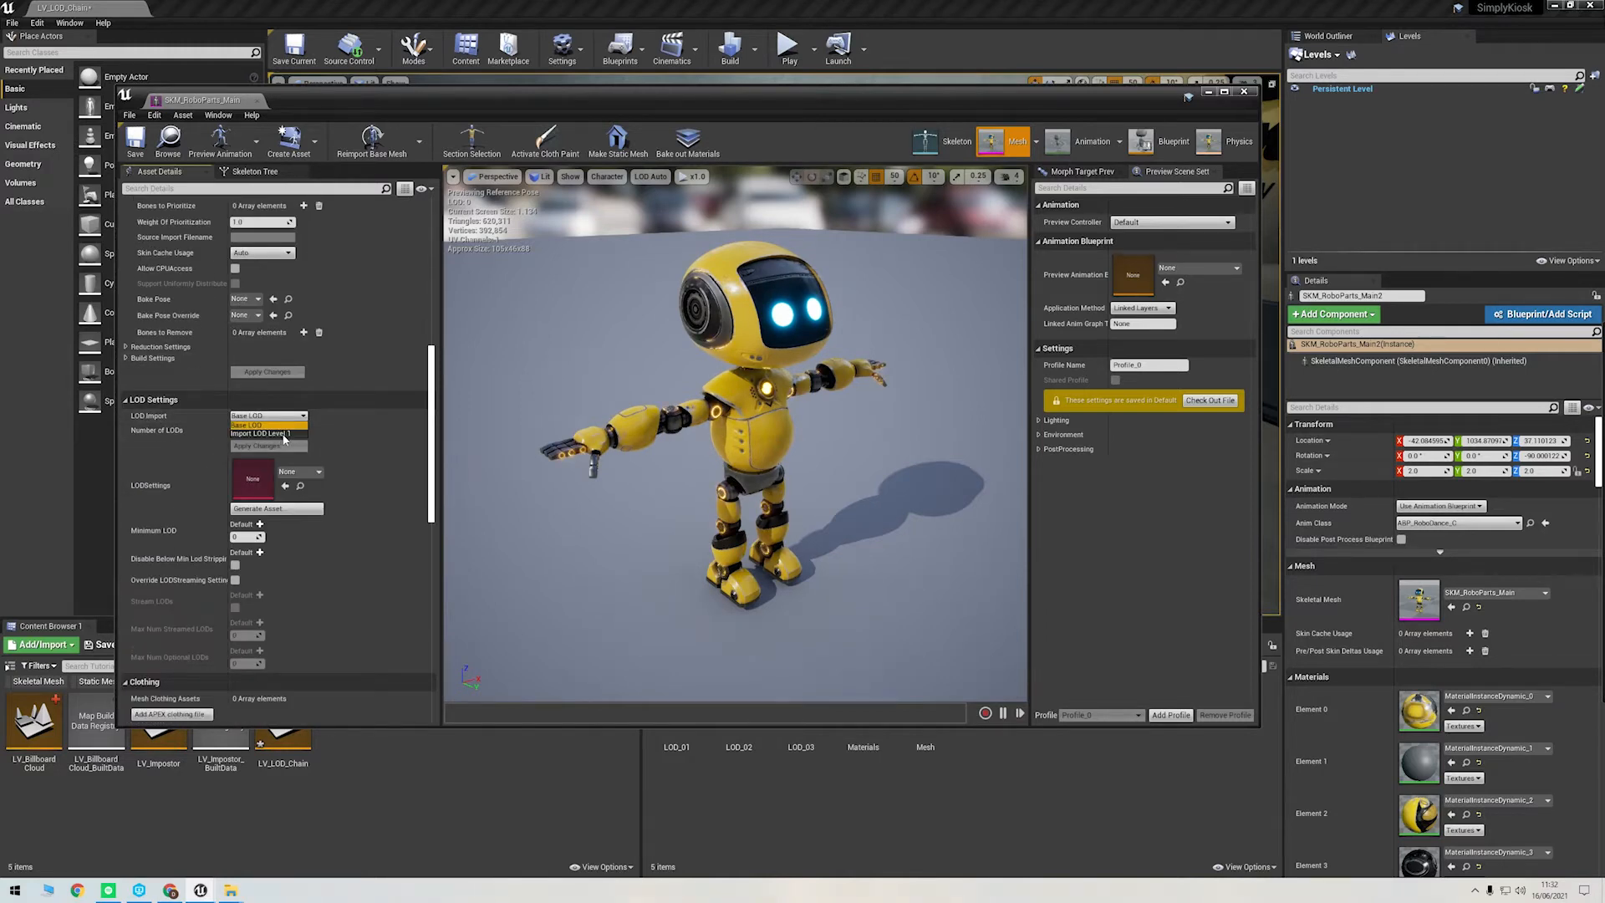
click(270, 434)
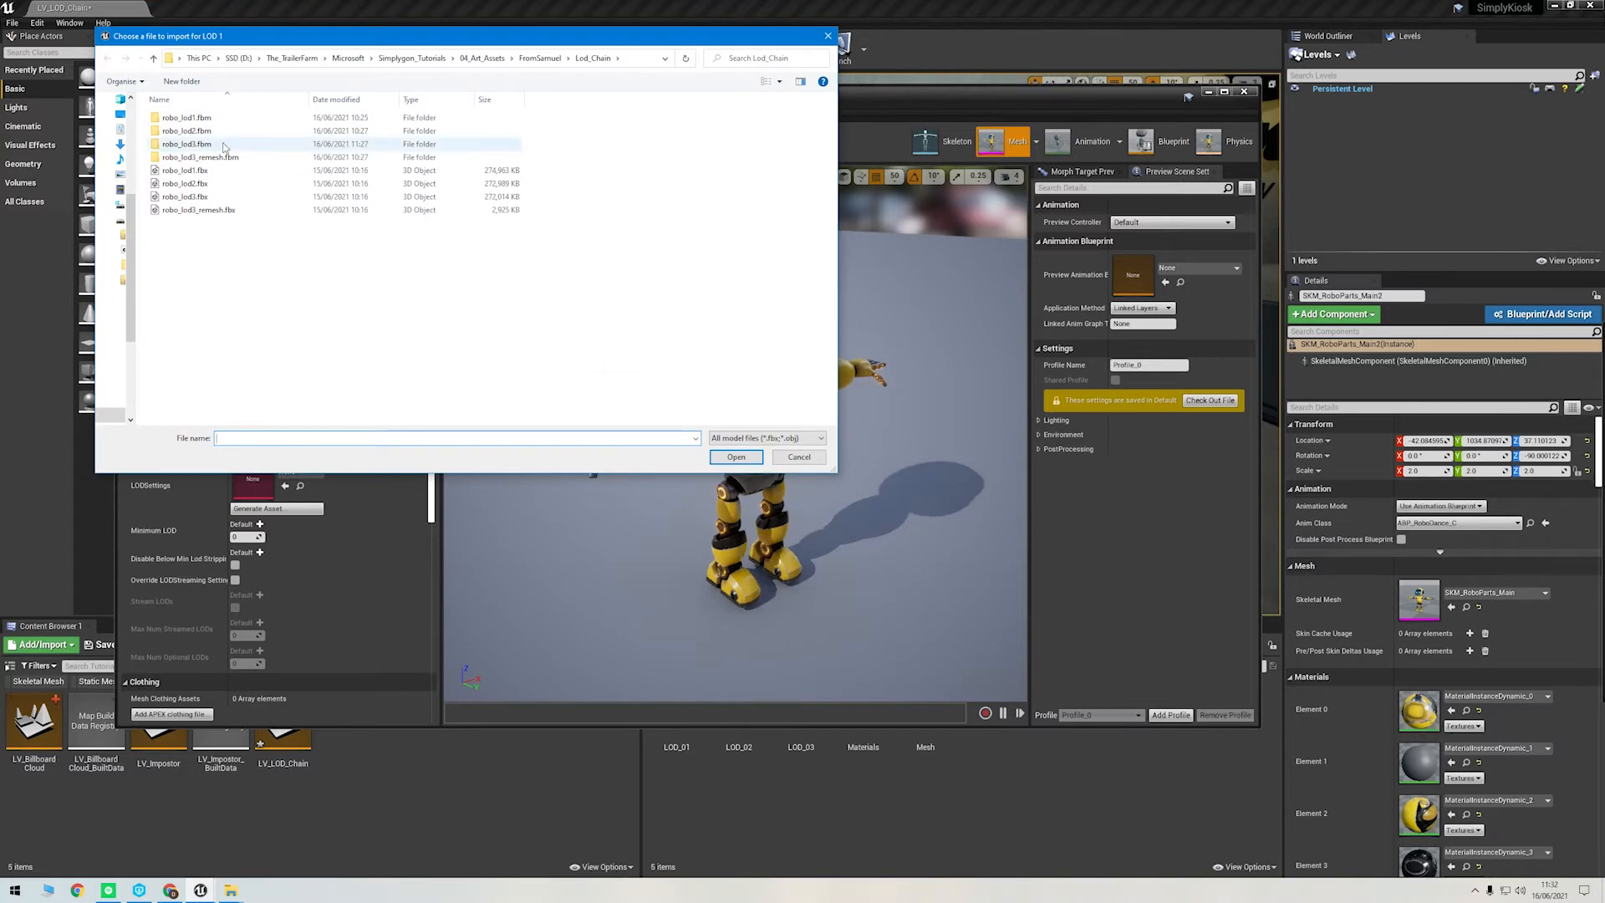
click(184, 169)
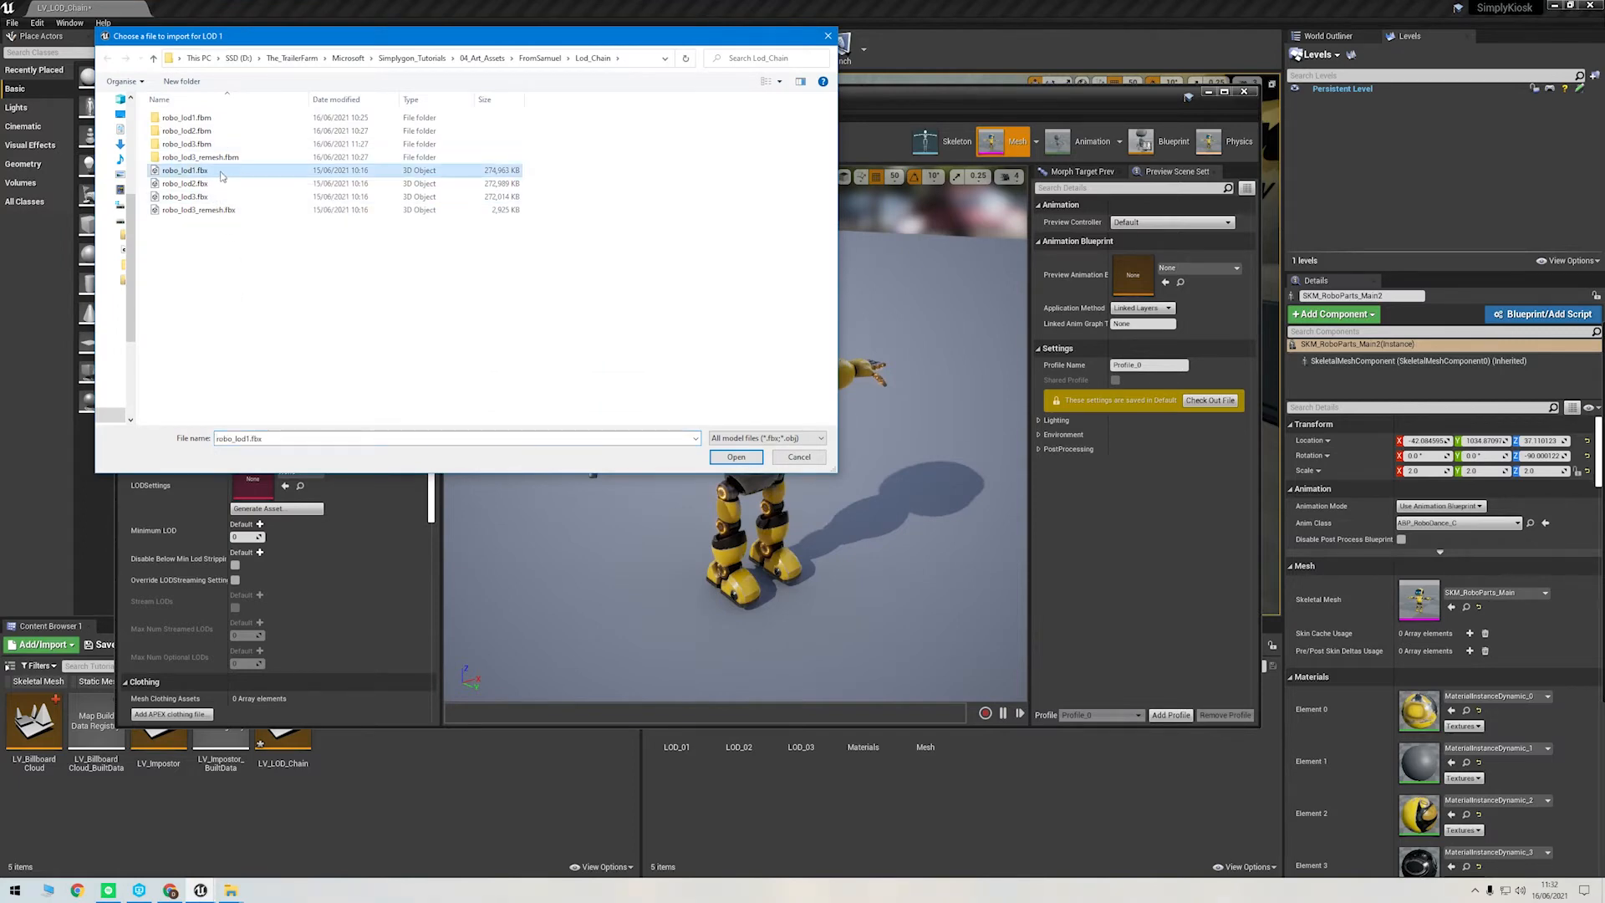
click(735, 456)
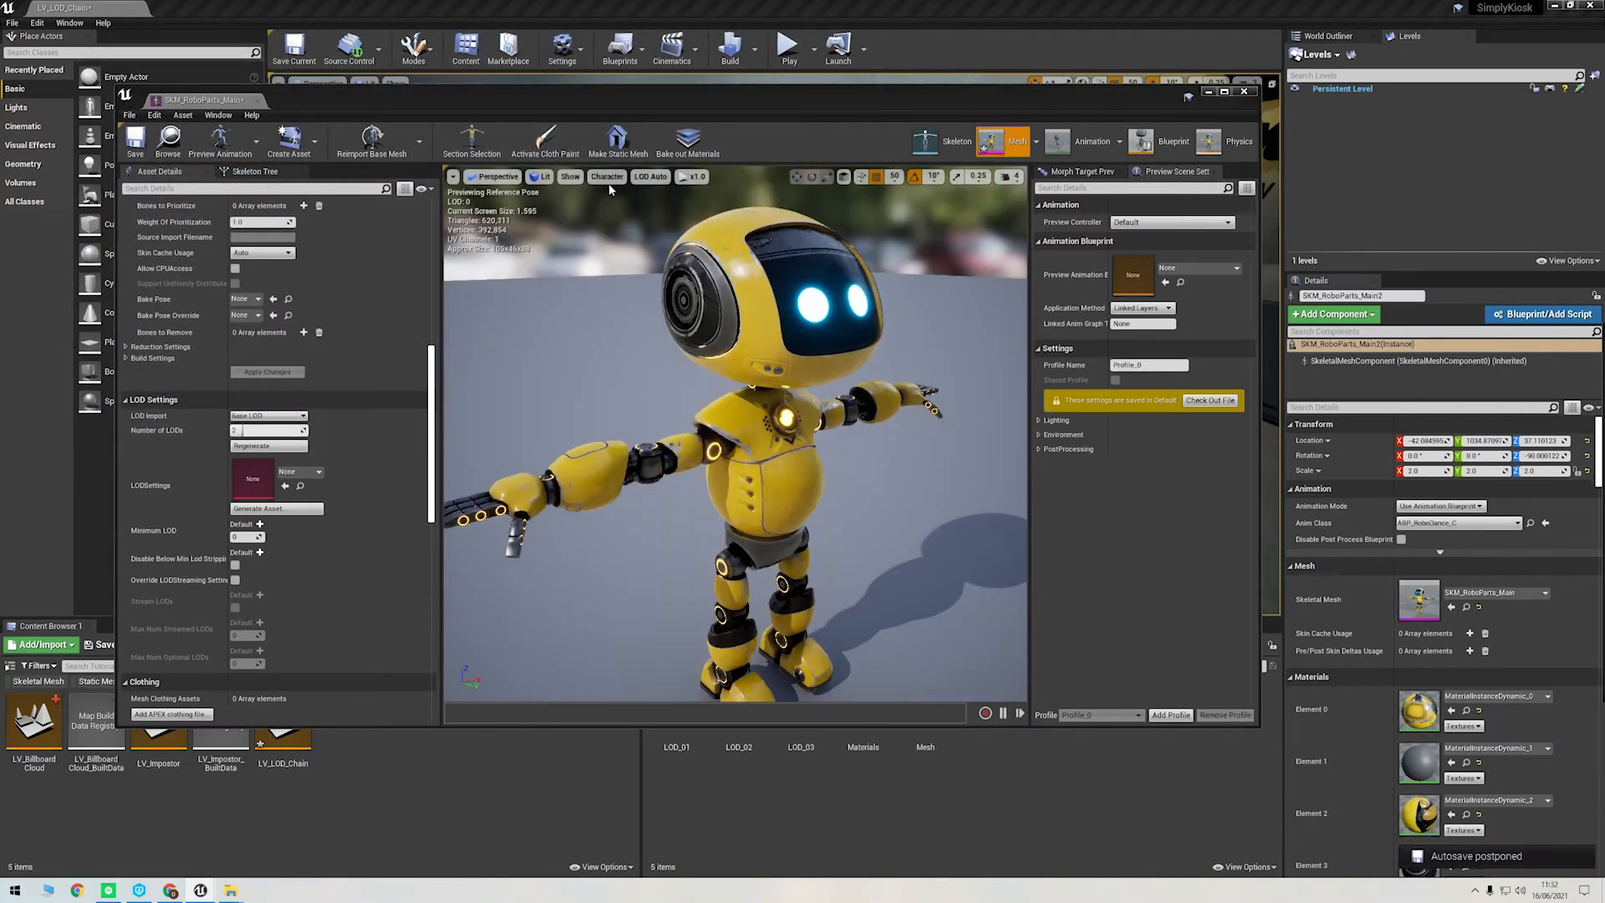
Step: Import robo_lod2.fbx as LOD Level 2
click(651, 176)
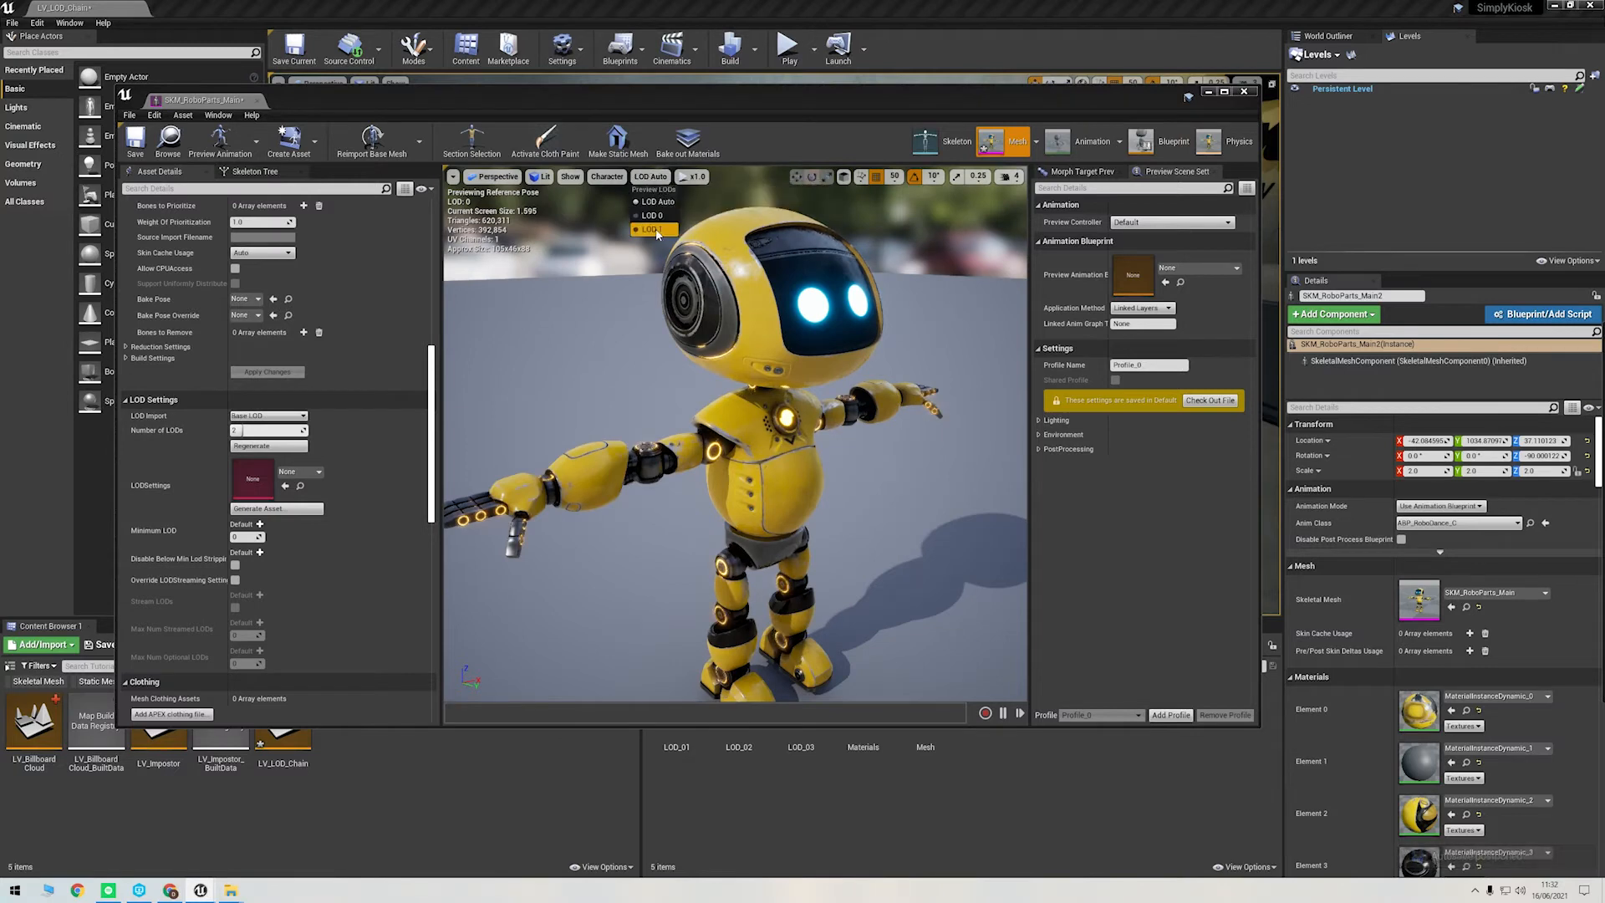
click(644, 229)
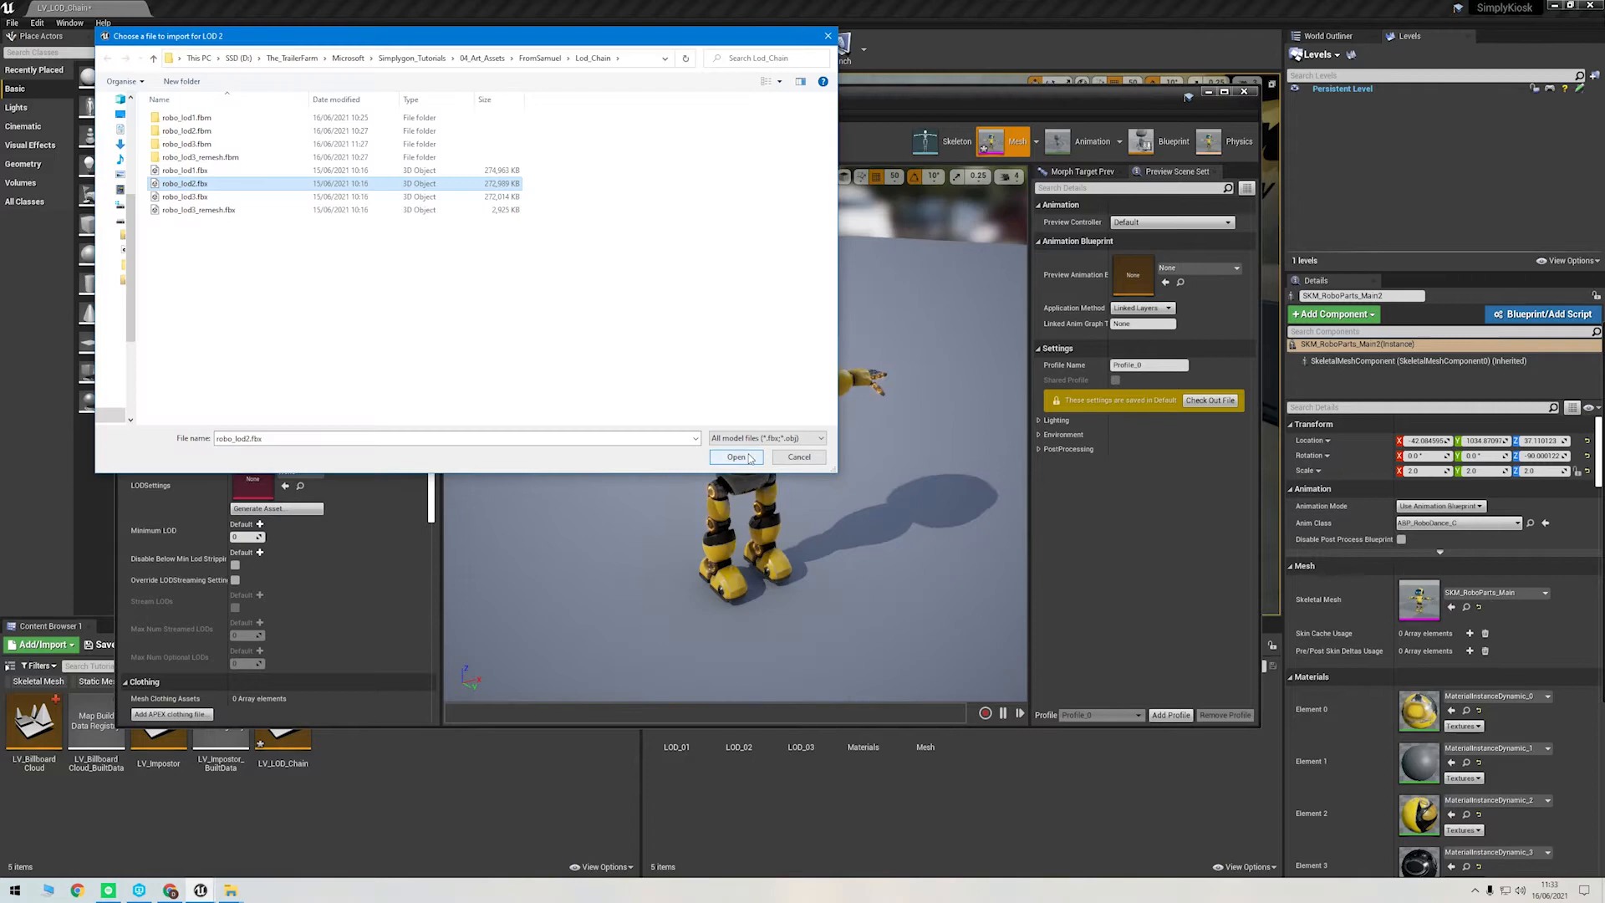
click(735, 456)
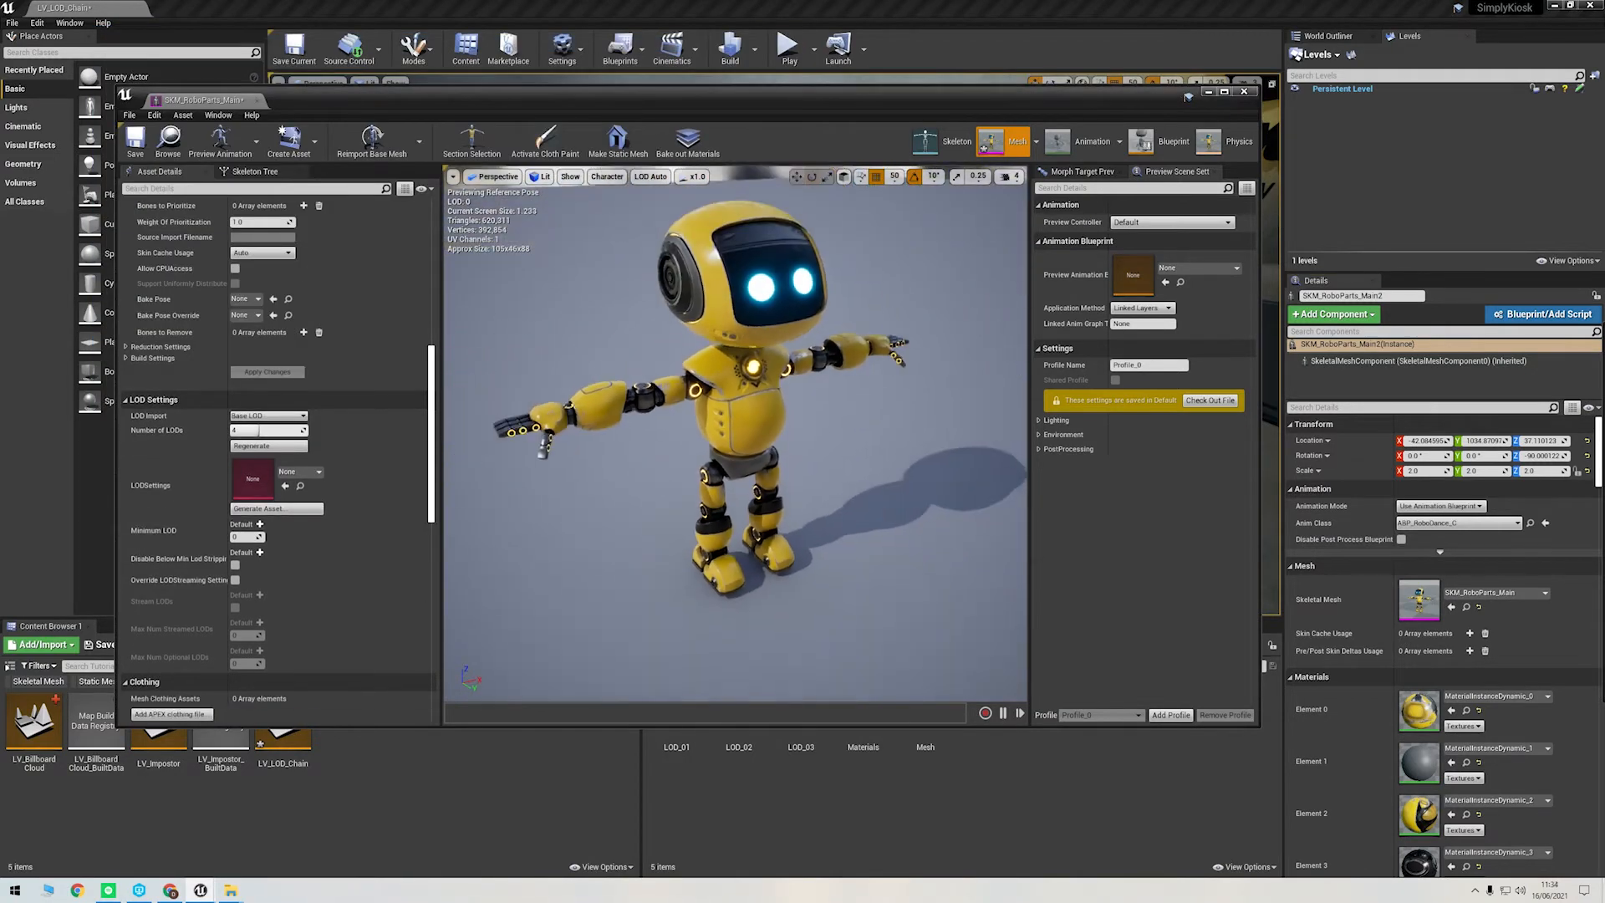
click(651, 176)
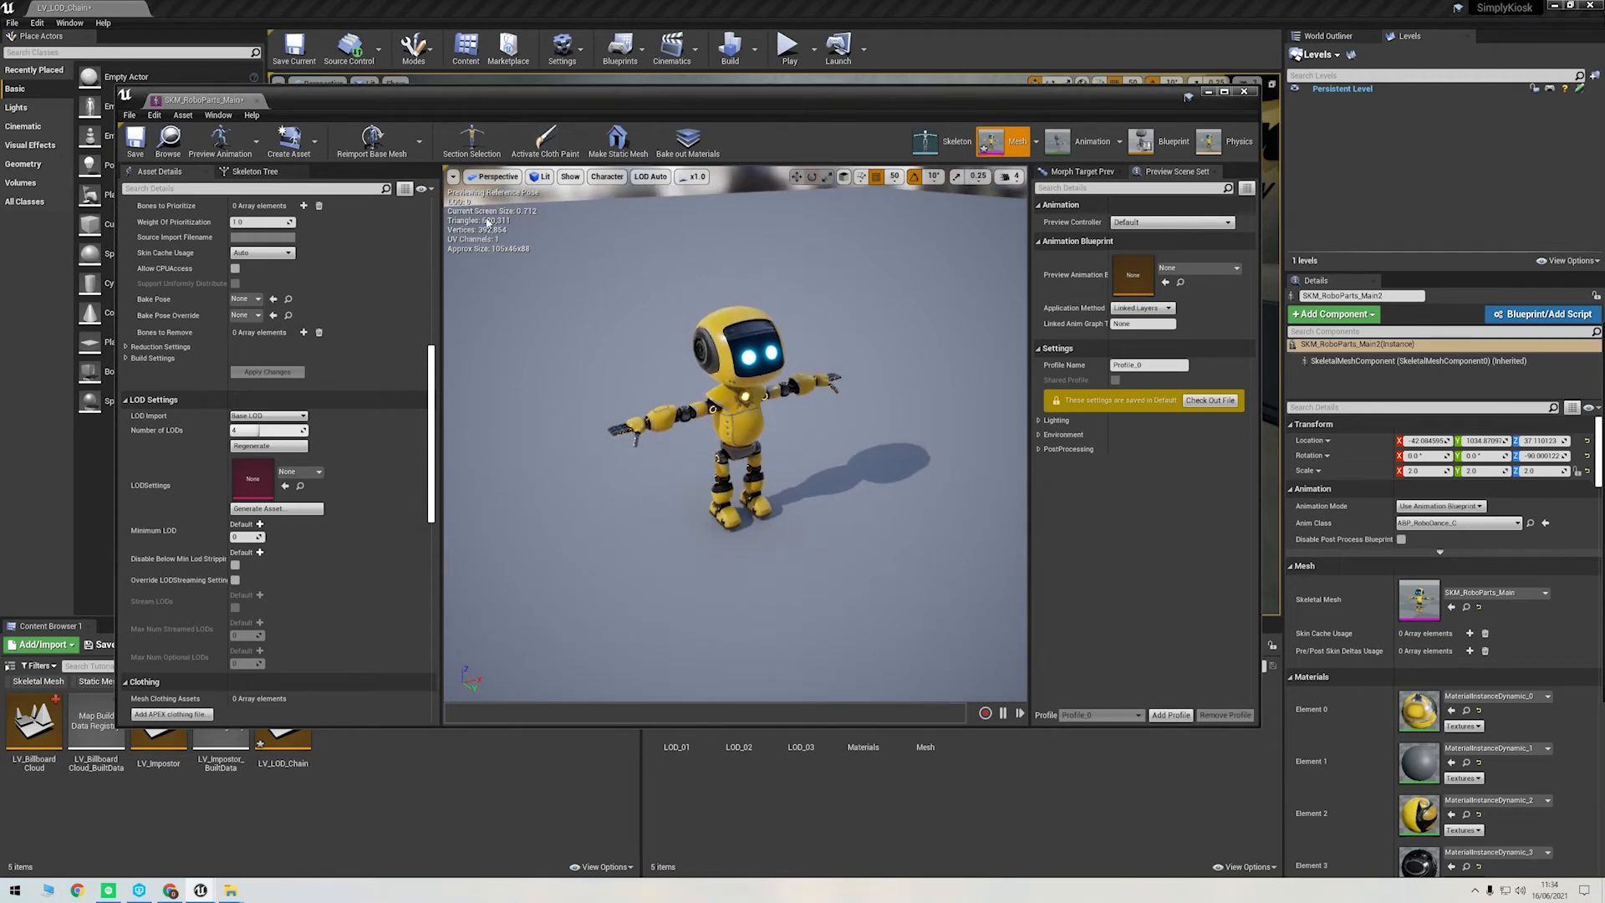
scroll(down, 3)
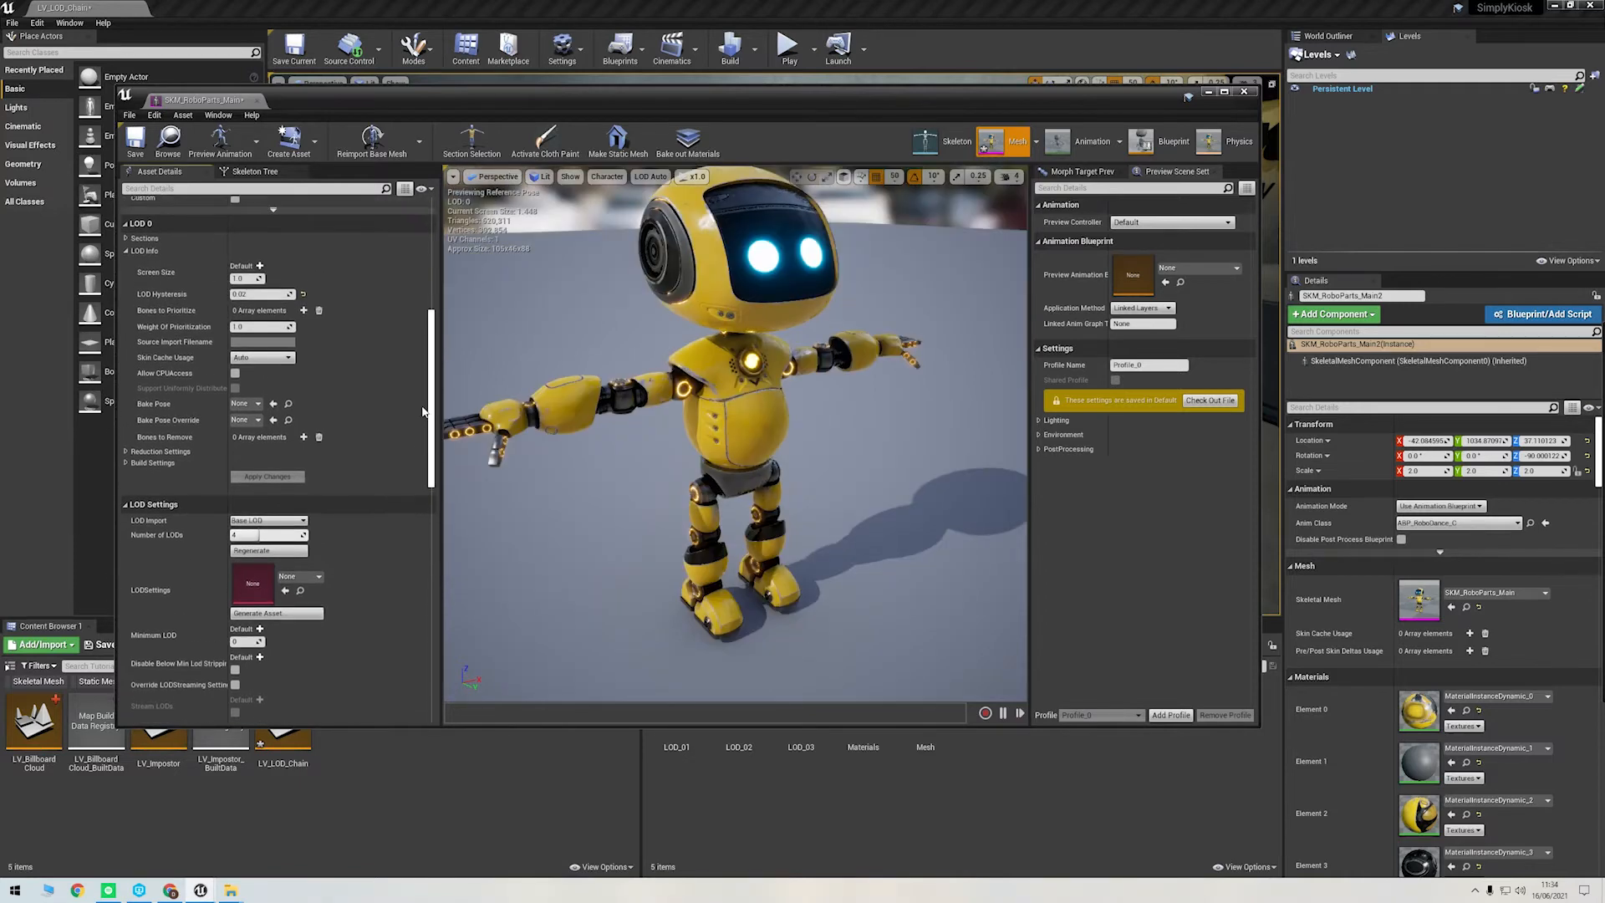
click(270, 296)
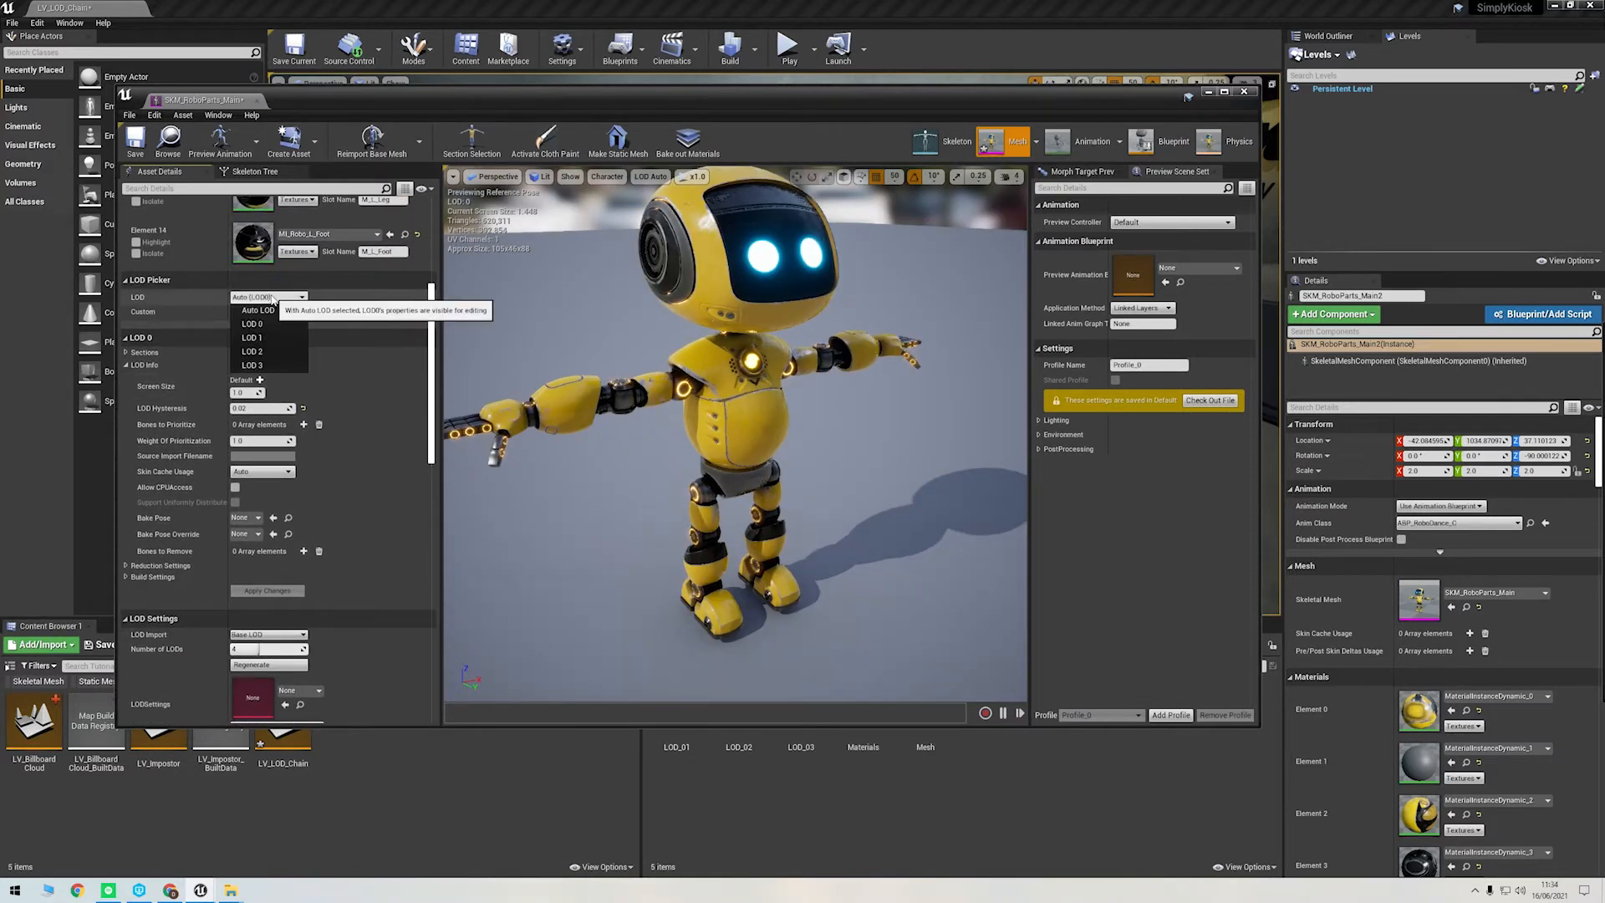
click(251, 338)
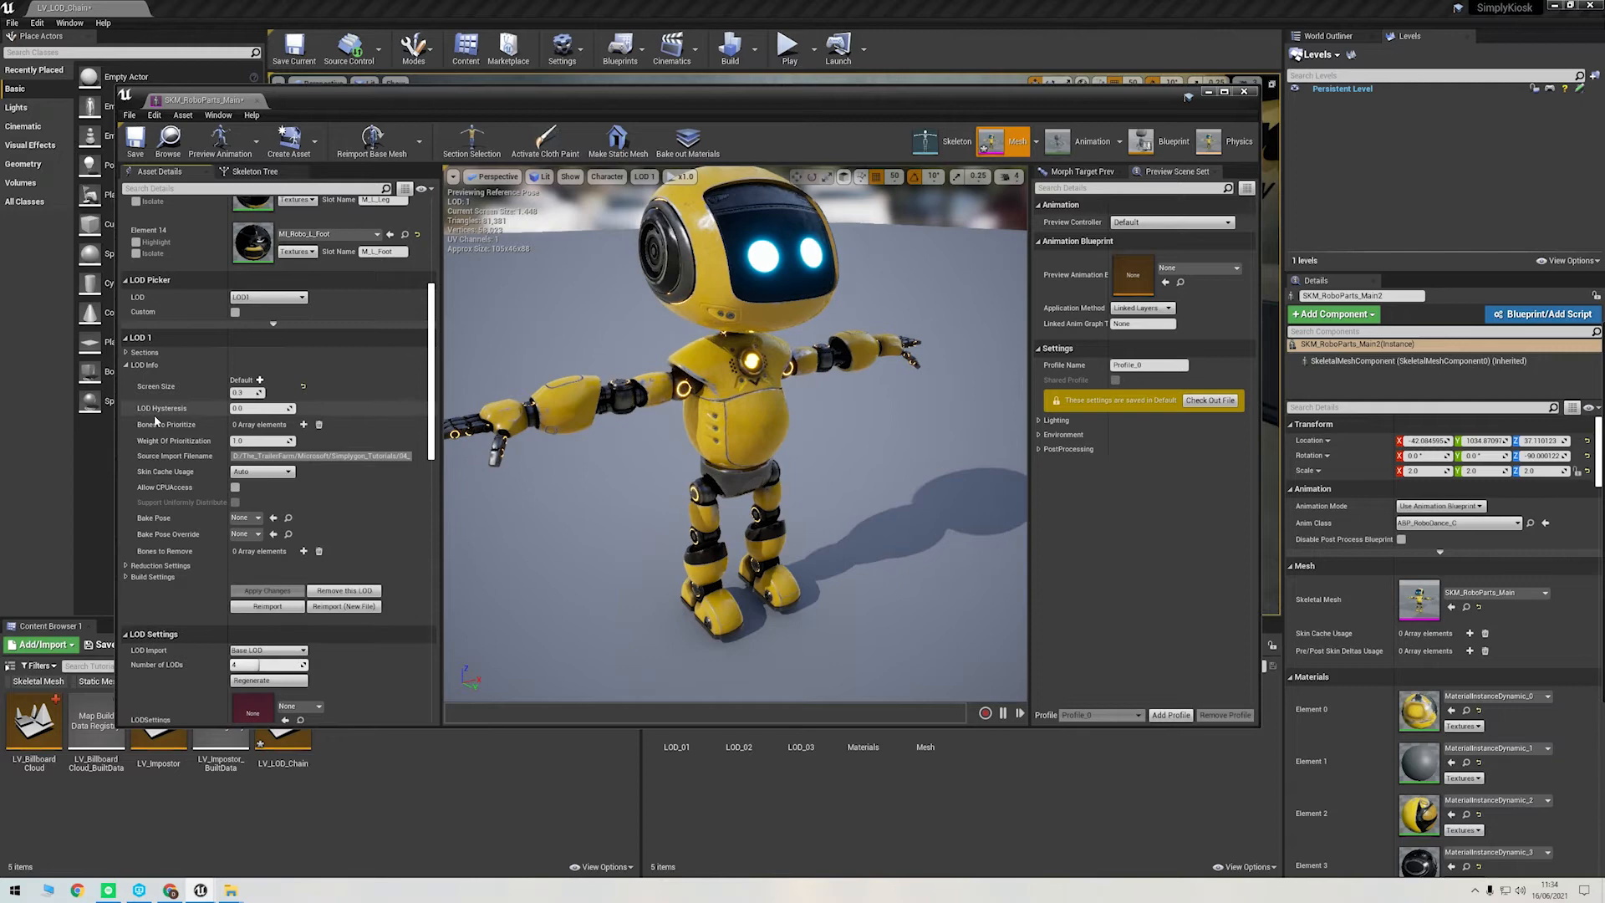
mouse_move(155, 386)
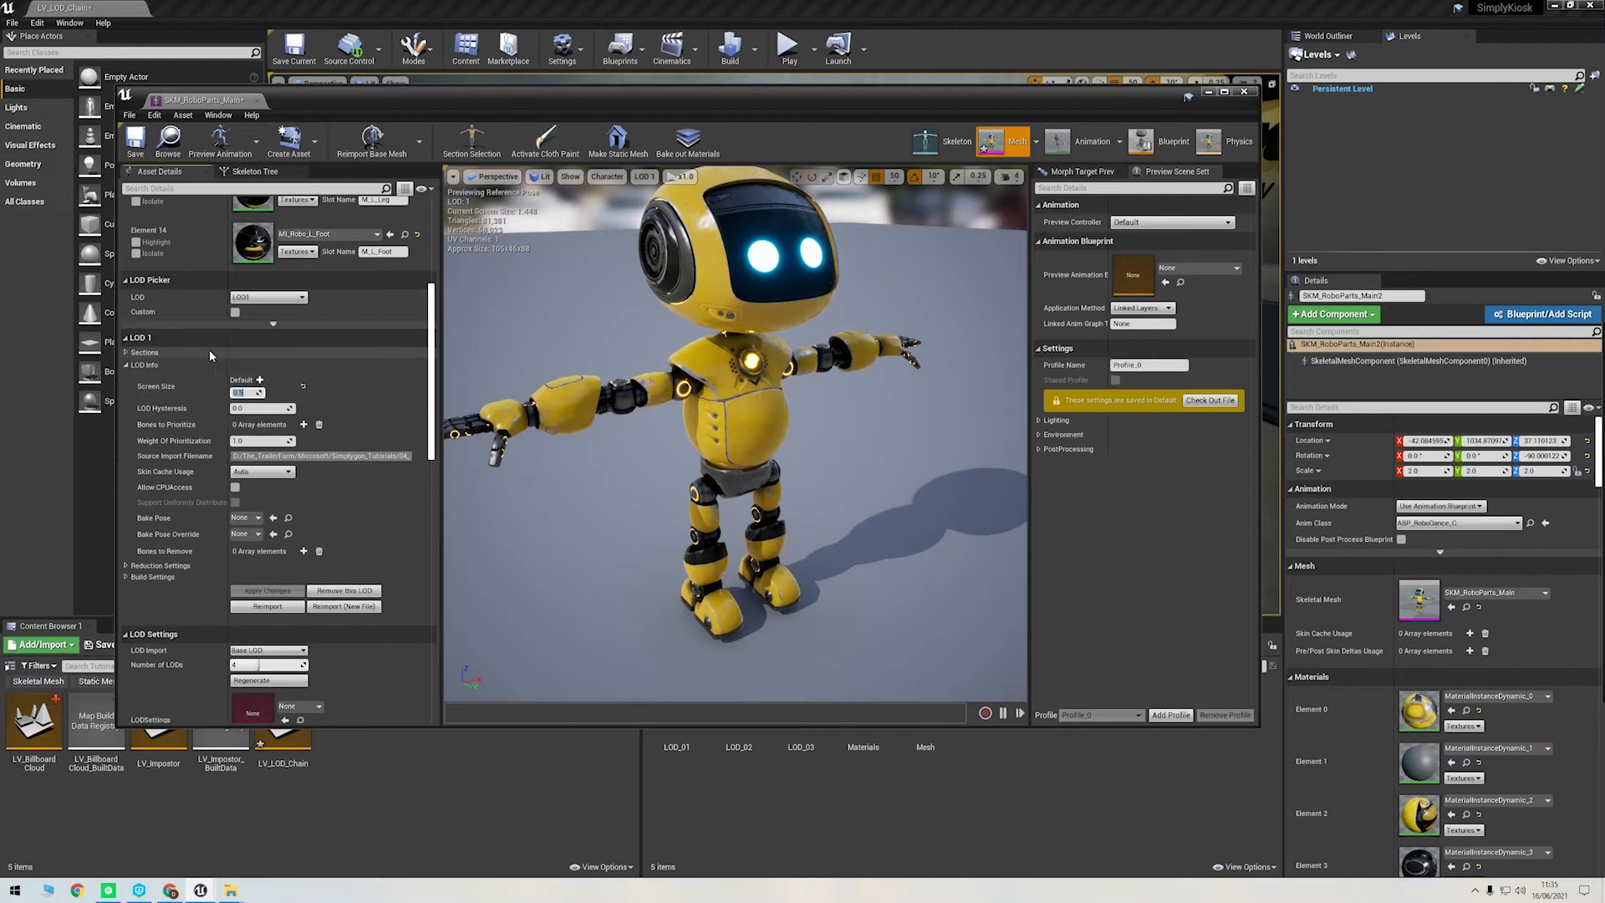
mouse_move(222, 373)
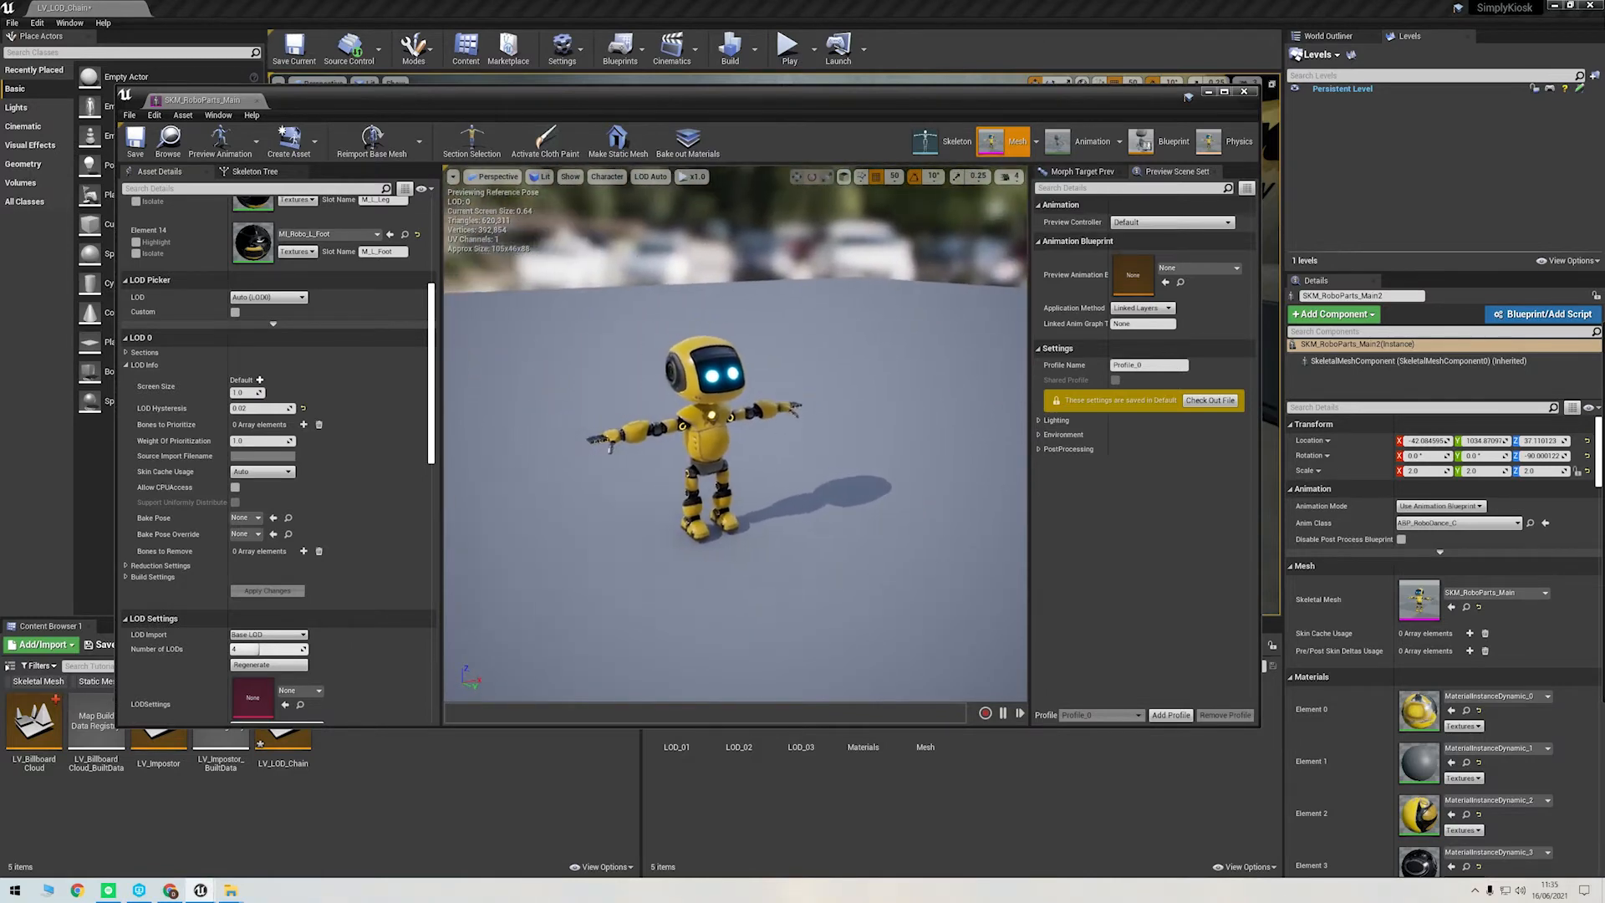
scroll(down, 3)
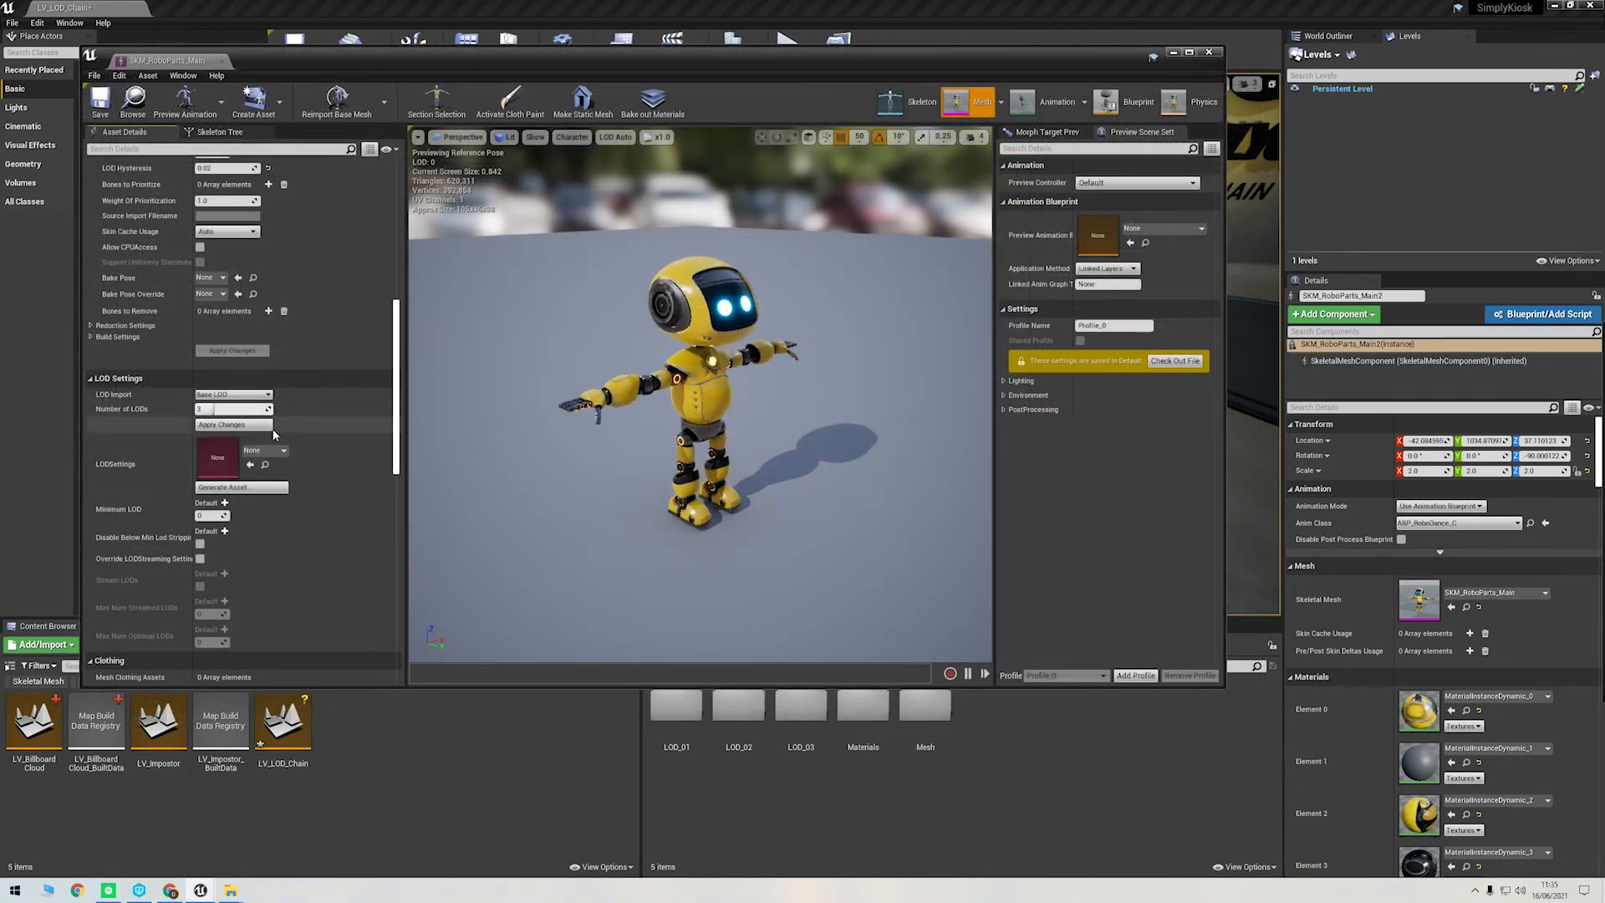
Step: Apply the LOD count and import robo_lod3_remesh.fbx as LOD Level 3
click(232, 424)
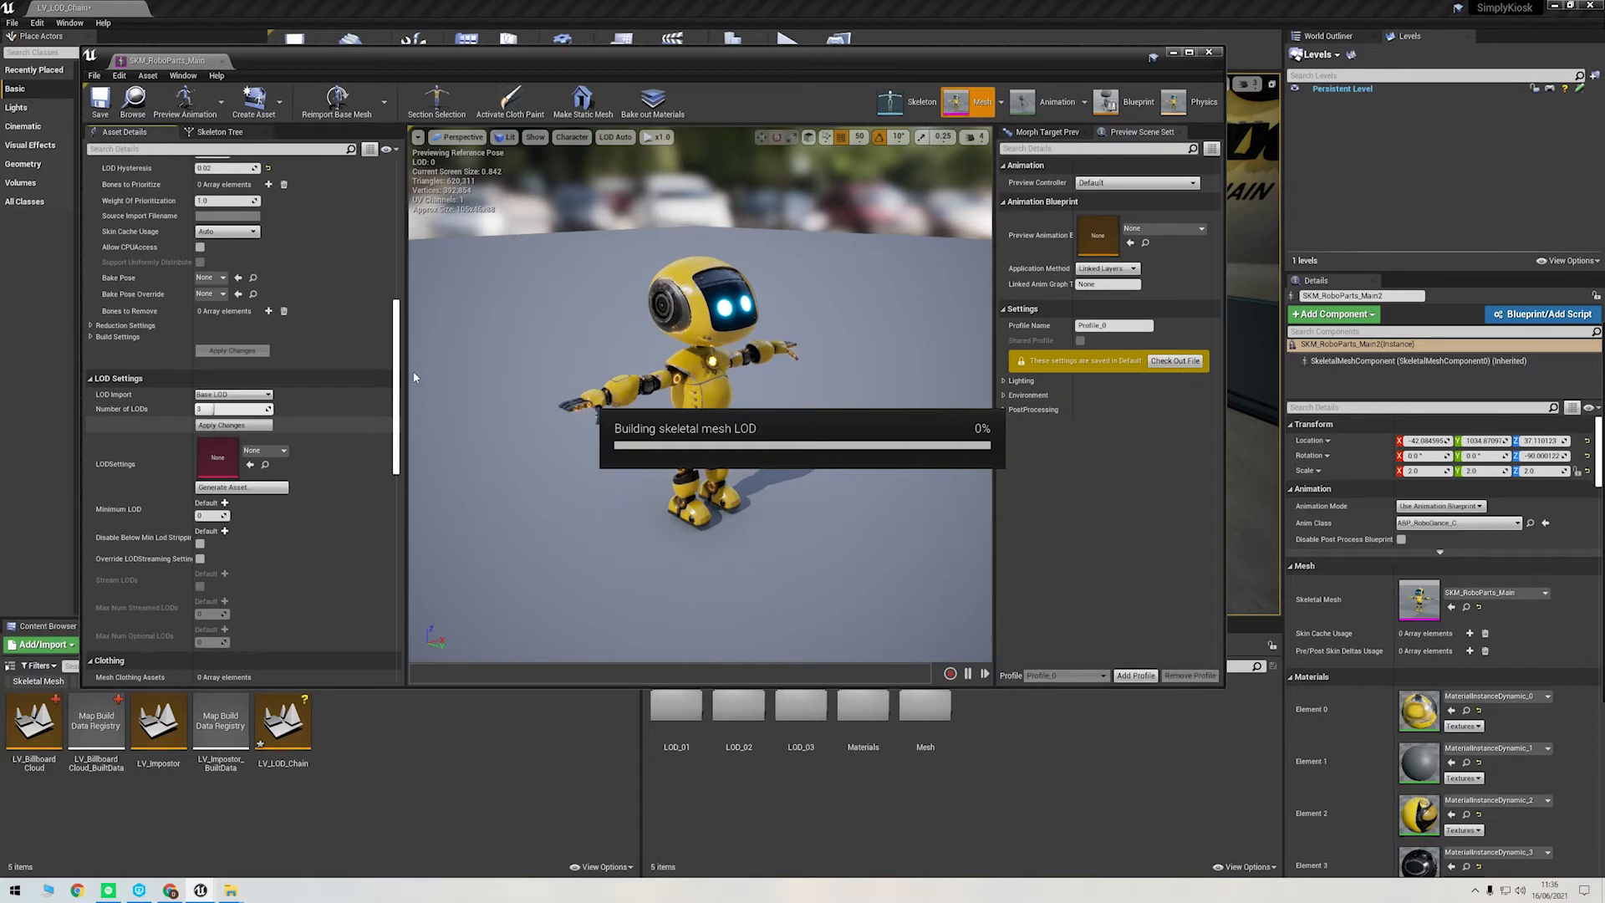
click(616, 138)
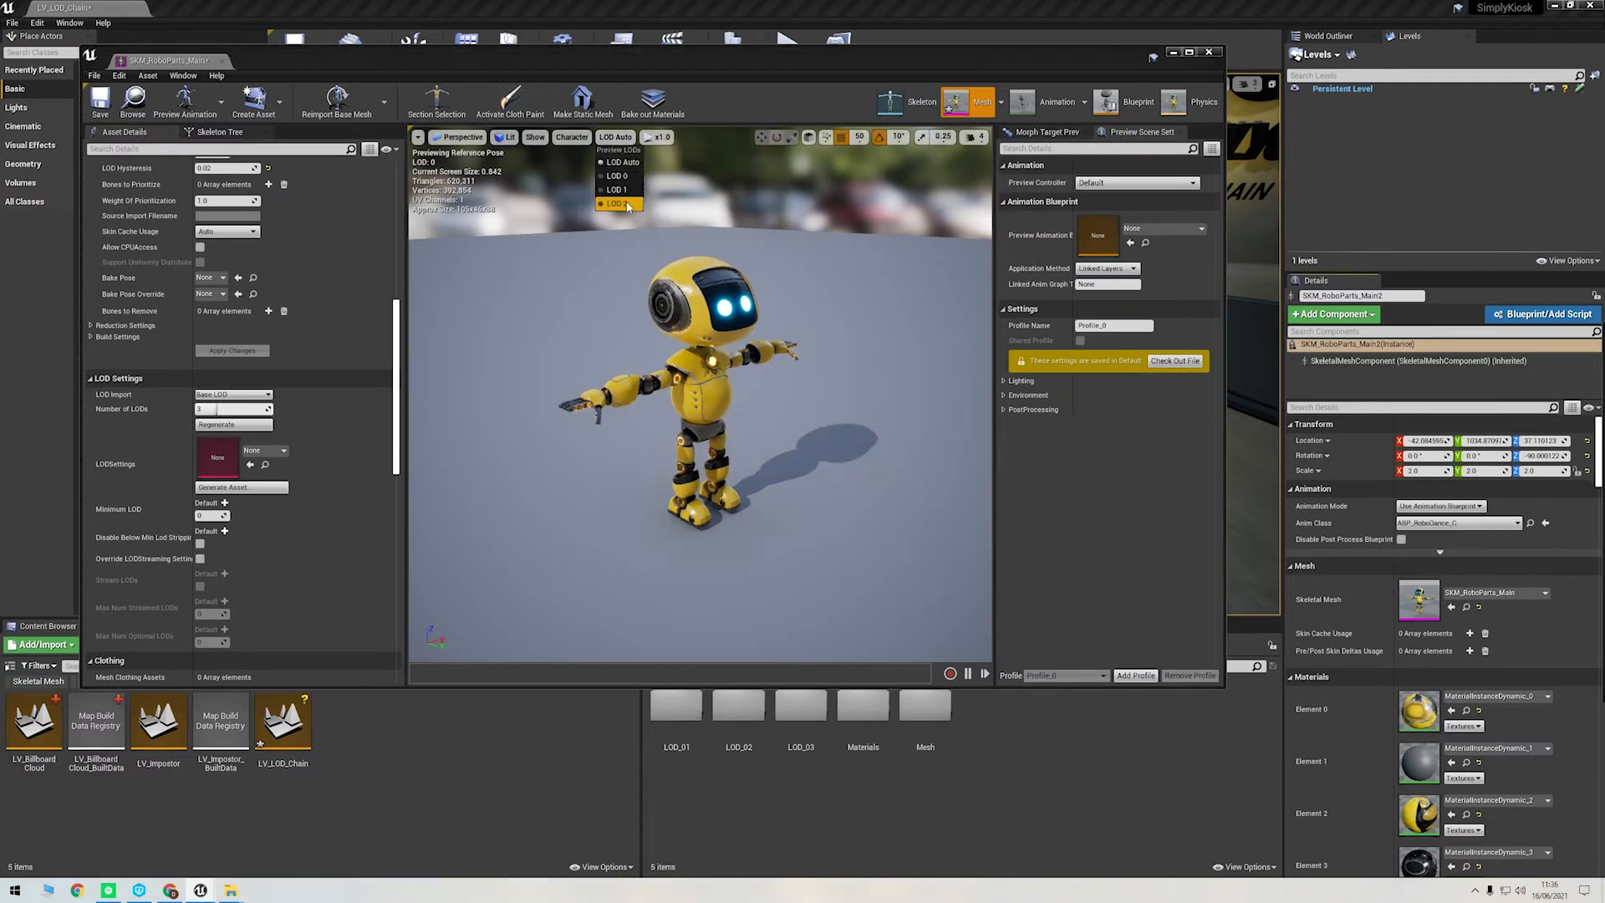
click(232, 394)
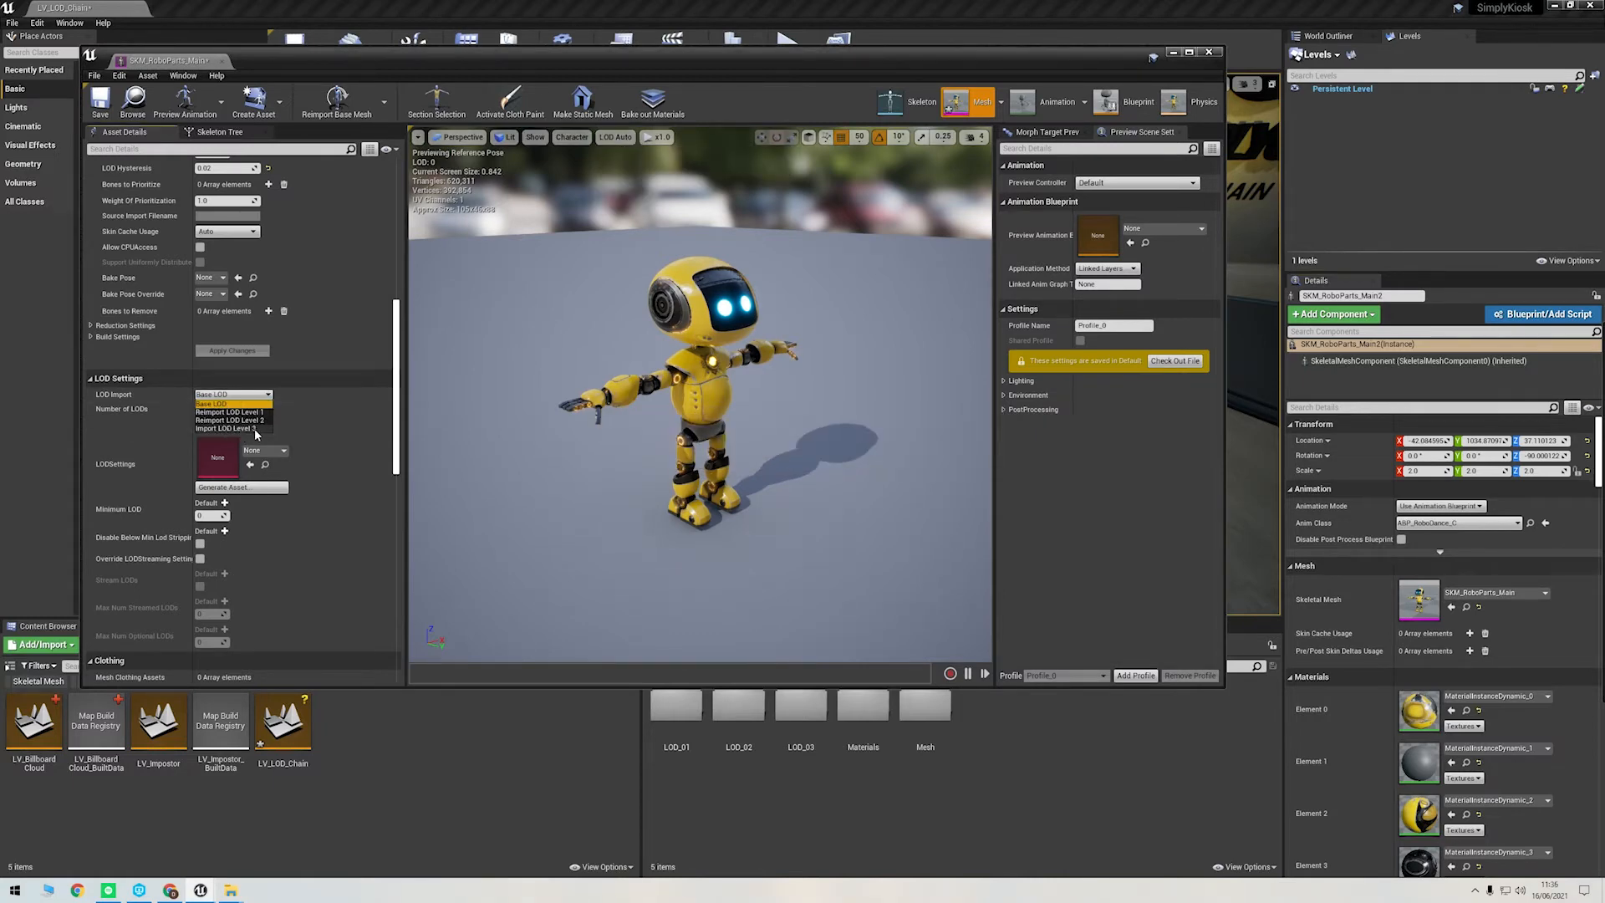
click(233, 427)
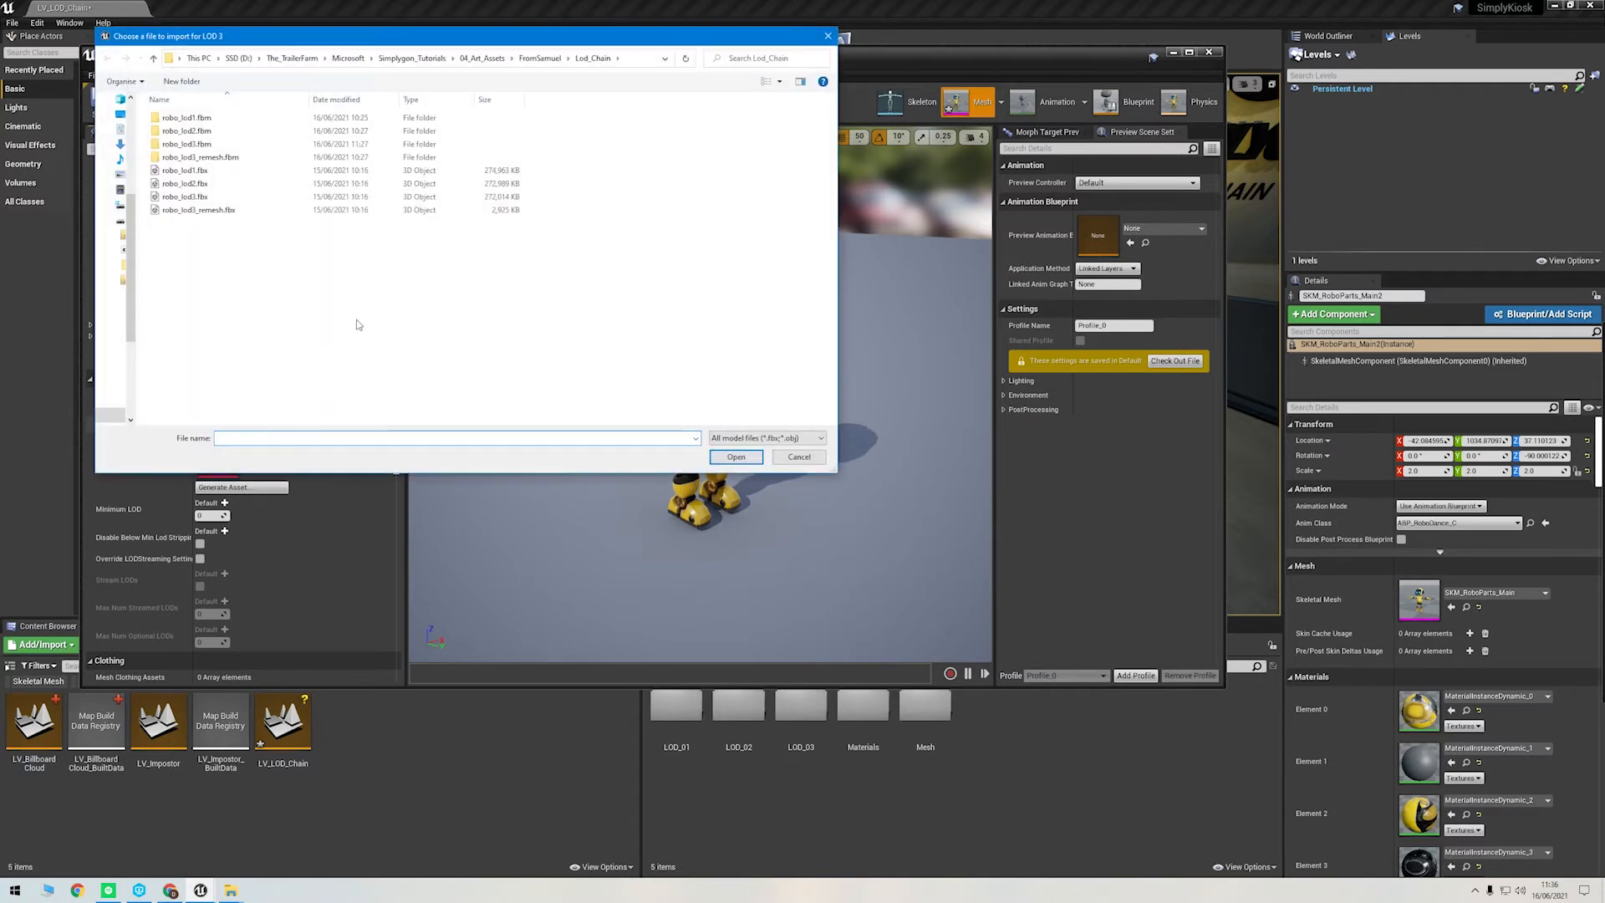
click(199, 210)
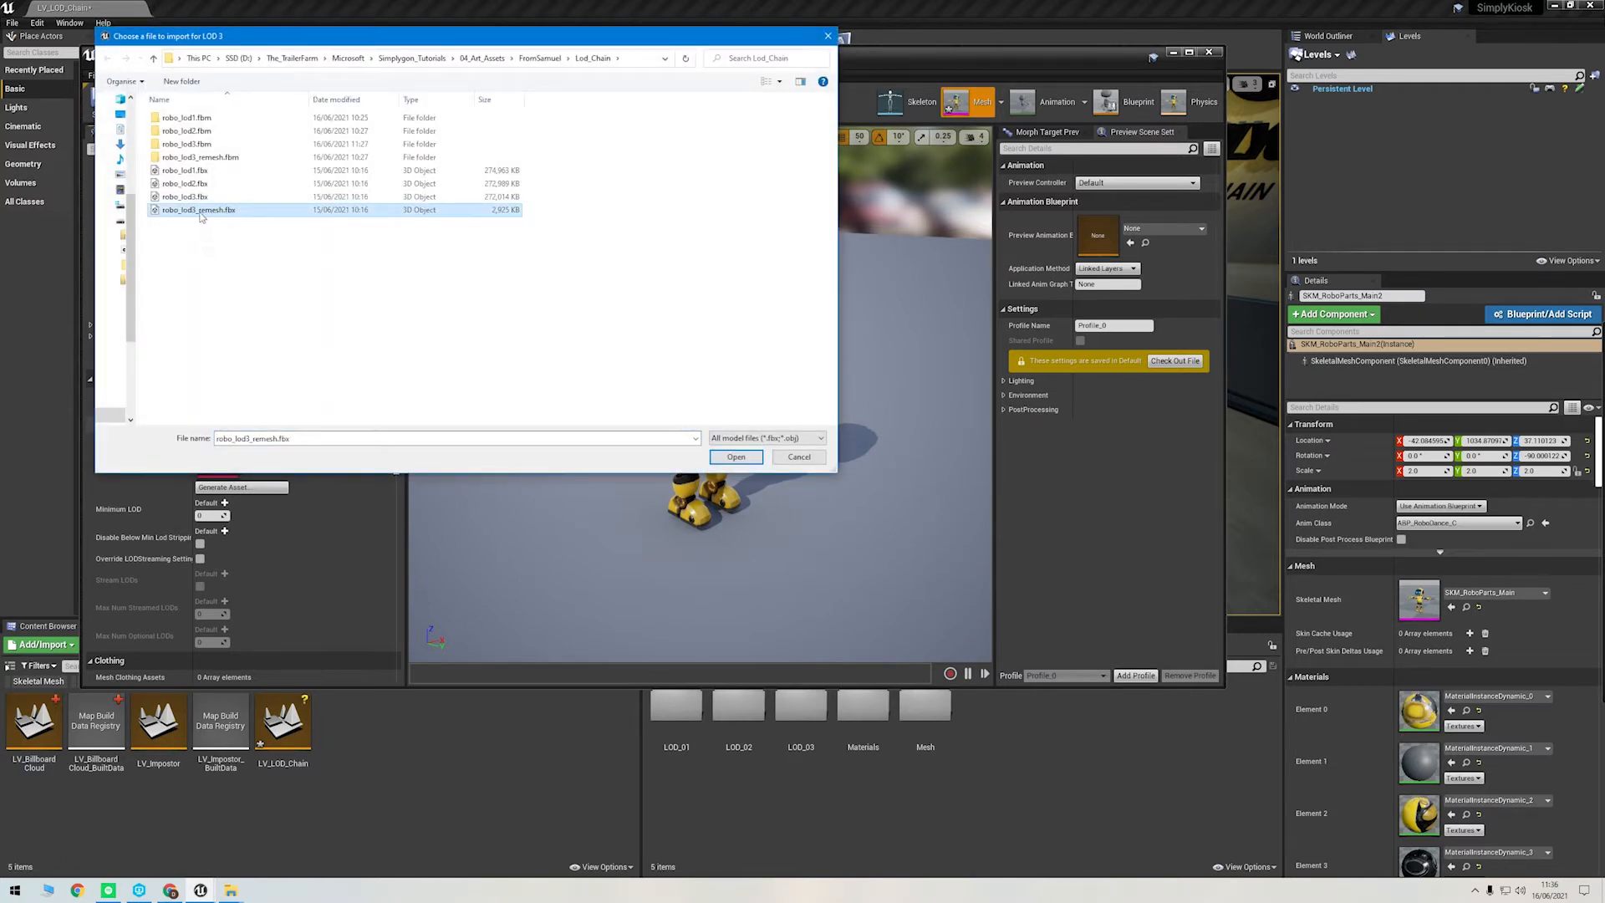
click(735, 457)
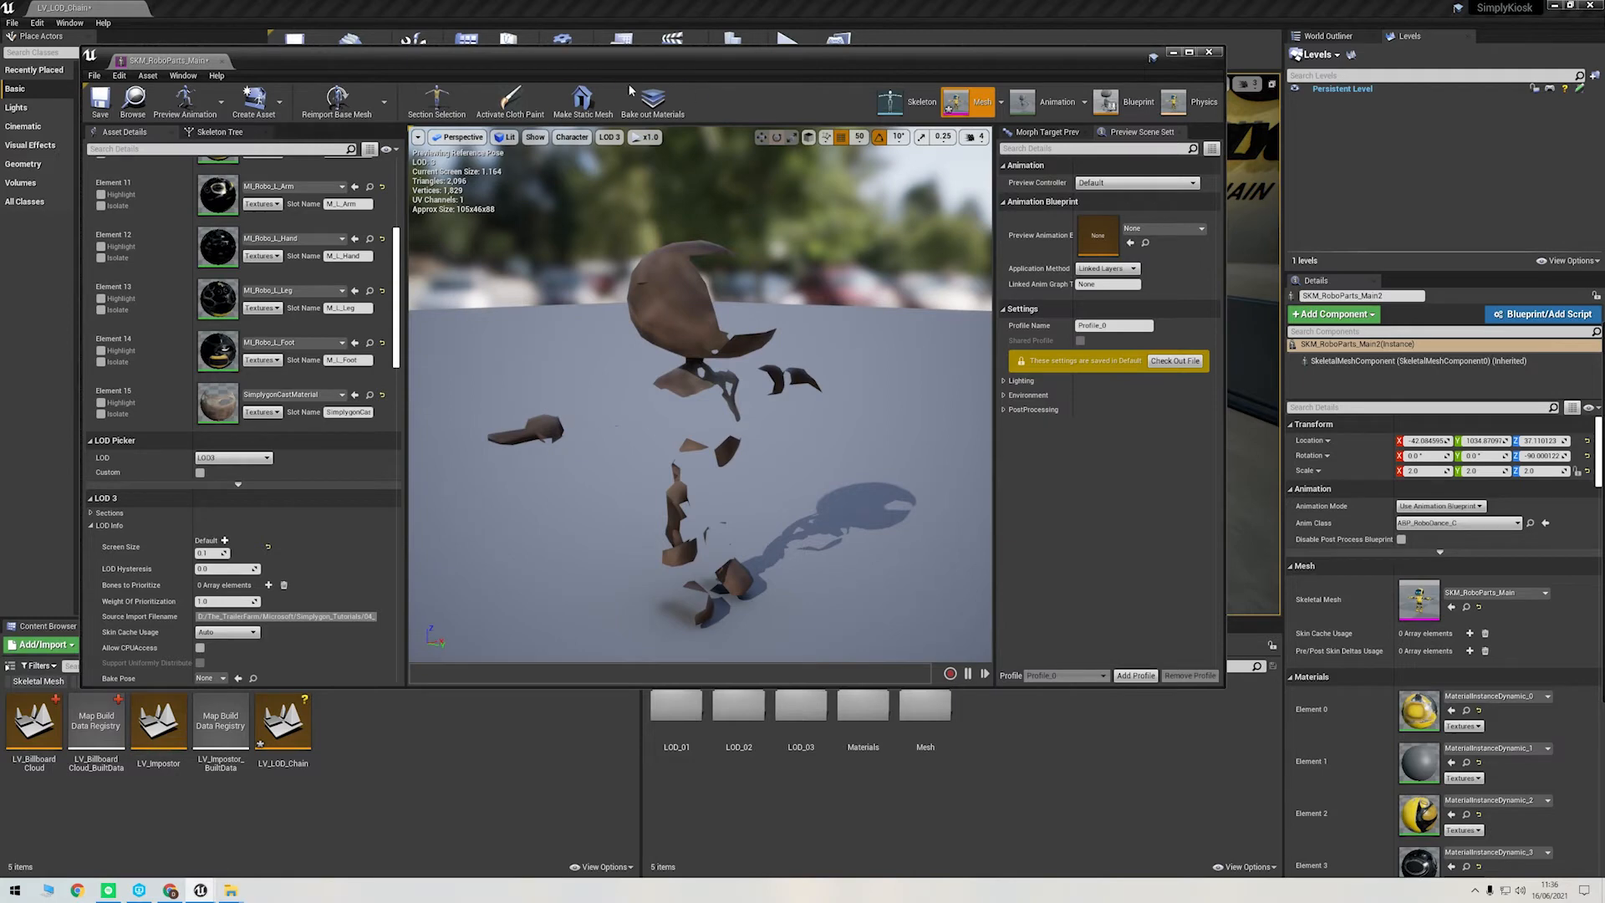
mouse_move(649, 447)
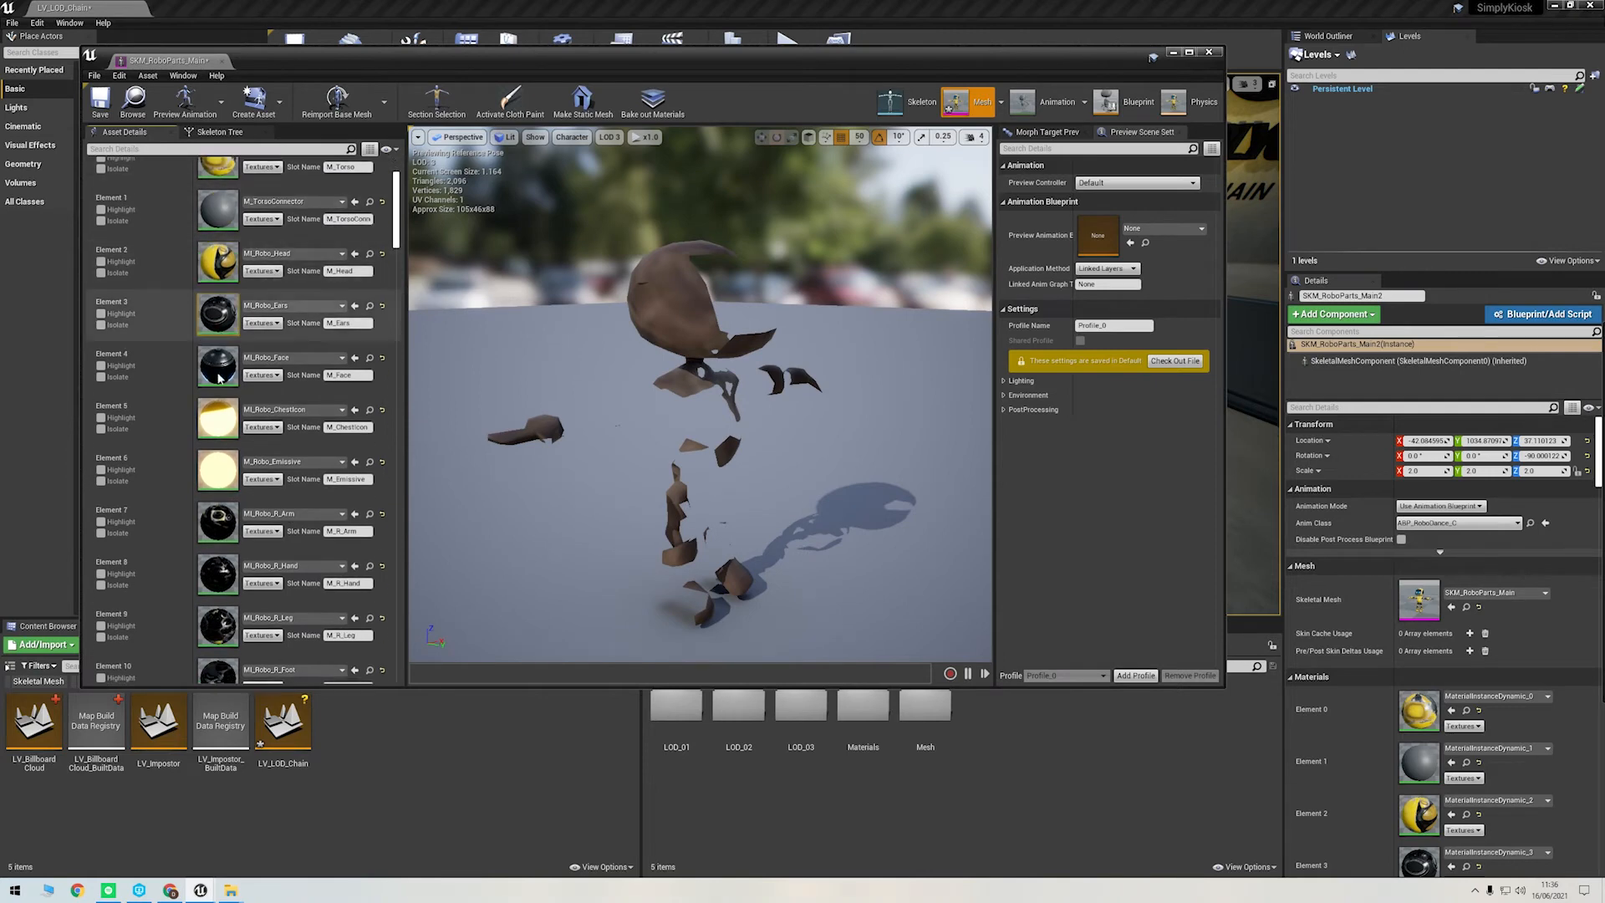
Step: Scroll the SimplygonCastMaterial graph to view its four wired texture samples
scroll(down, 3)
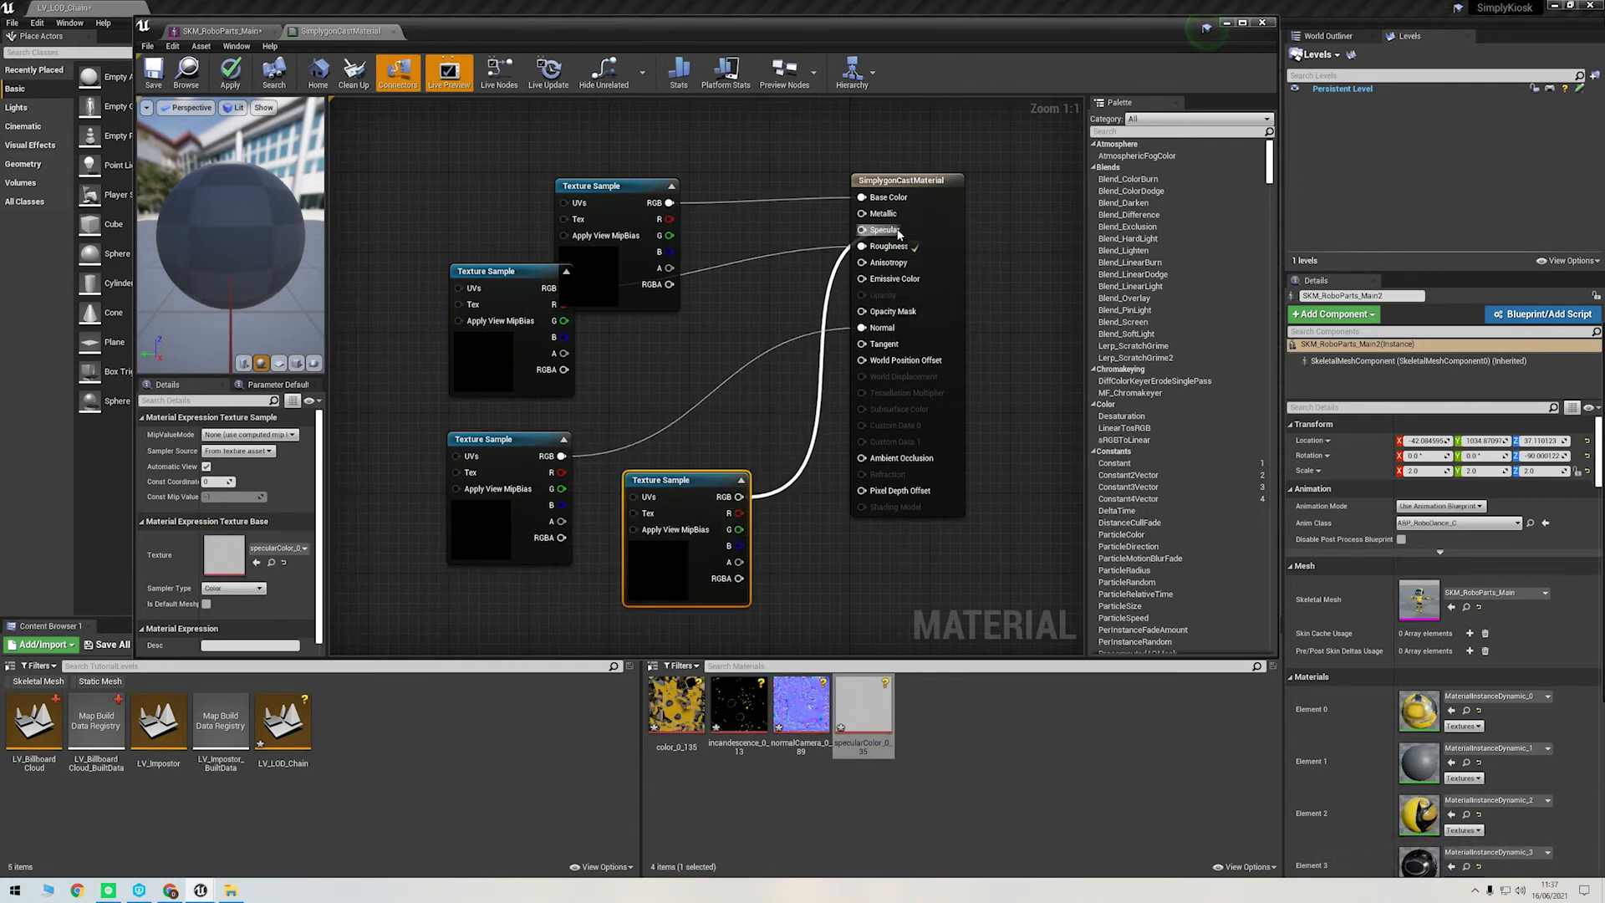
Step: Apply the material changes and close the Material Editor, back to SKM_RoboParts_Main
click(214, 31)
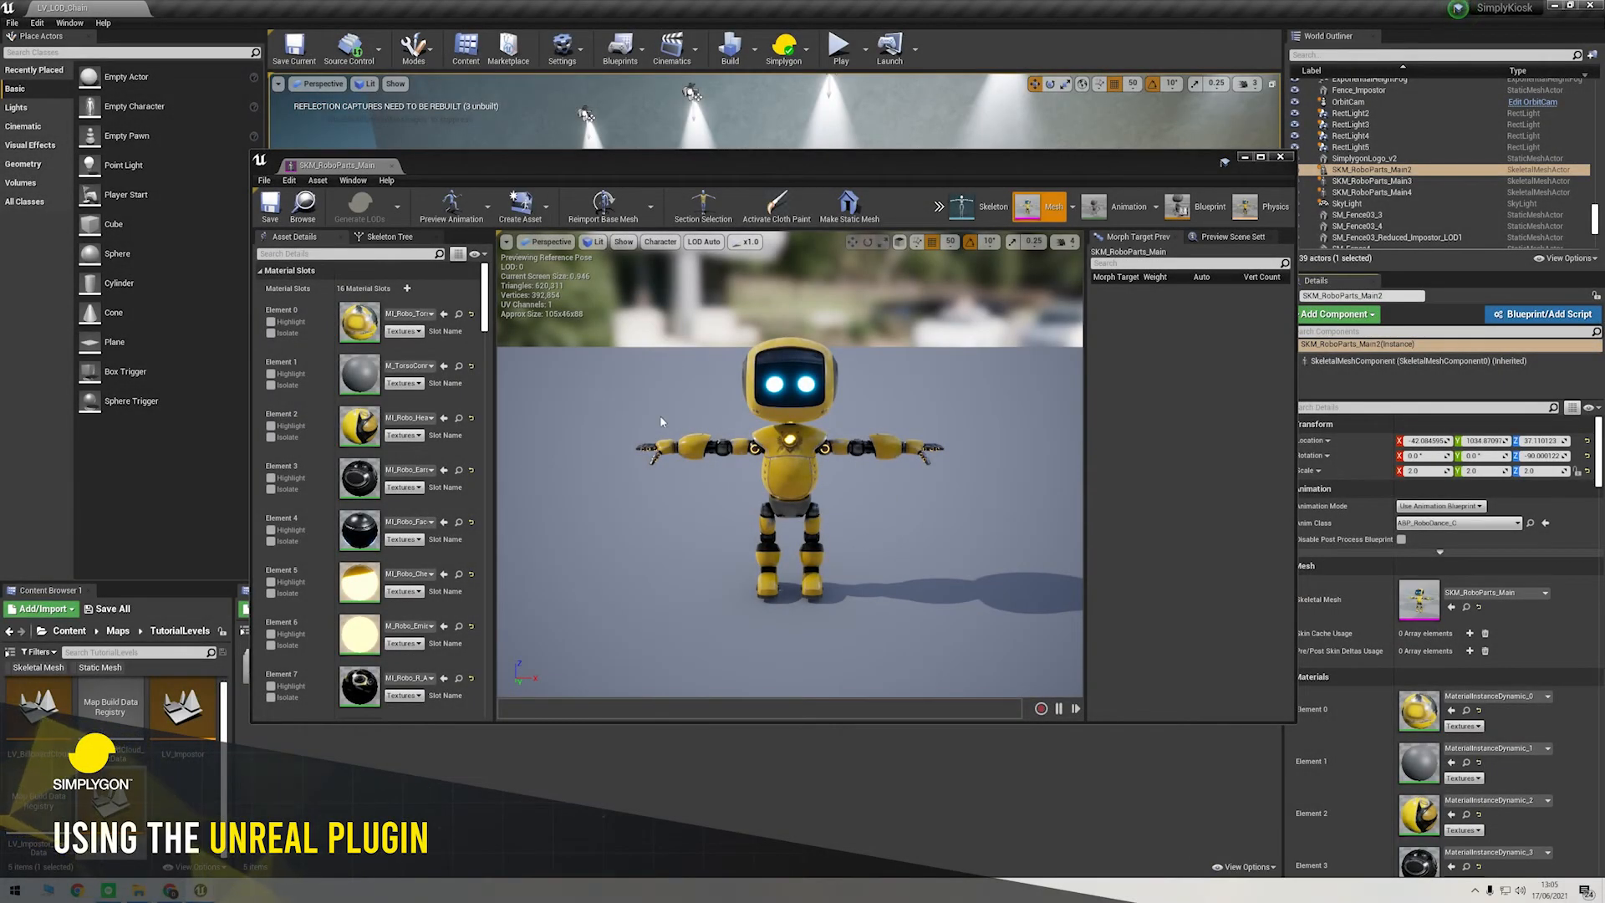
Step: Create the Simplygon LOD Recipe SG_Robo_LOD_Chain in the LOD_Chain folder
click(783, 47)
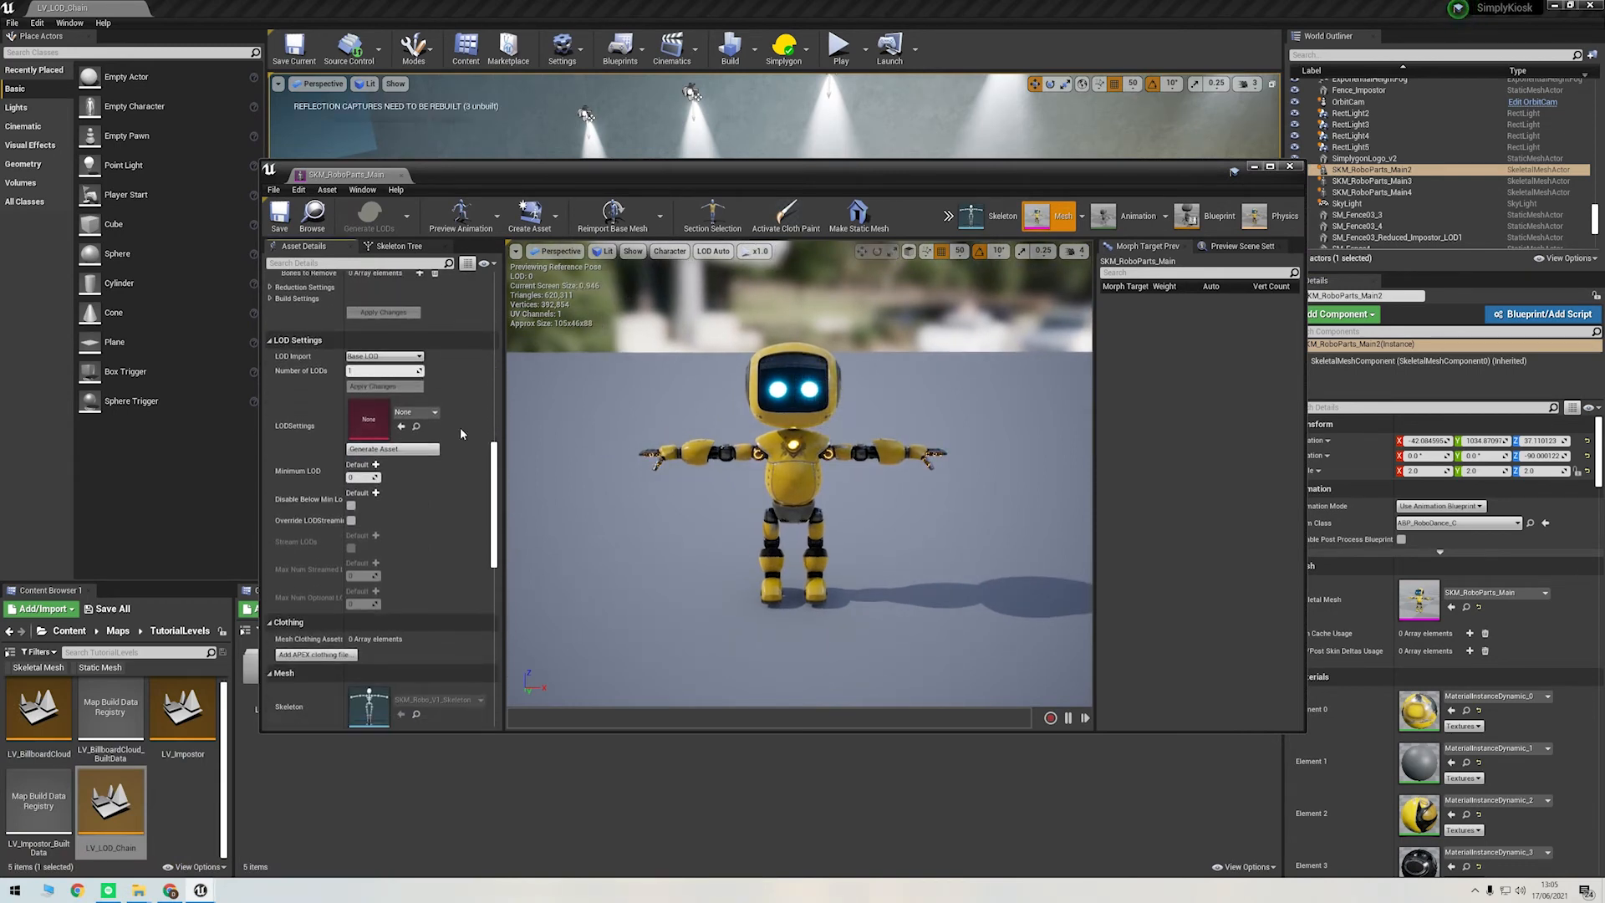
mouse_move(369, 371)
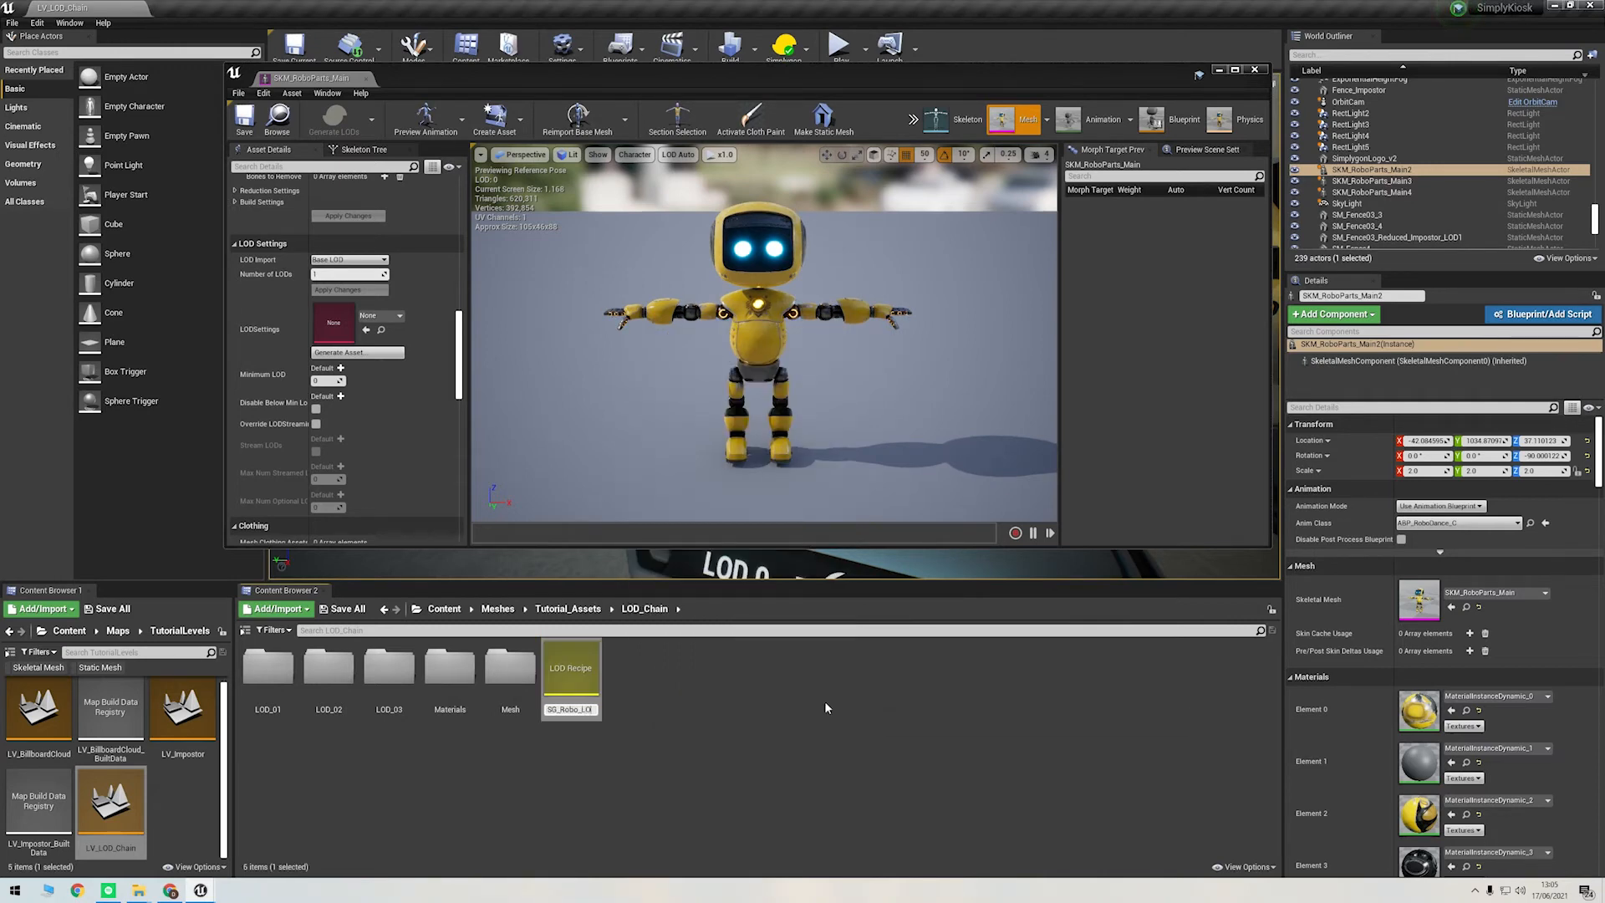
Step: Open SG_Robo_LOD_Chain, add SKM_RoboParts_Main via a 'robo' search, and collapse LOD 3 settings
double_click(570, 680)
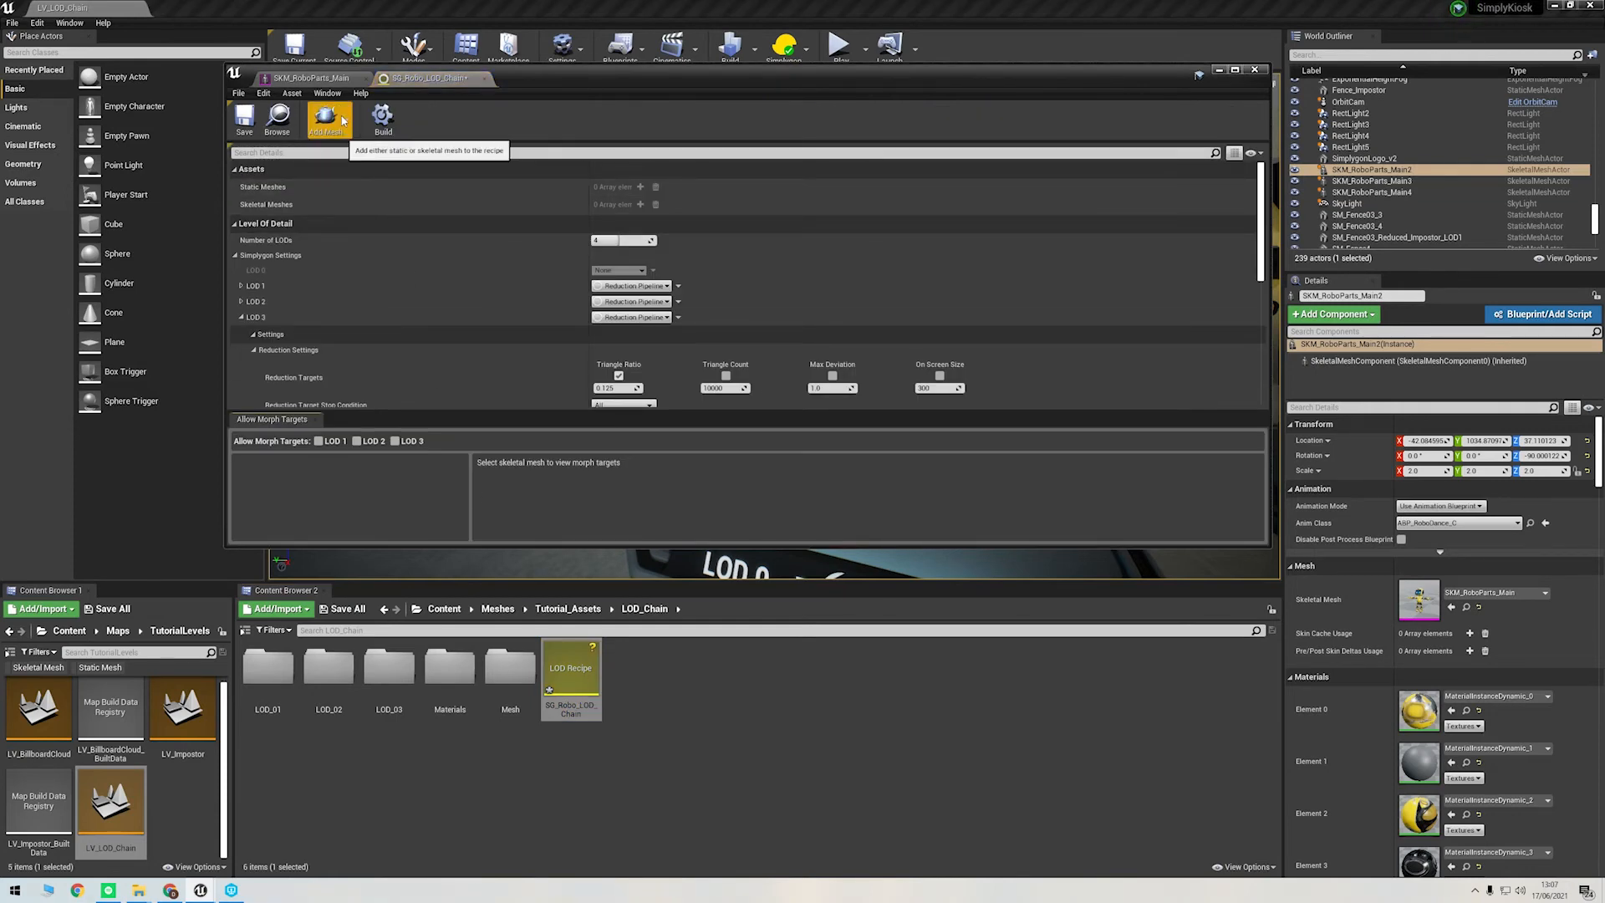
click(329, 118)
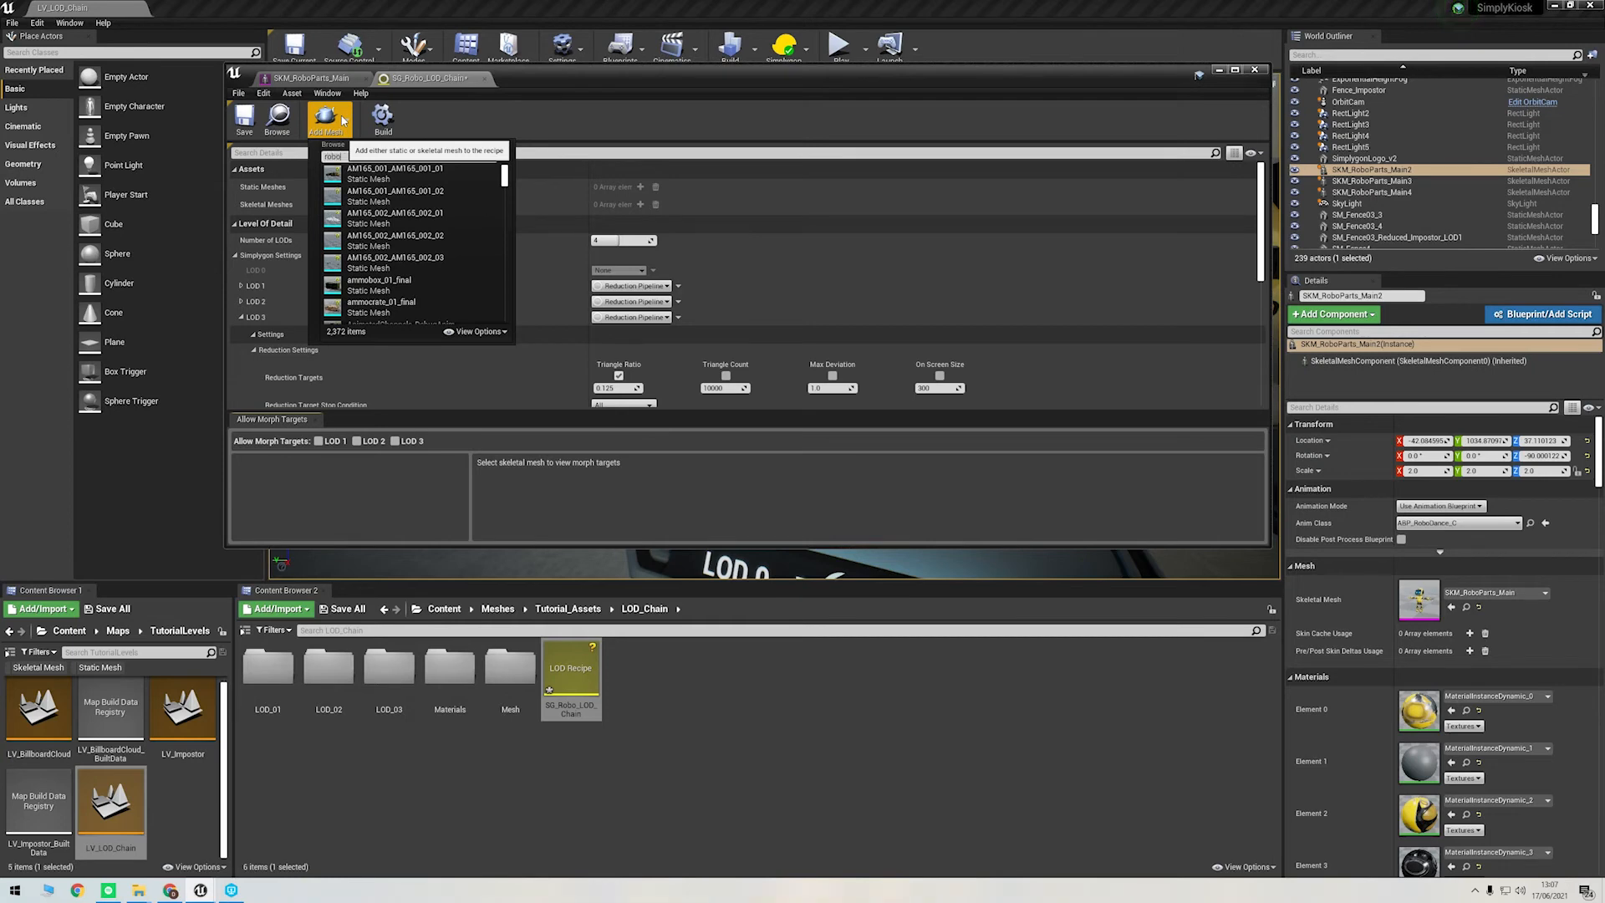
text(robo)
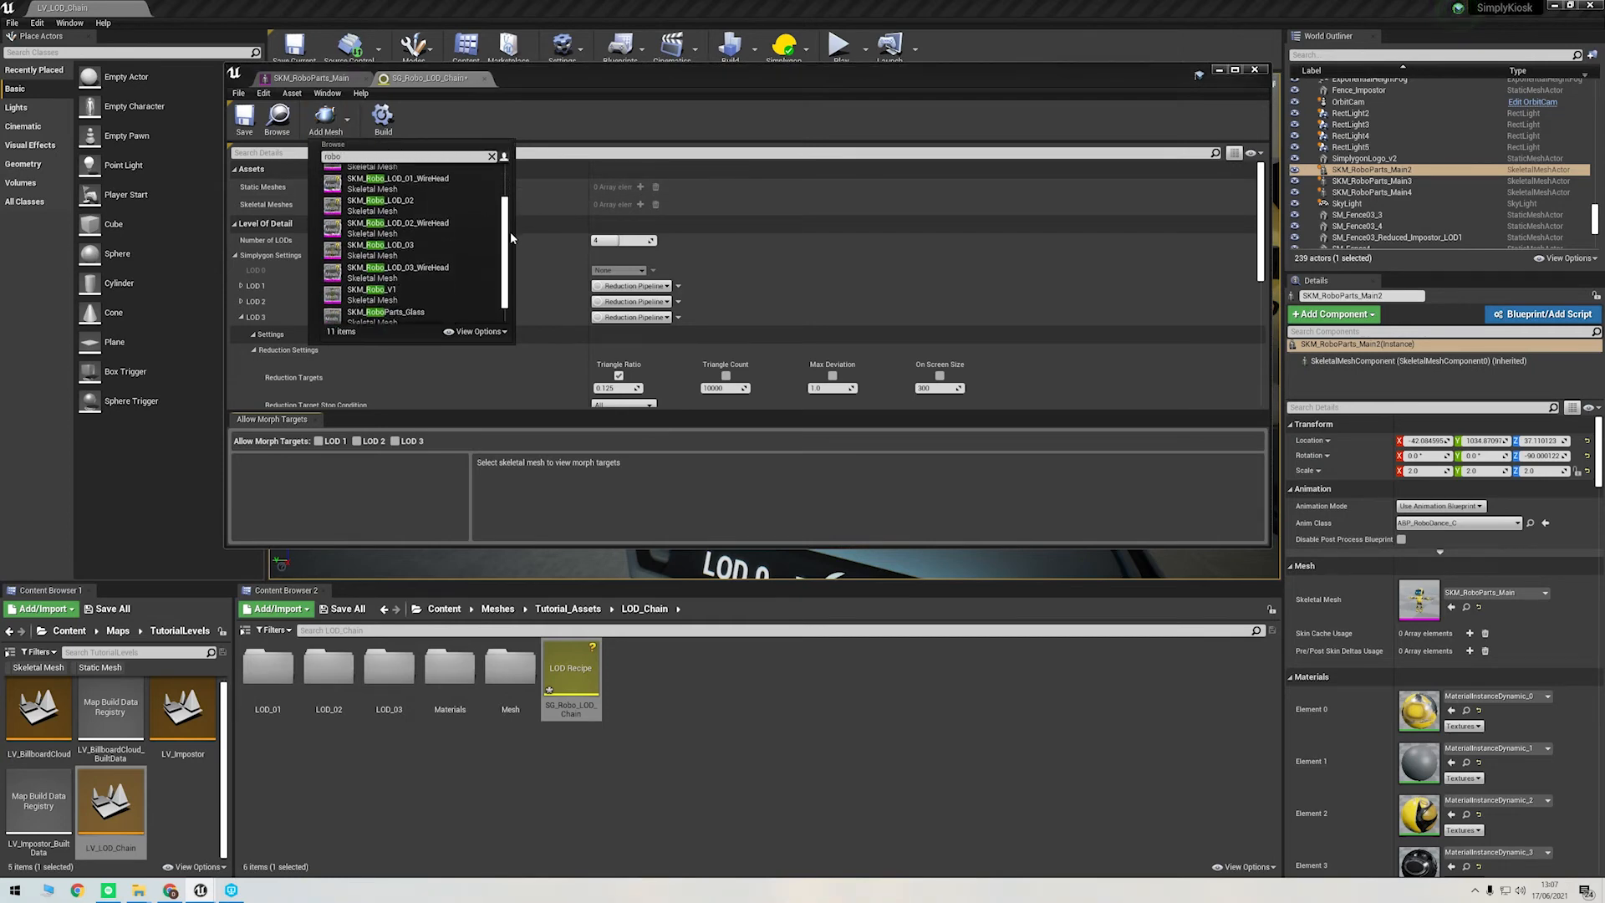
mouse_move(387, 308)
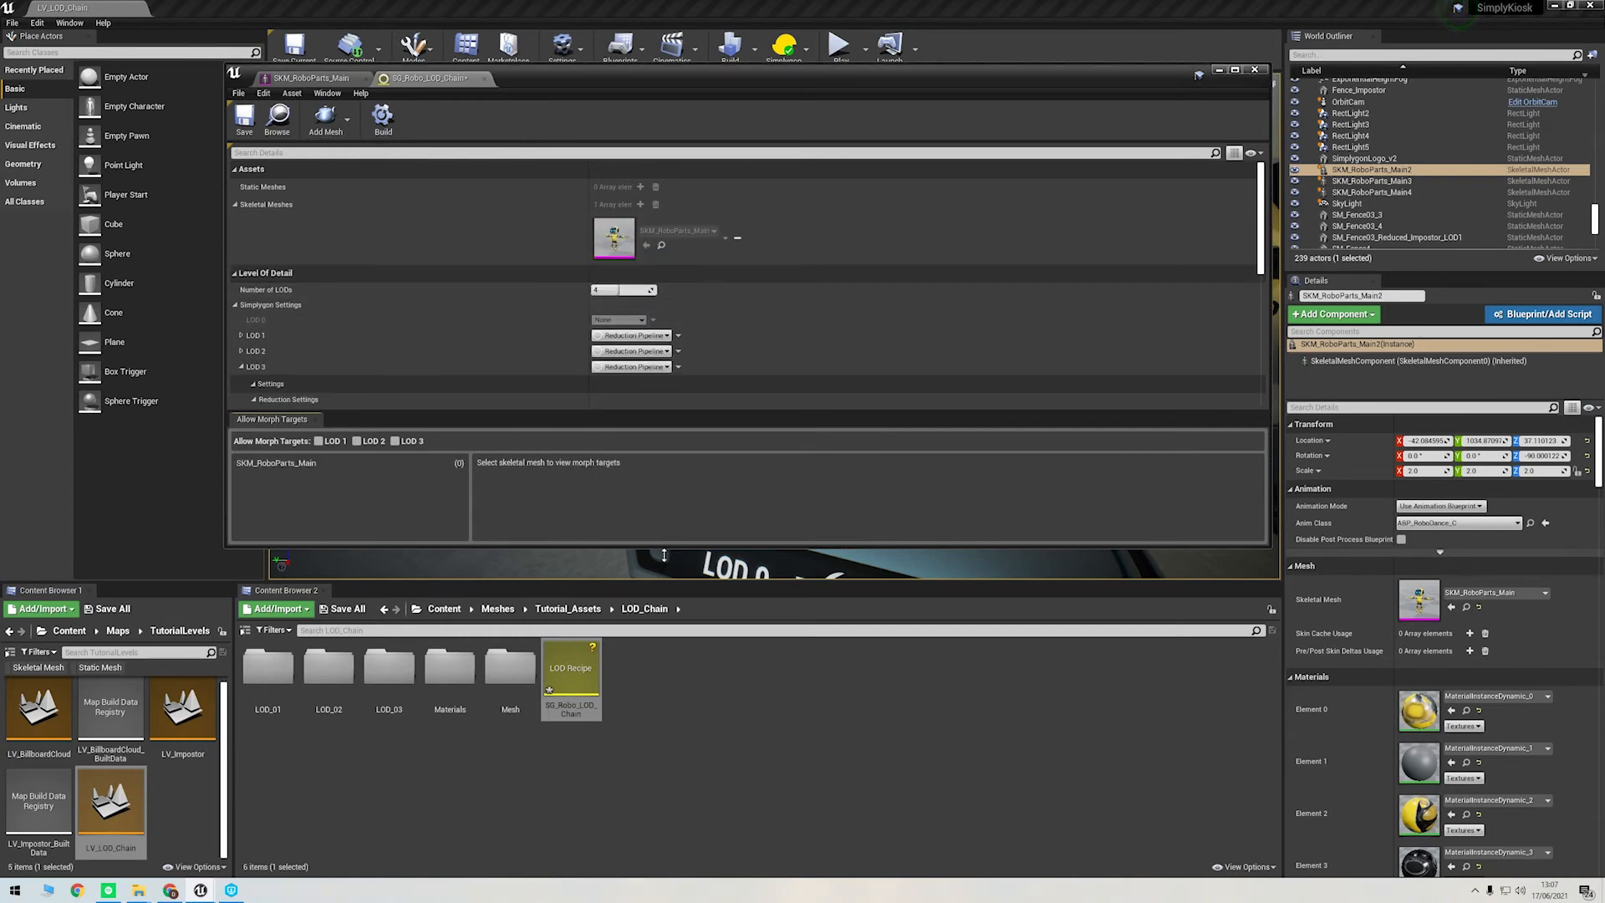
click(242, 366)
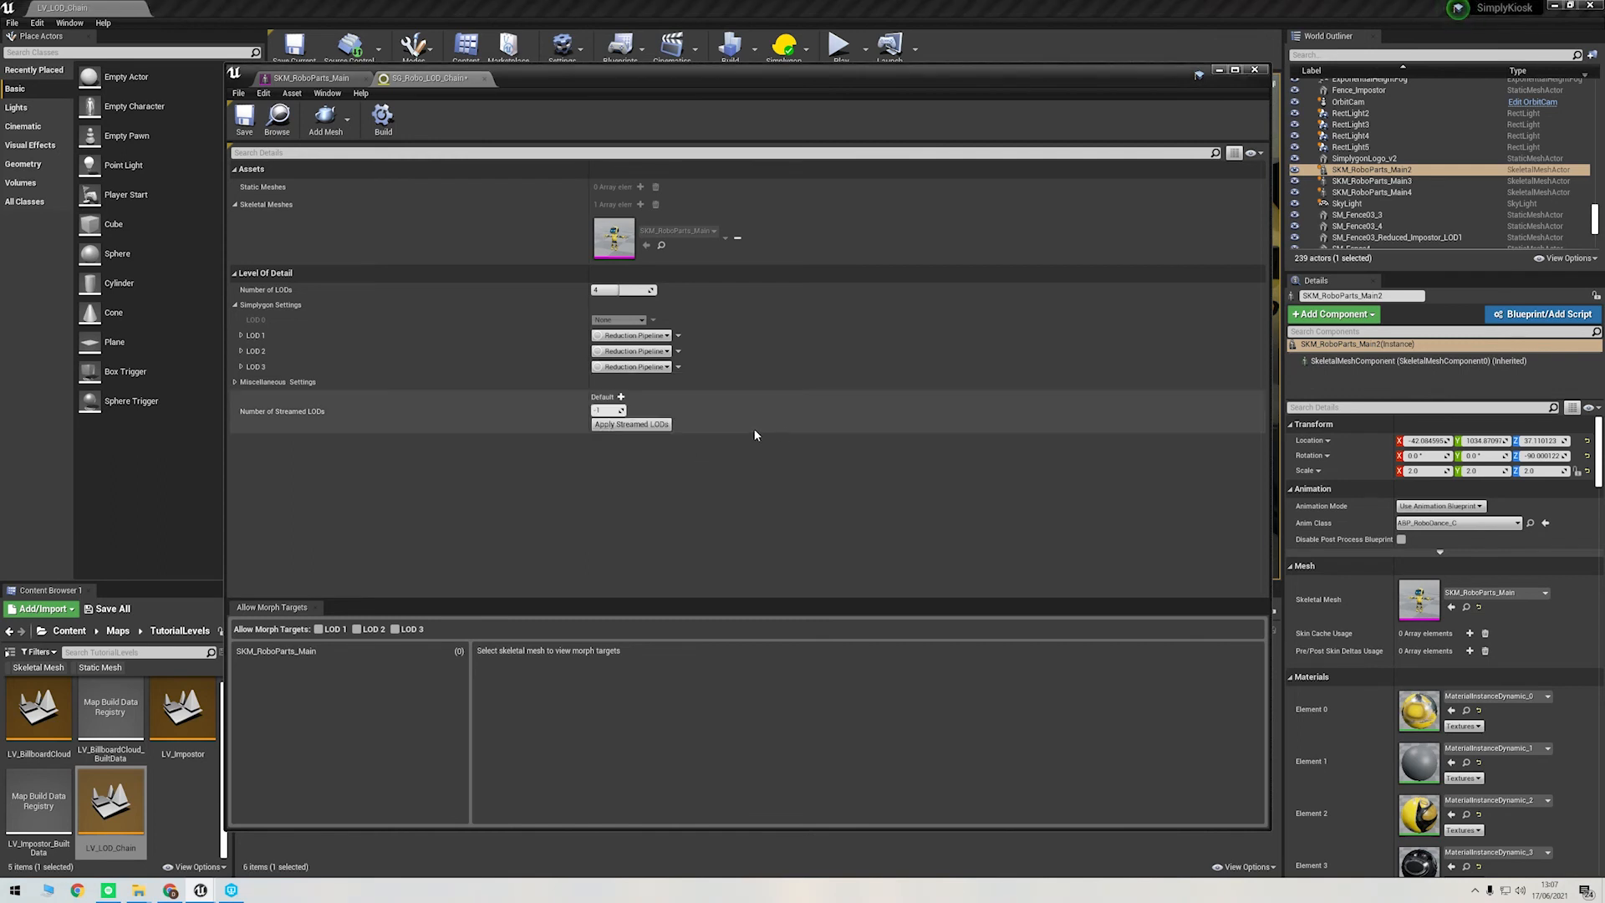
click(240, 334)
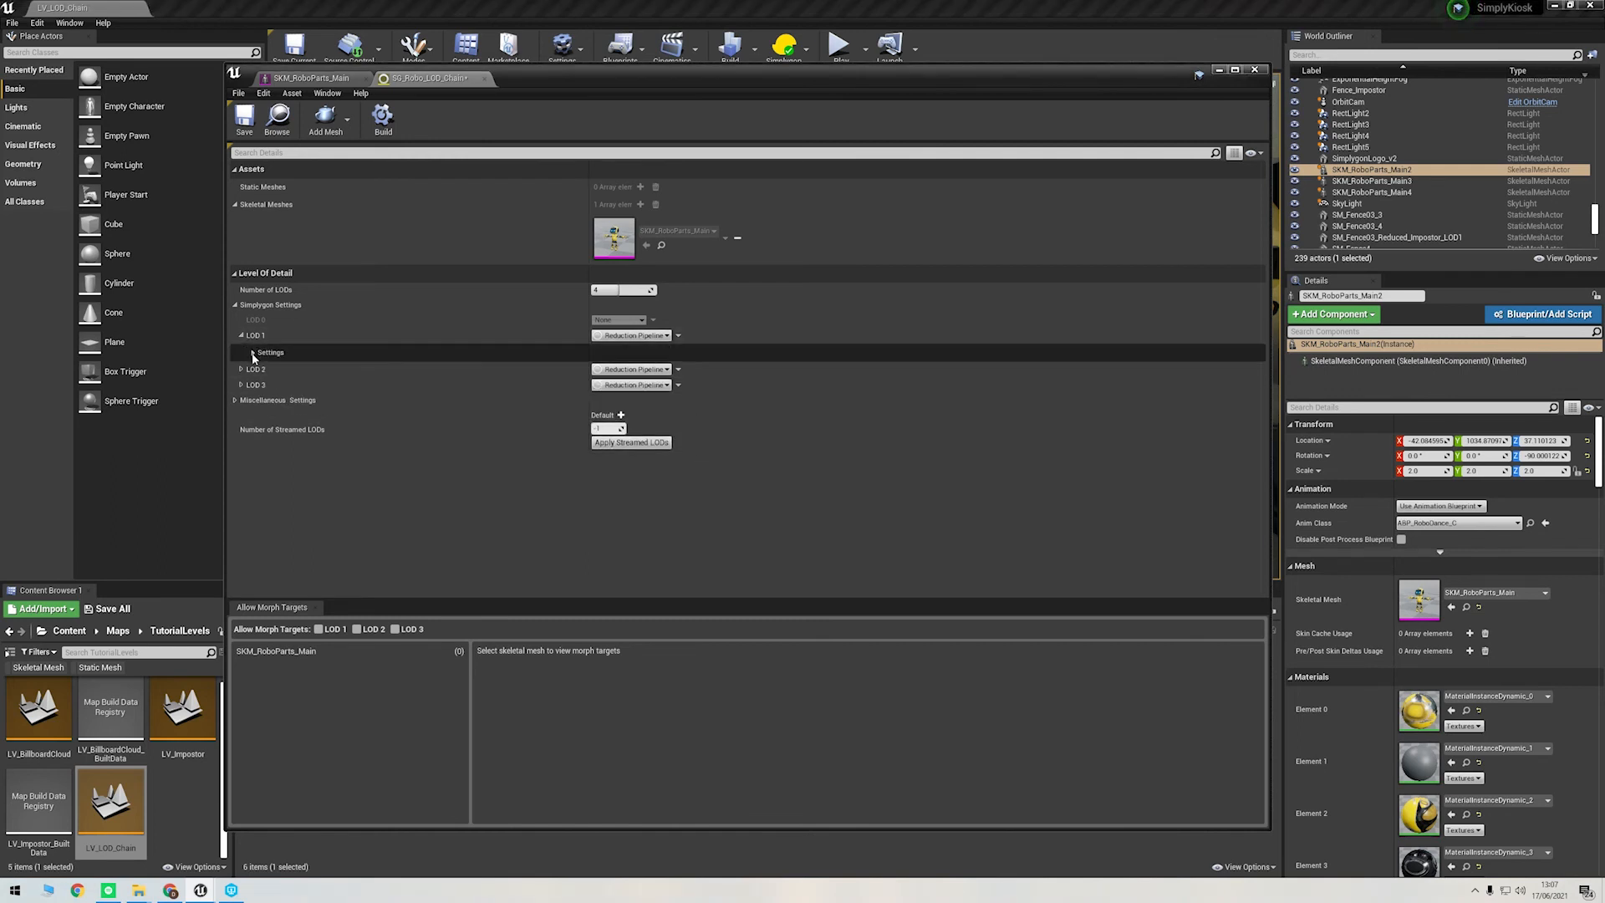
click(254, 351)
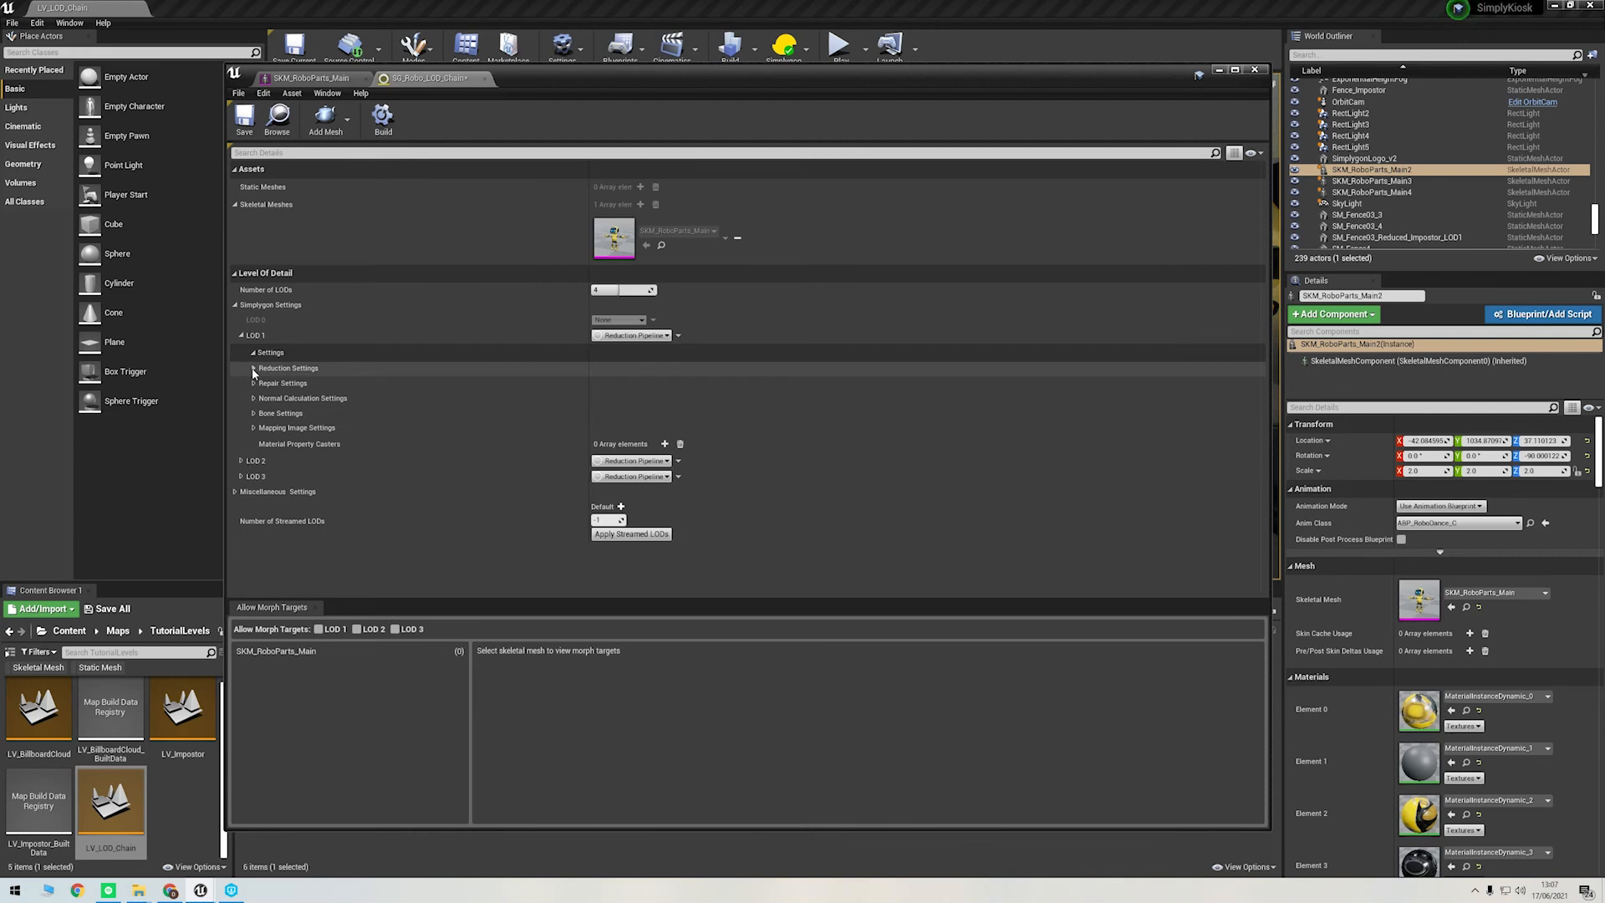
click(252, 367)
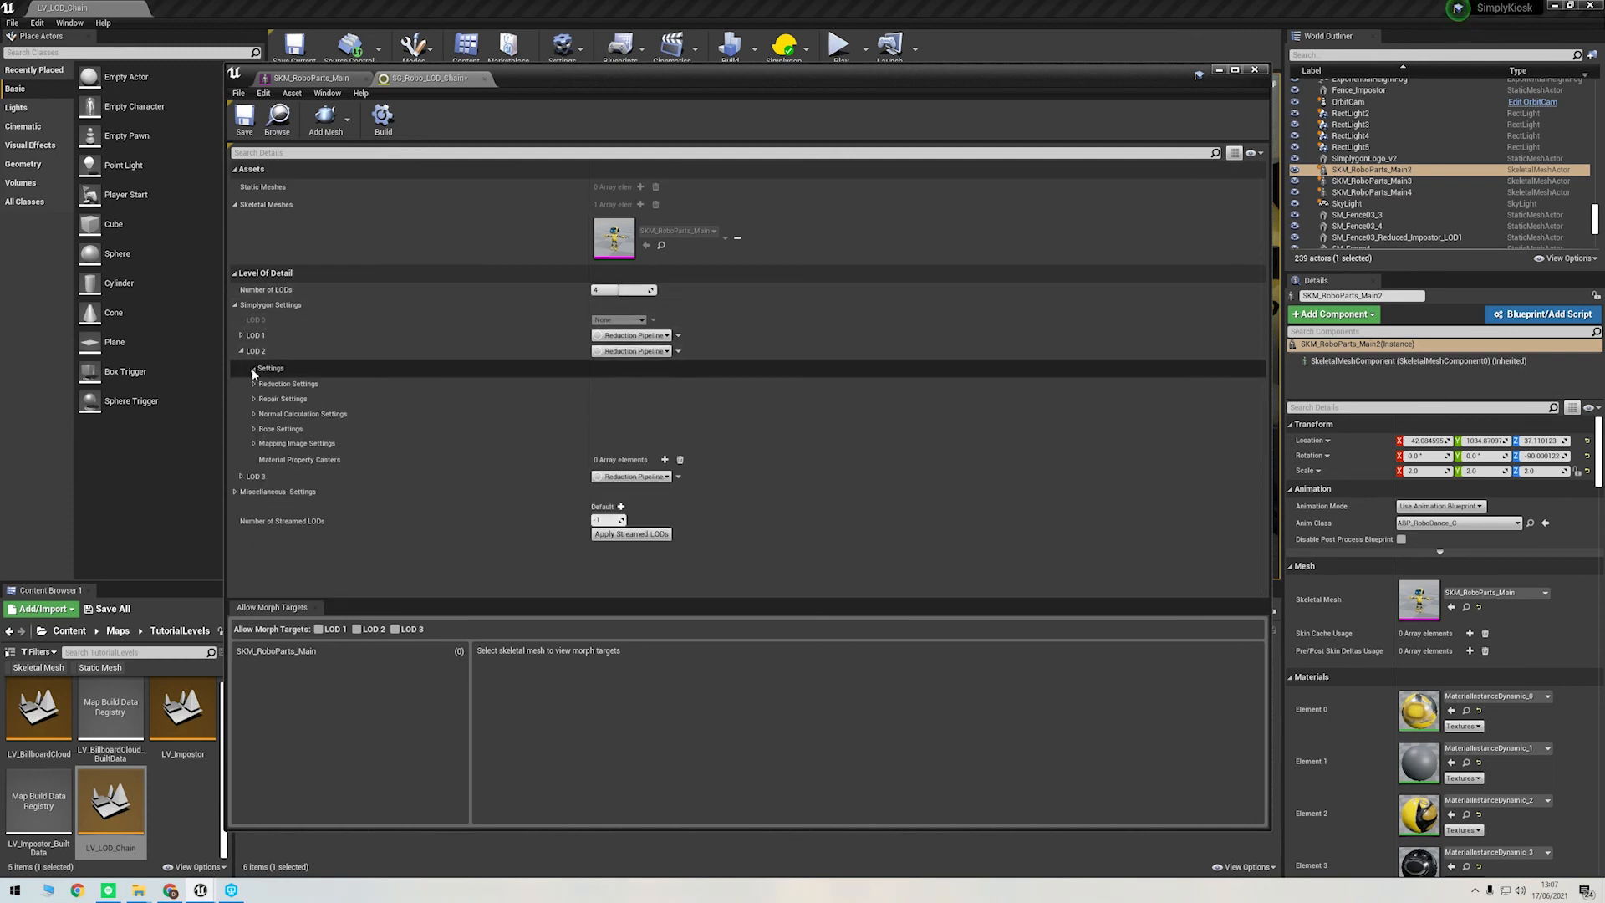
click(252, 368)
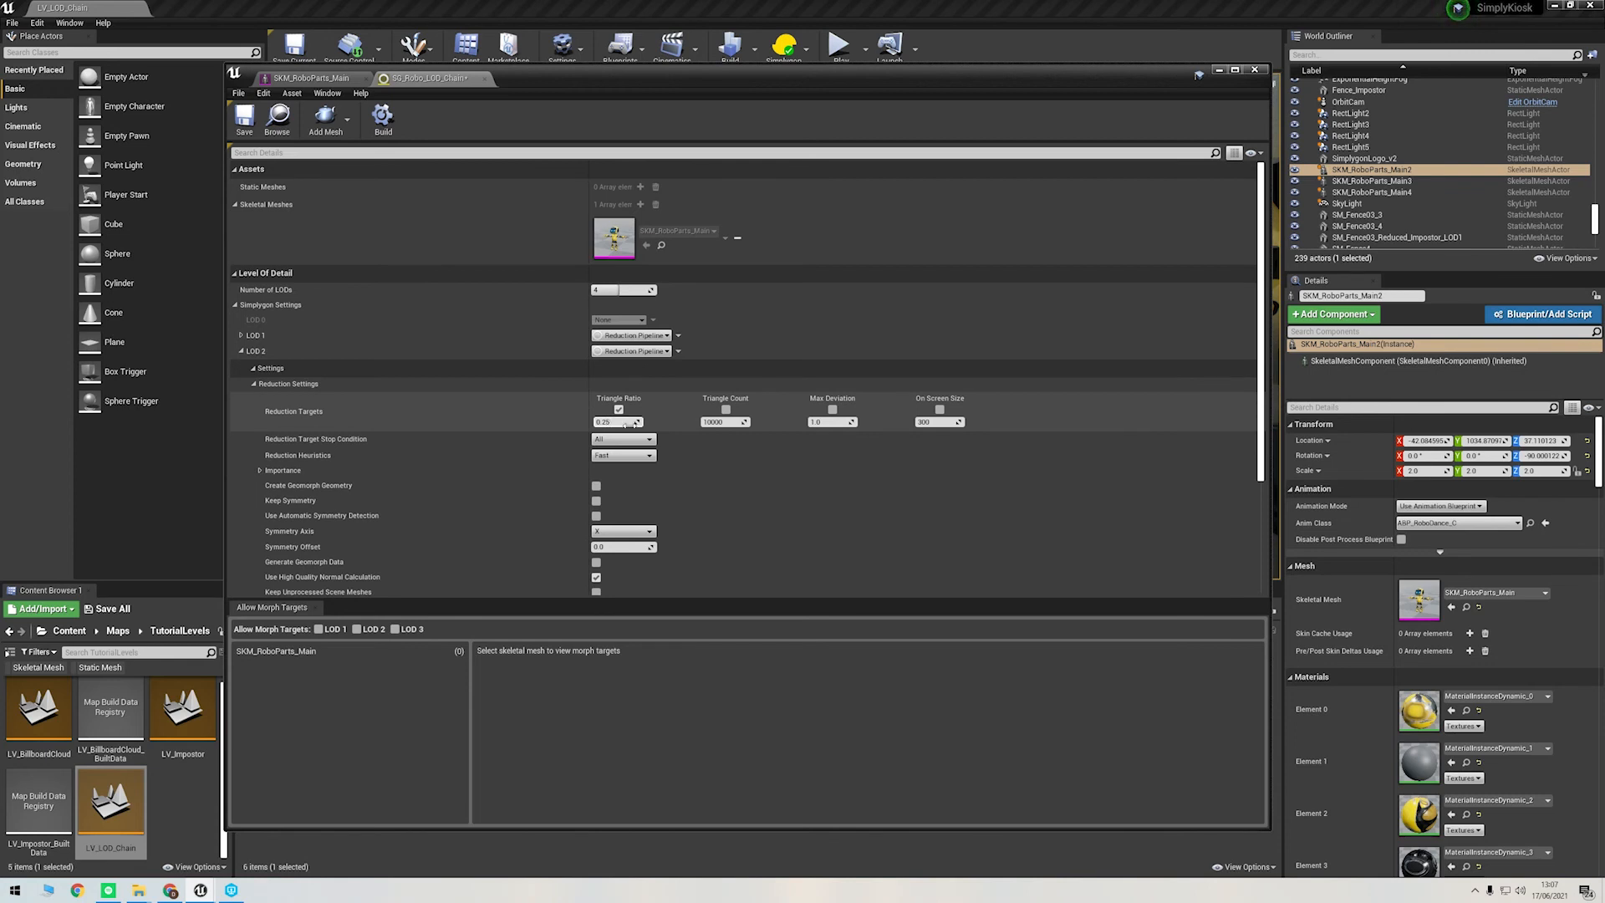
click(242, 351)
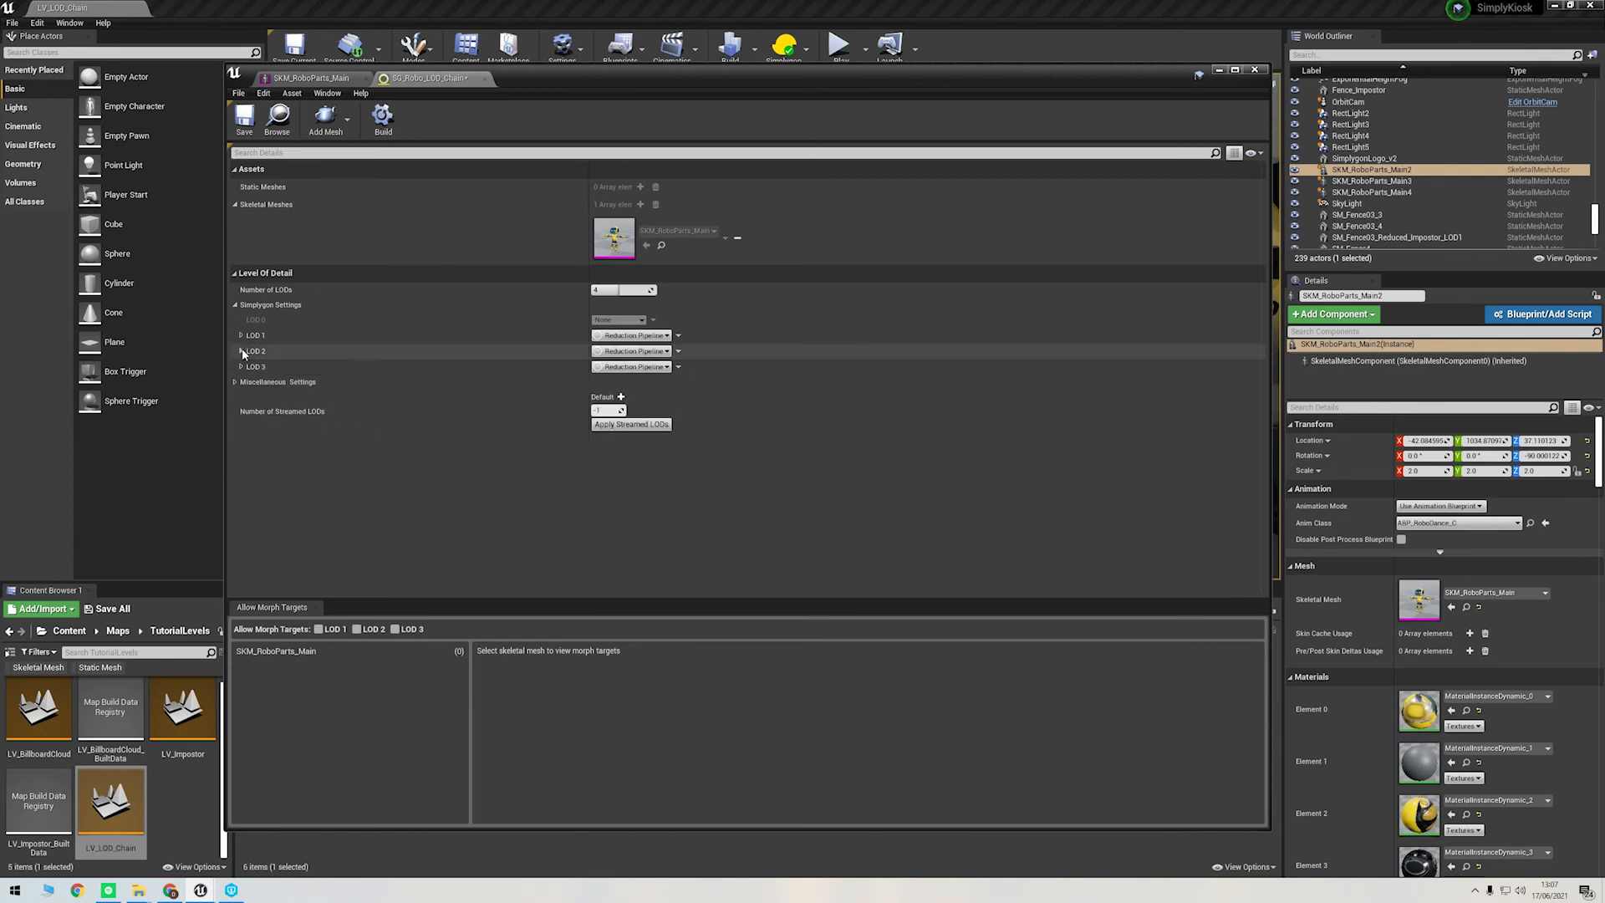
click(243, 366)
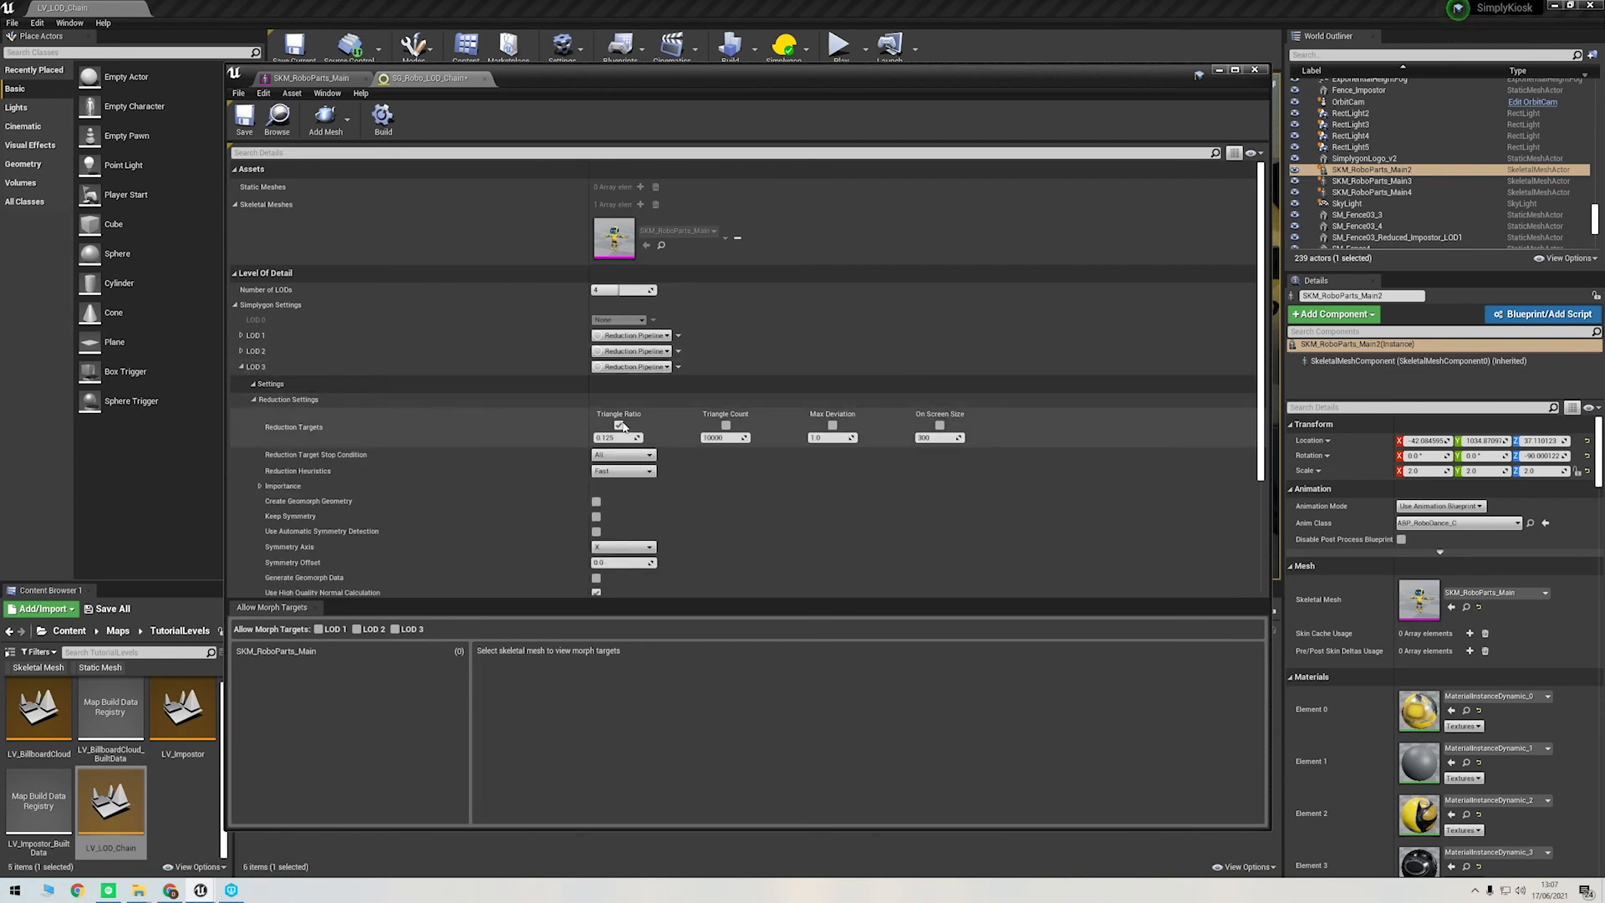
click(619, 424)
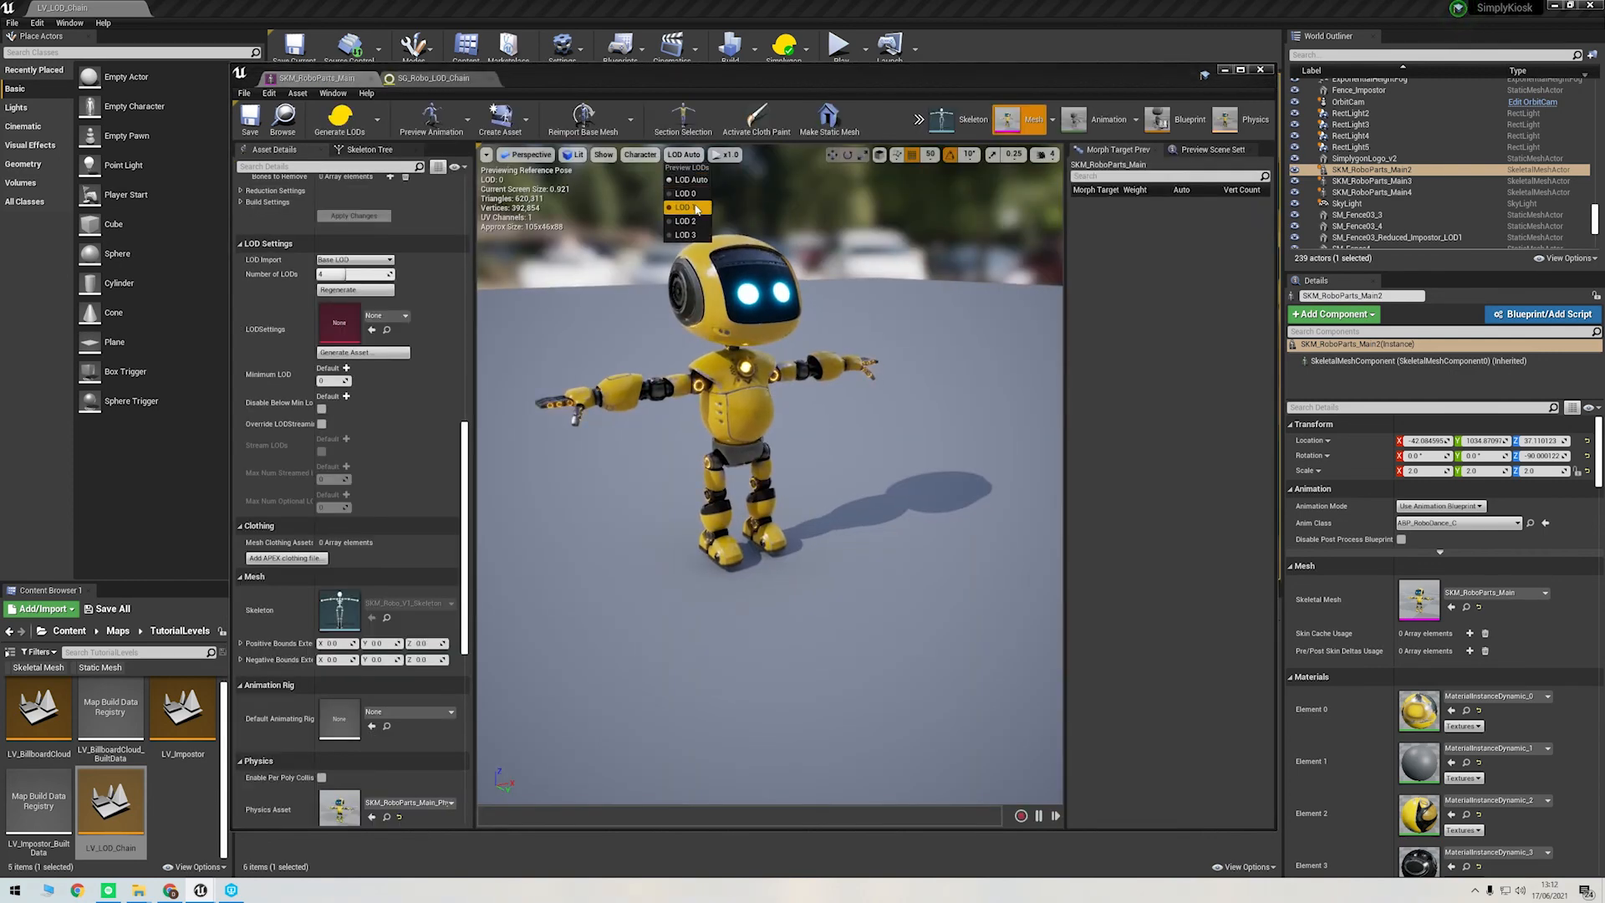
Step: Preview the robot at LOD 3, then return the viewport to LOD Auto
click(684, 234)
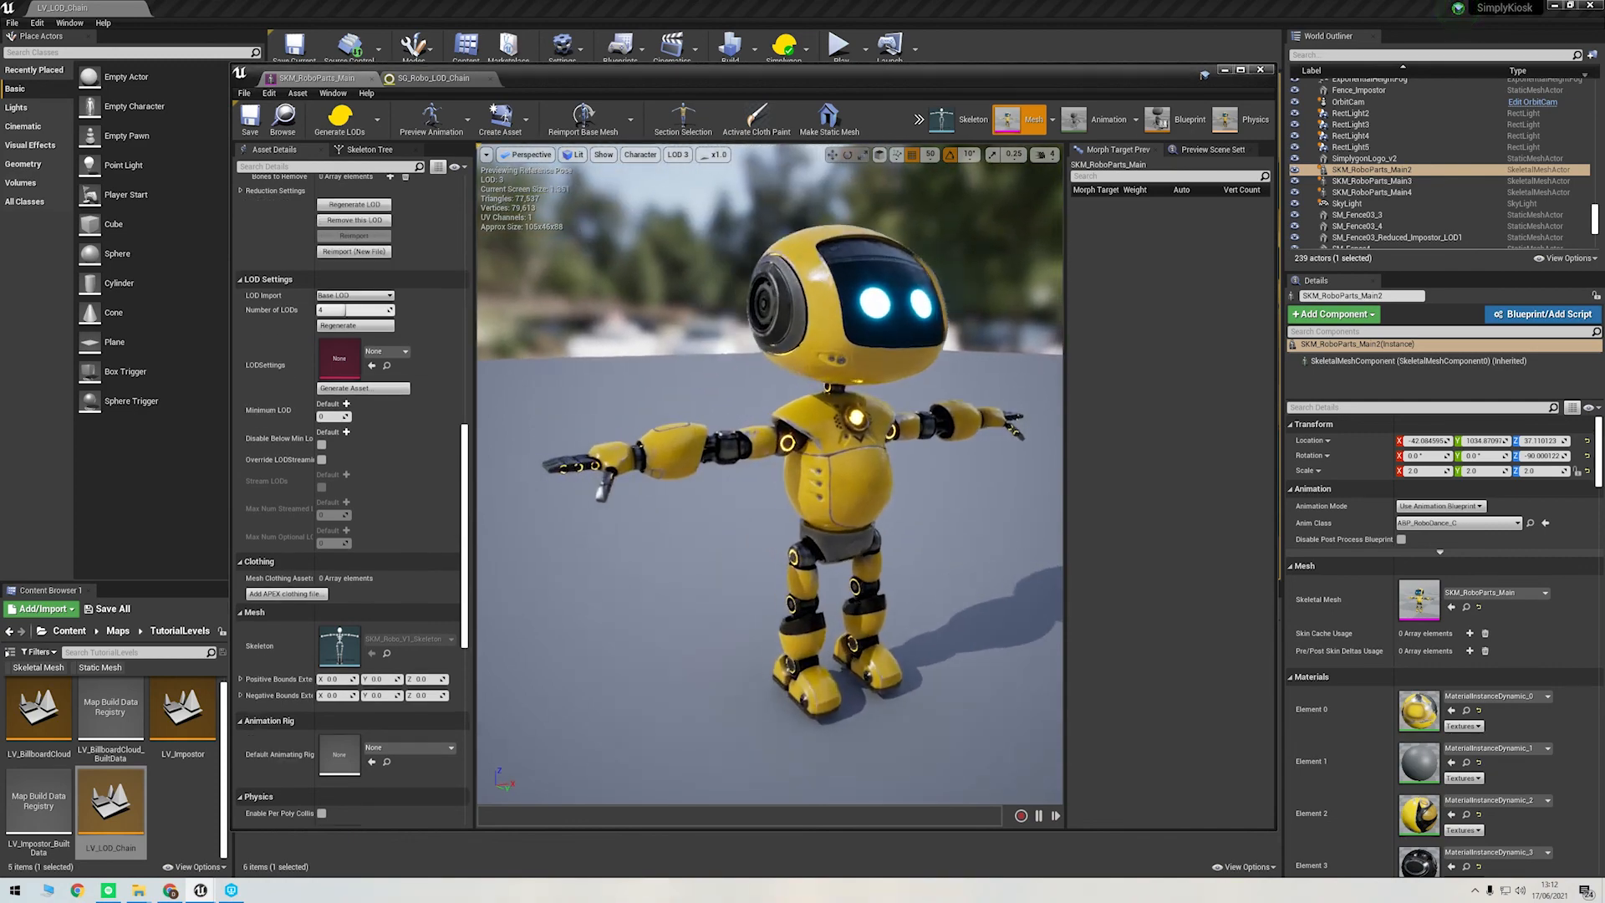
click(603, 154)
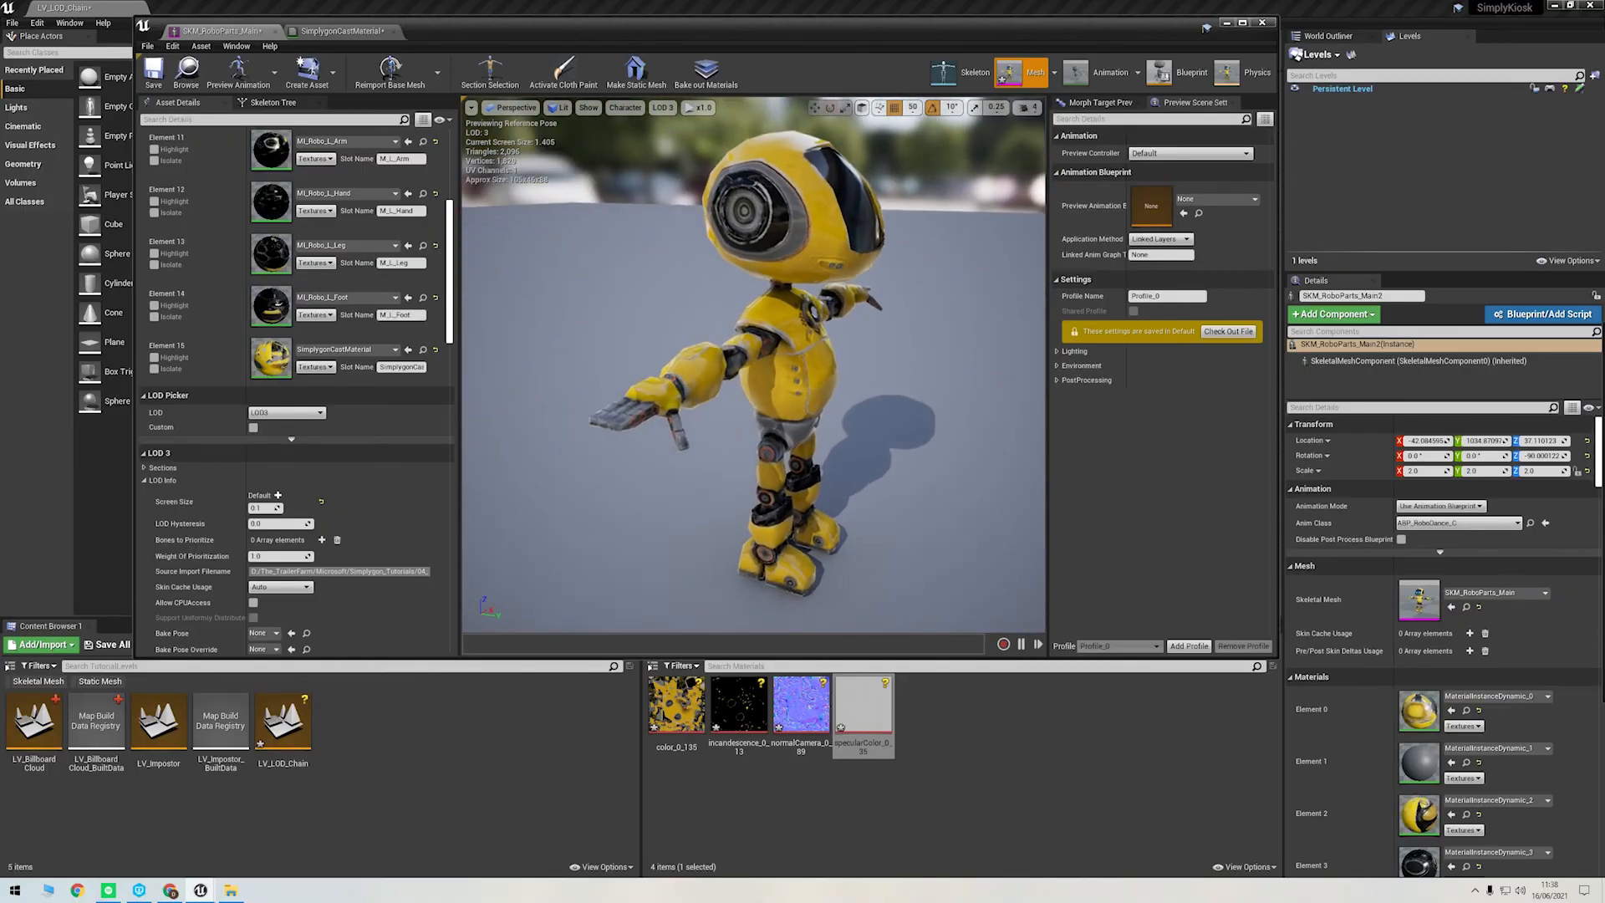
click(285, 411)
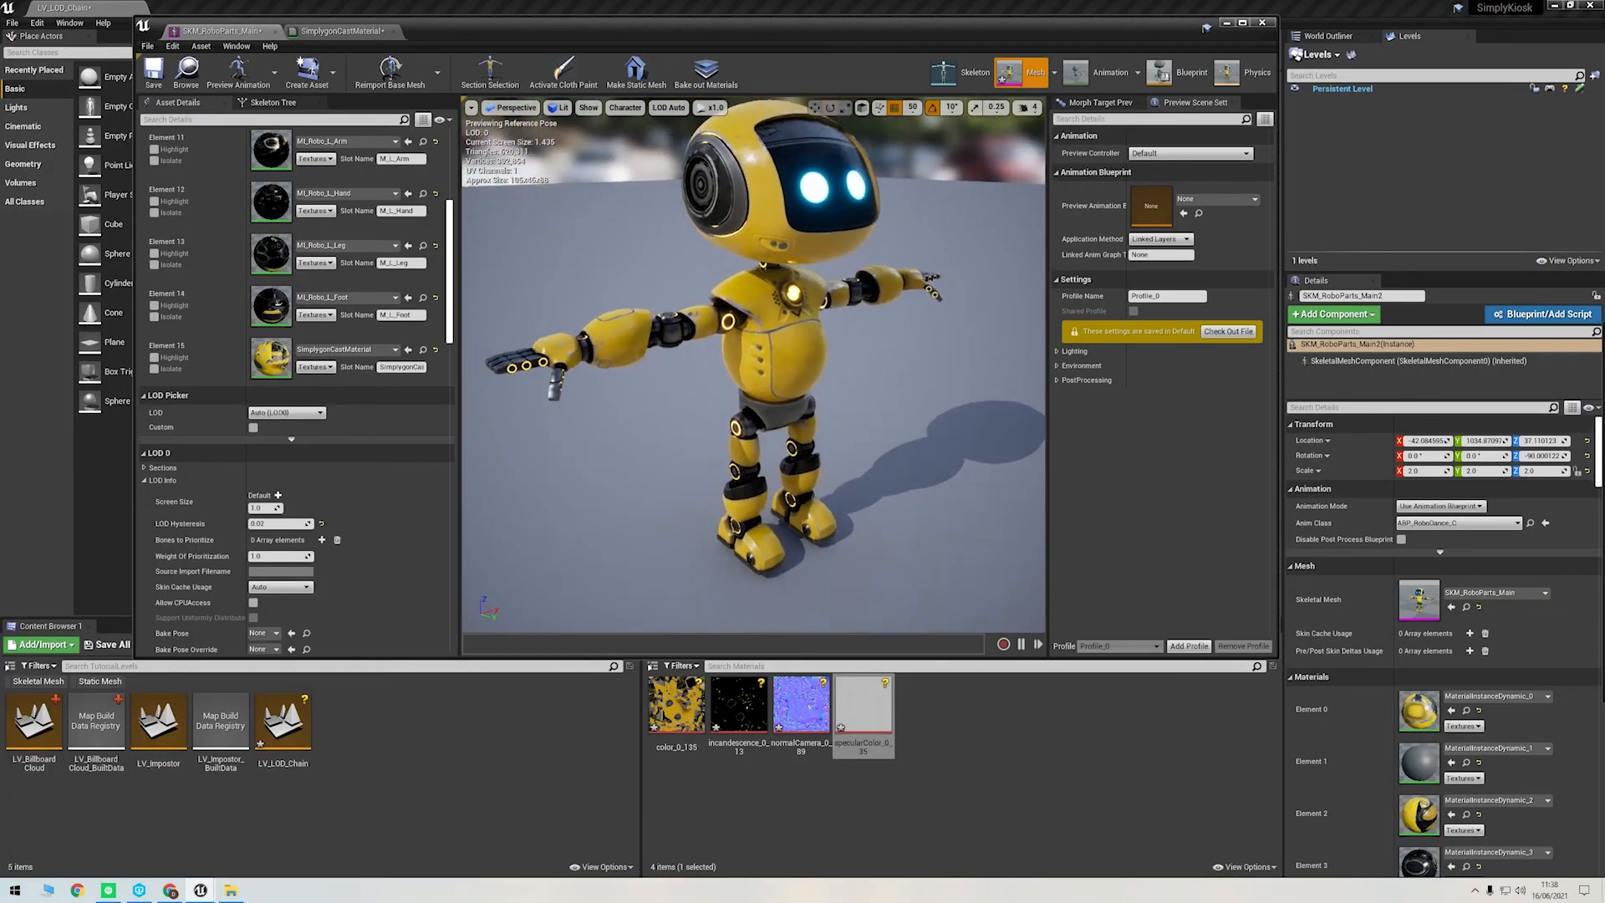